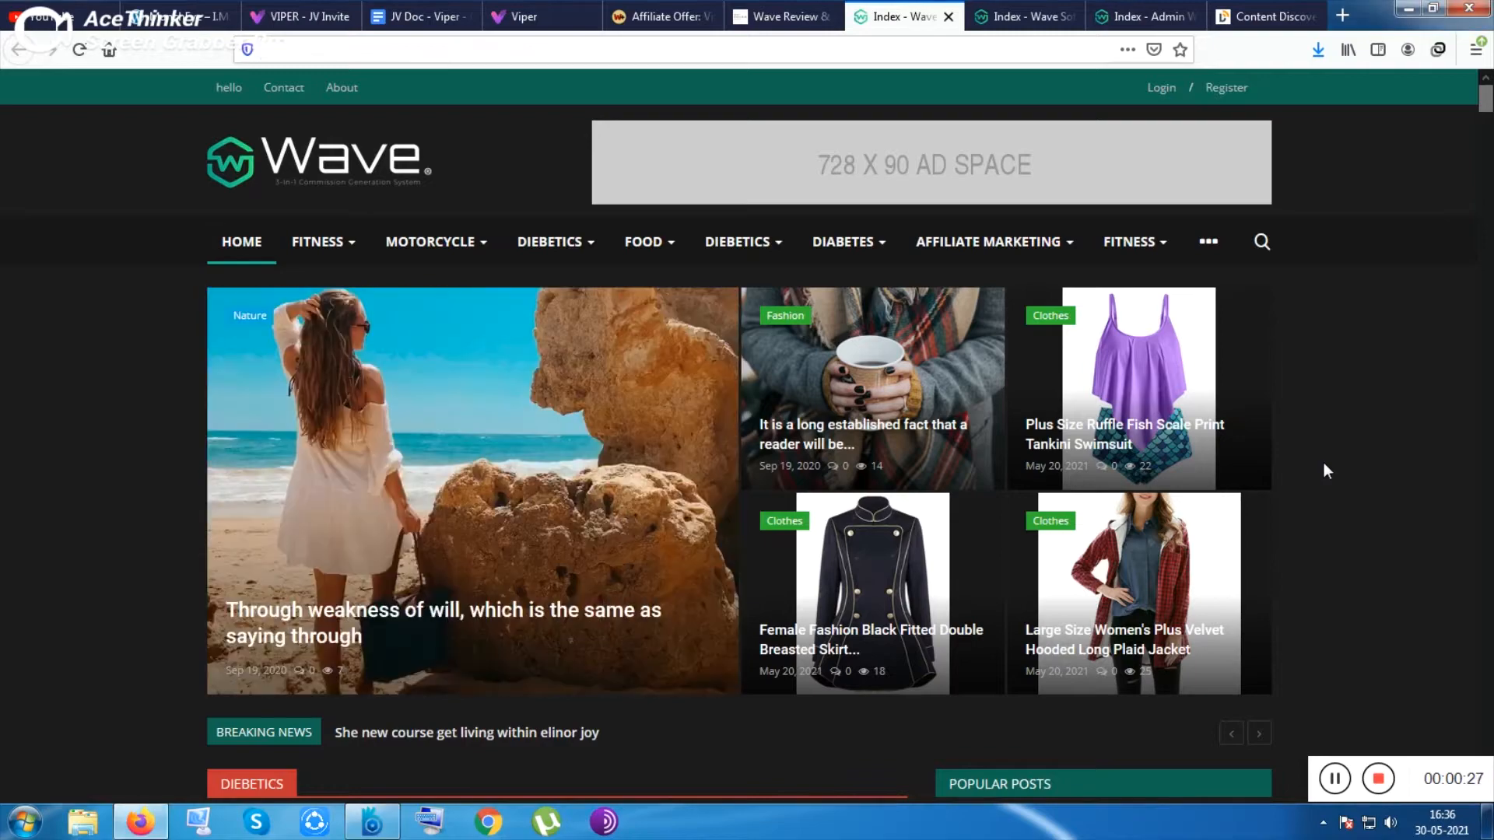
- Scroll through the current page and select an item on it
scroll(down, 3)
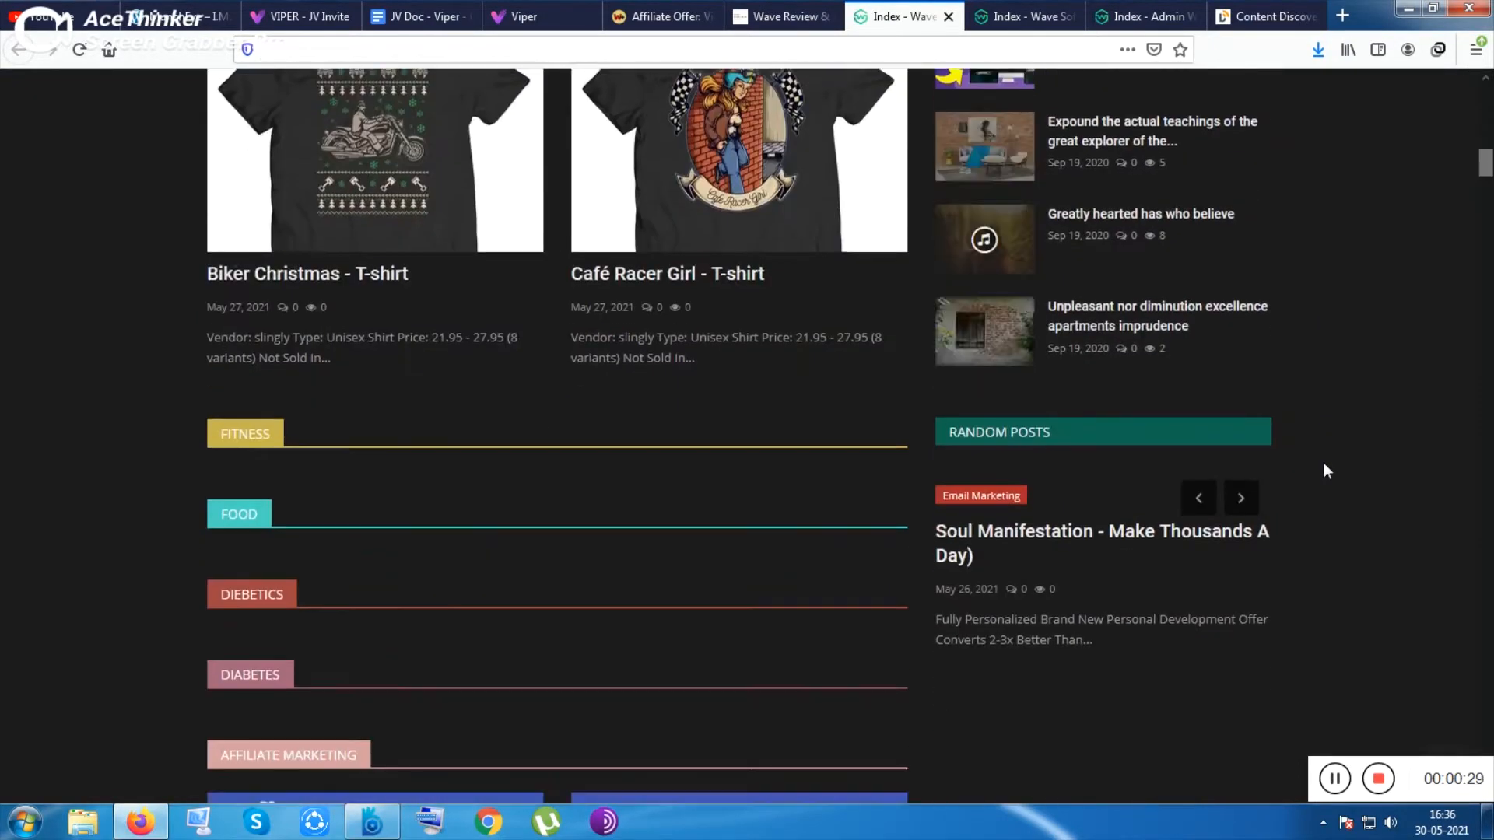
scroll(down, 3)
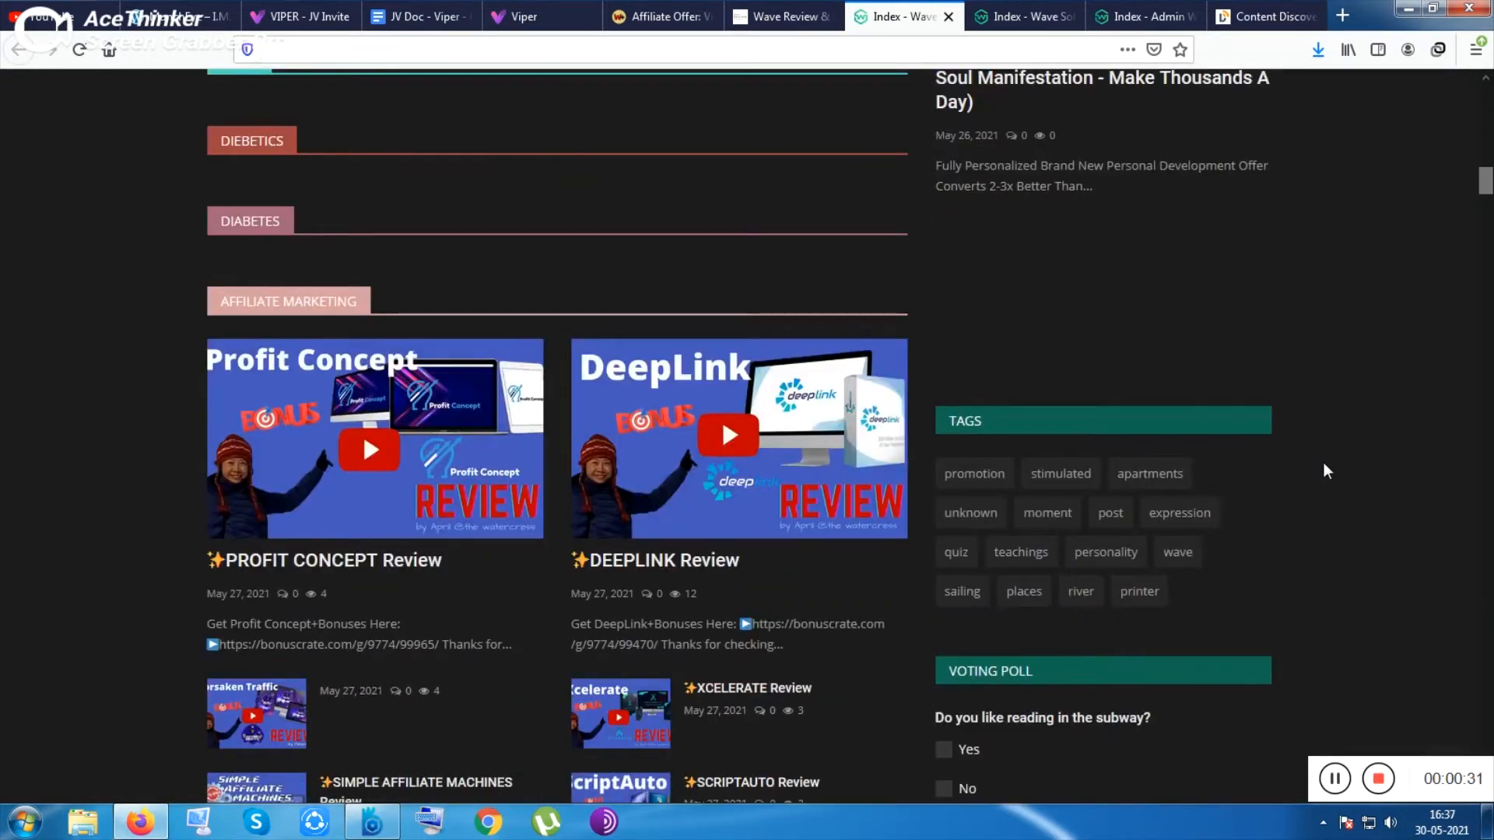
scroll(down, 3)
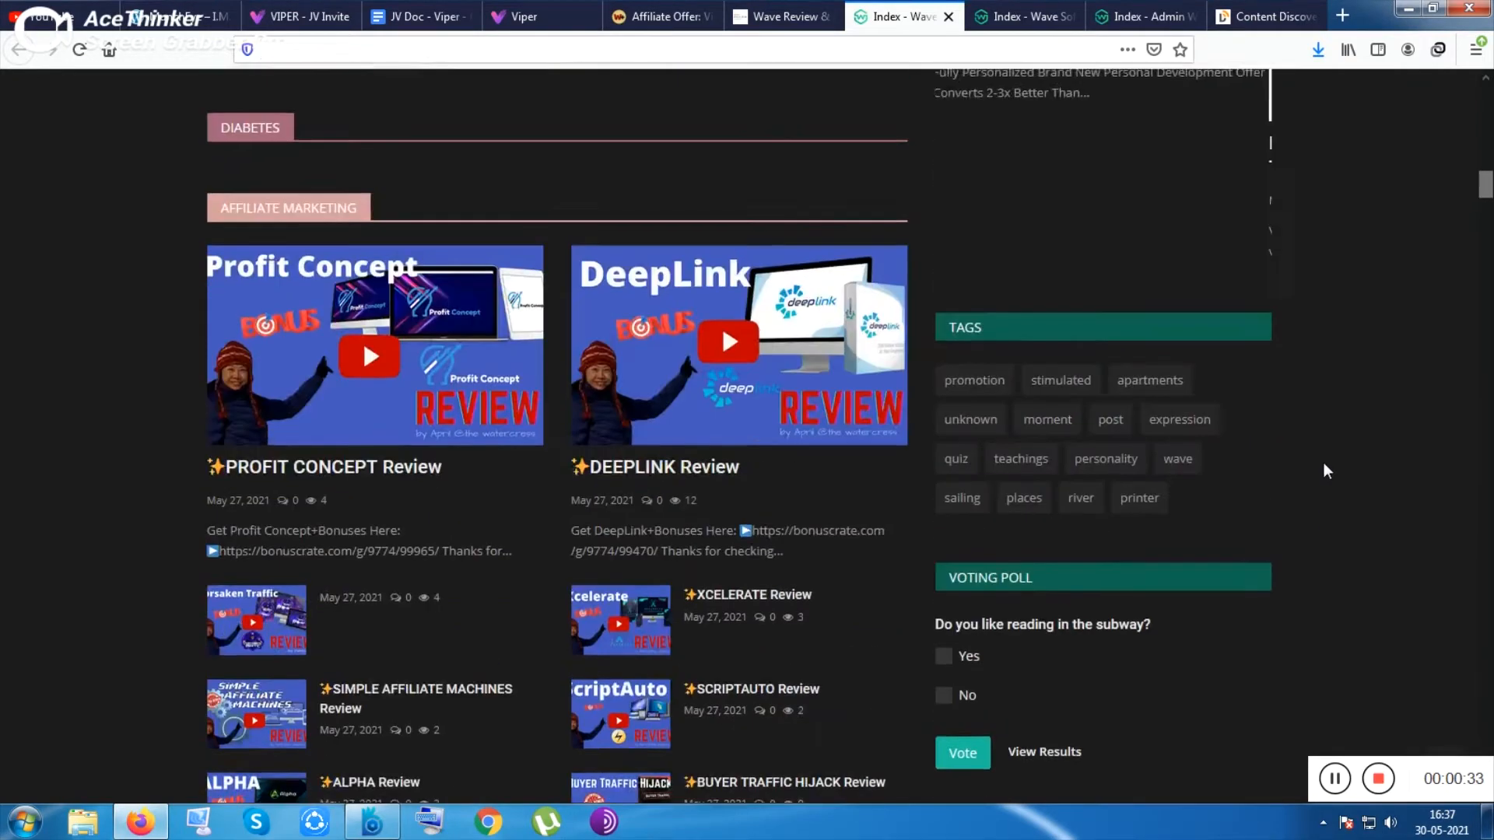
scroll(up, 3)
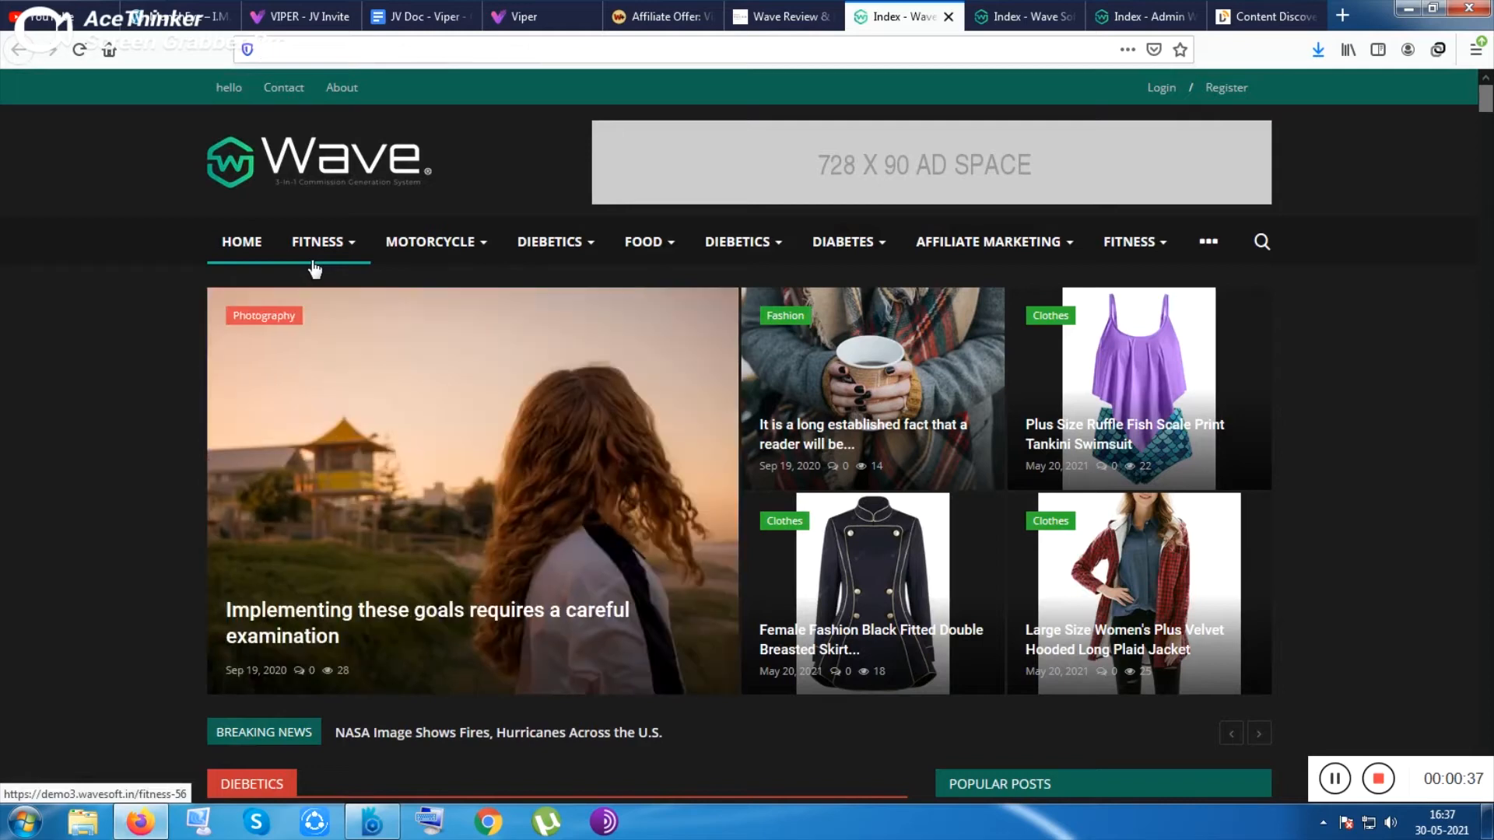
click(429, 242)
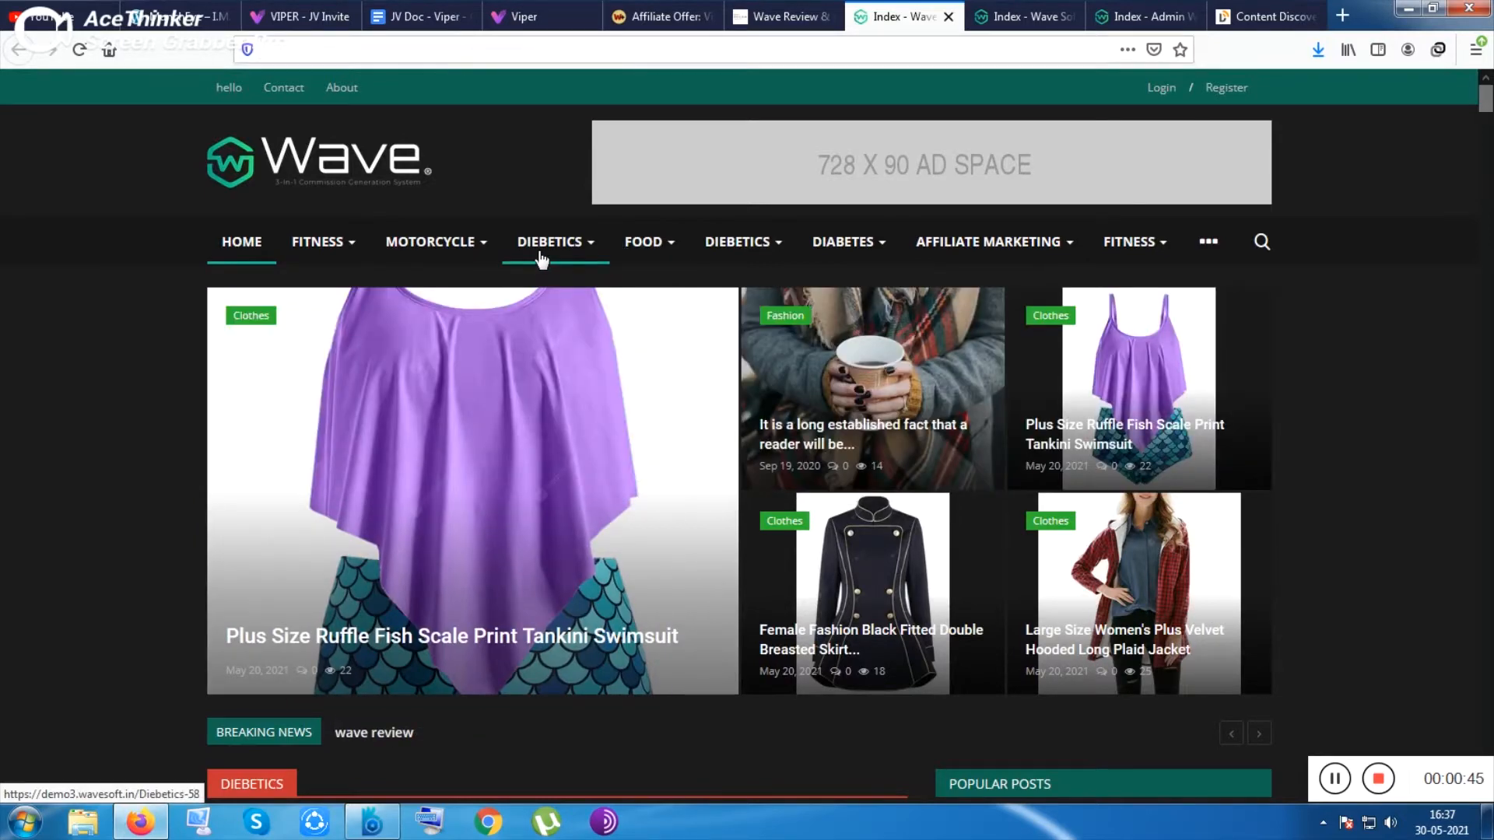
- Read the Wave review's ratings, $17 price and bonus, then return to the demo homepage
click(781, 17)
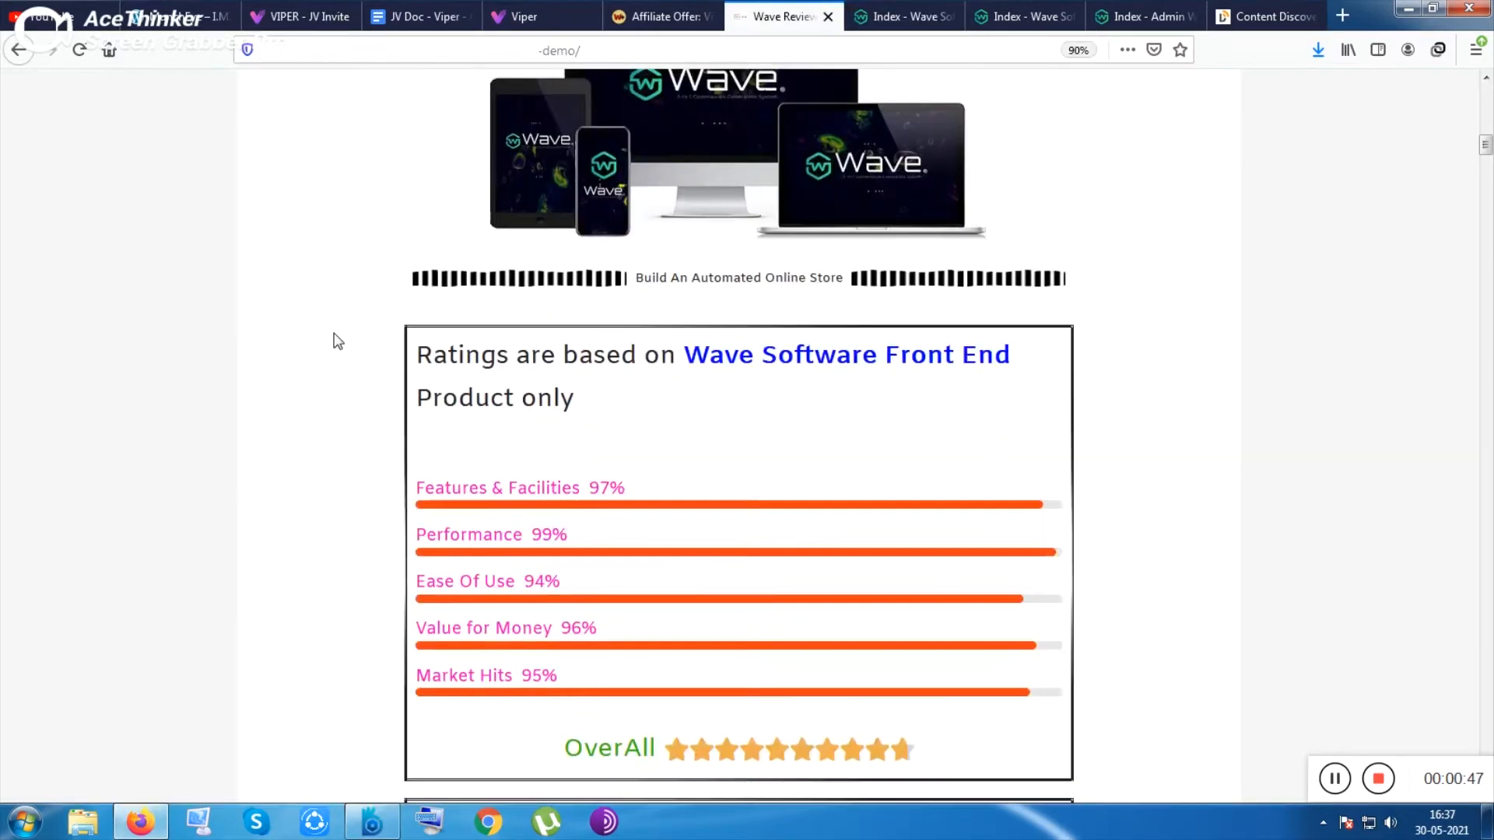
scroll(up, 3)
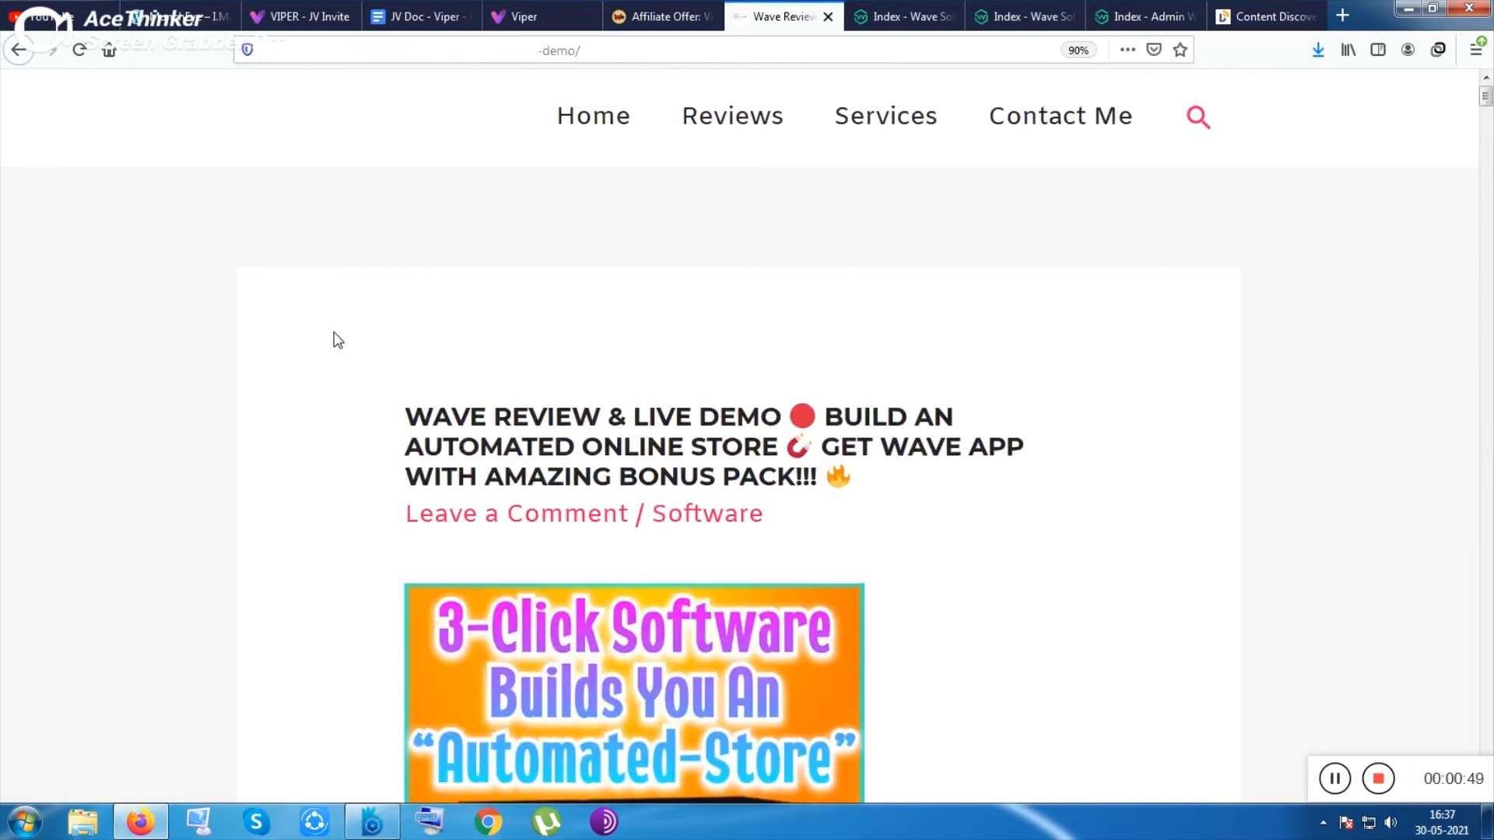
scroll(down, 3)
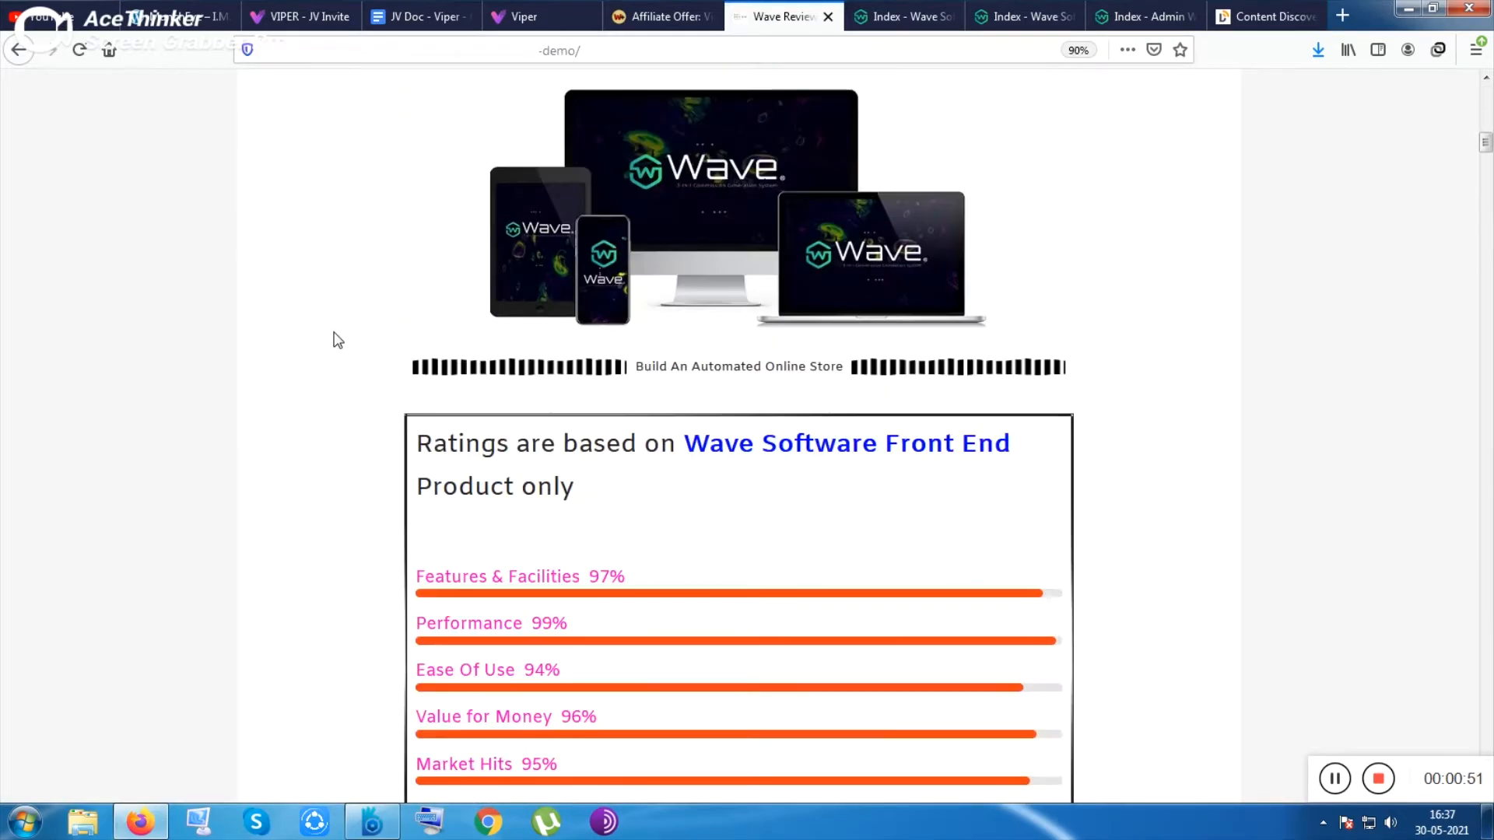
scroll(down, 3)
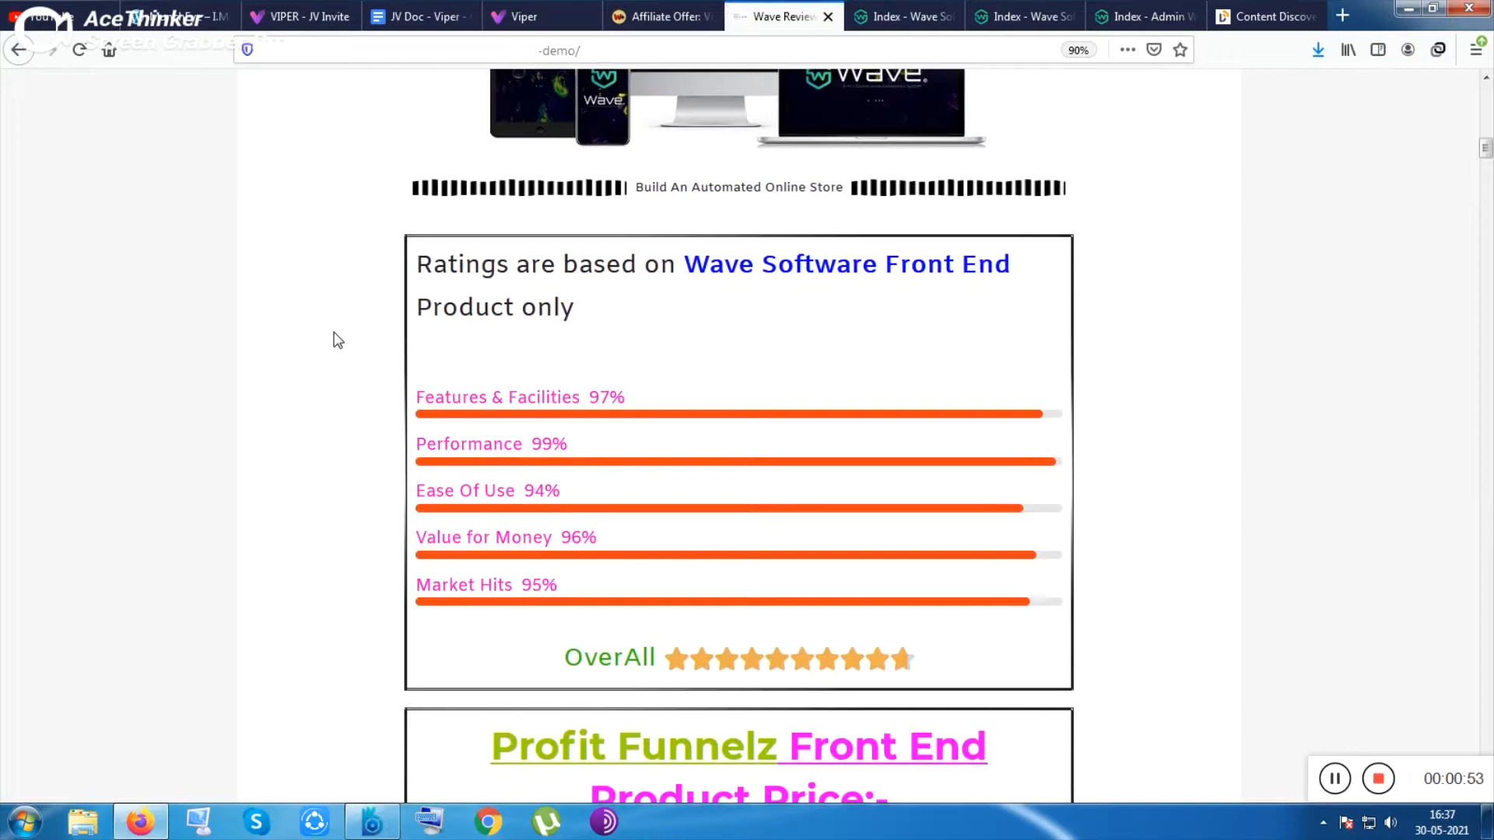
scroll(down, 3)
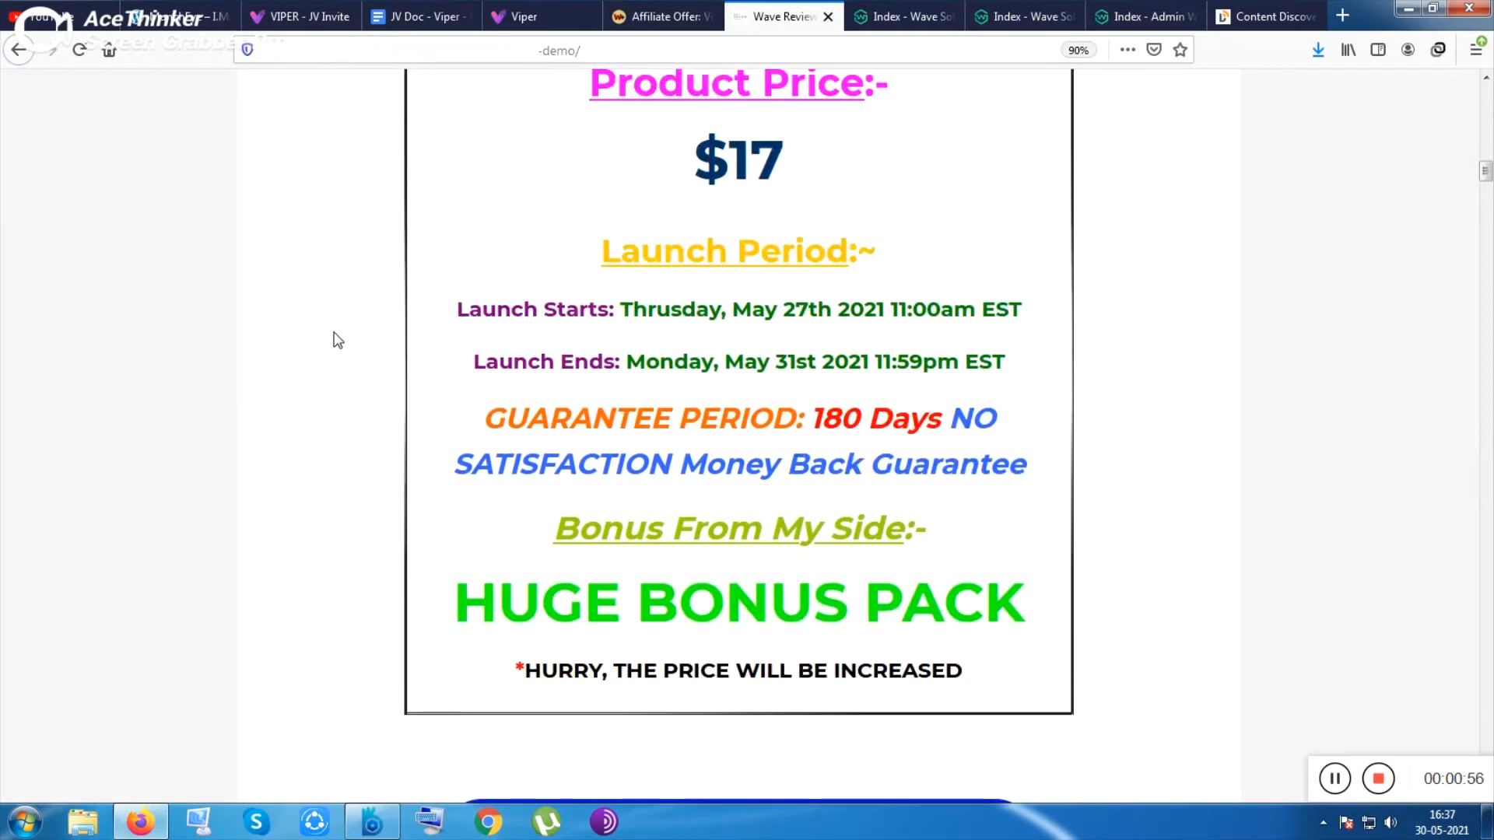
scroll(down, 3)
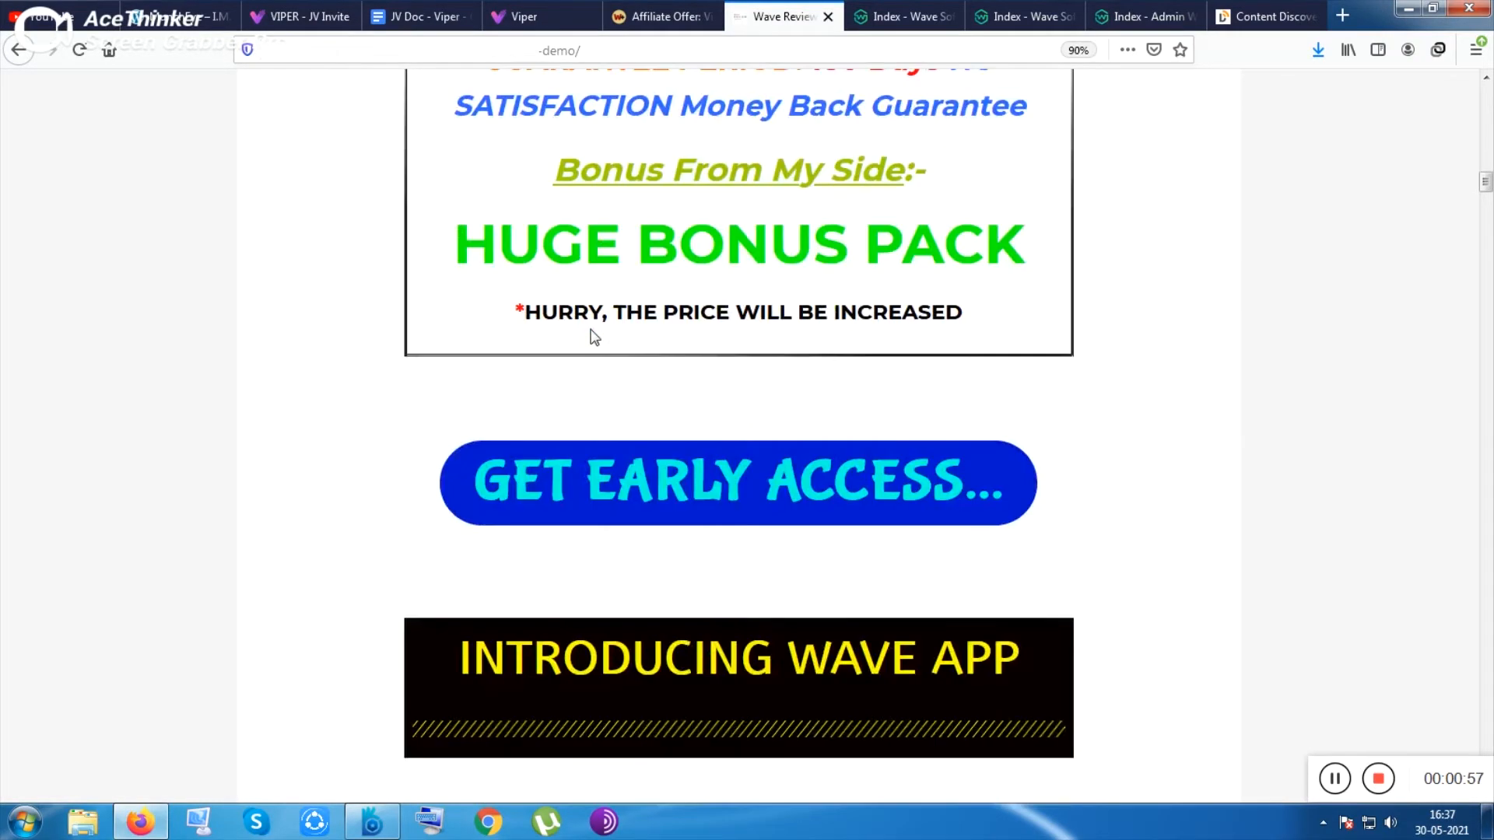
mouse_move(725, 404)
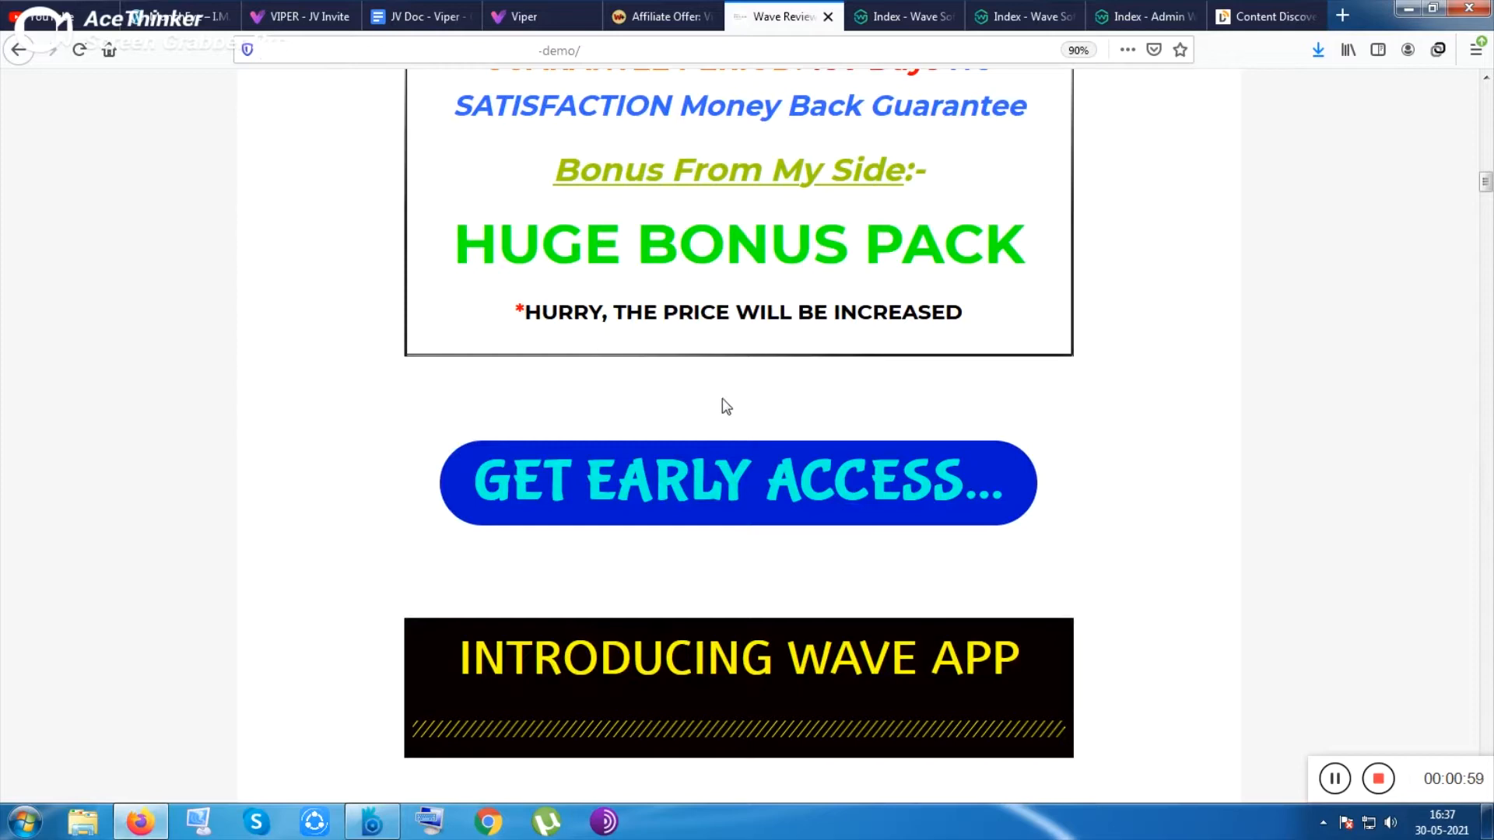
scroll(down, 3)
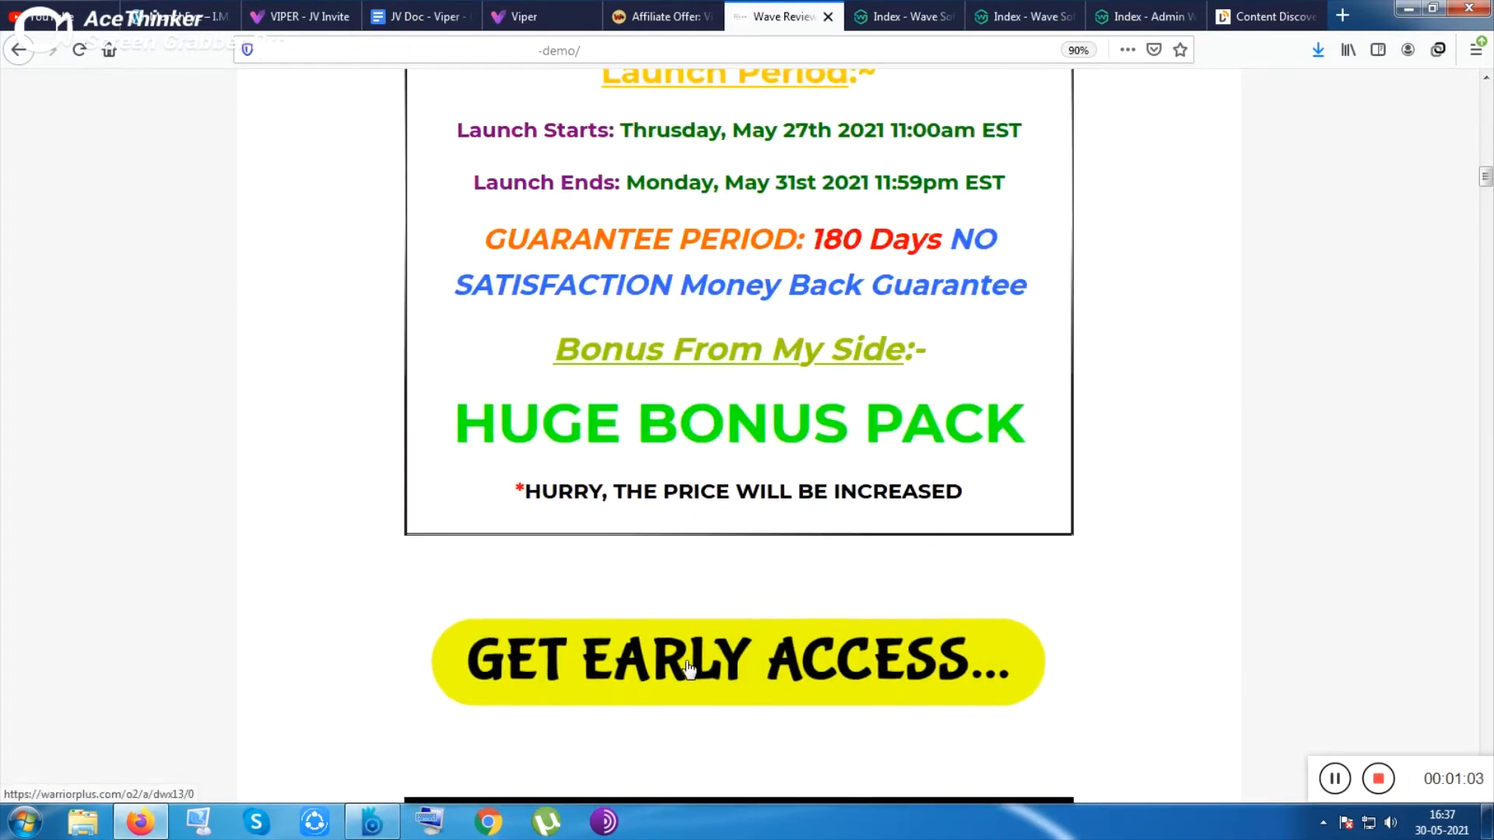
scroll(up, 3)
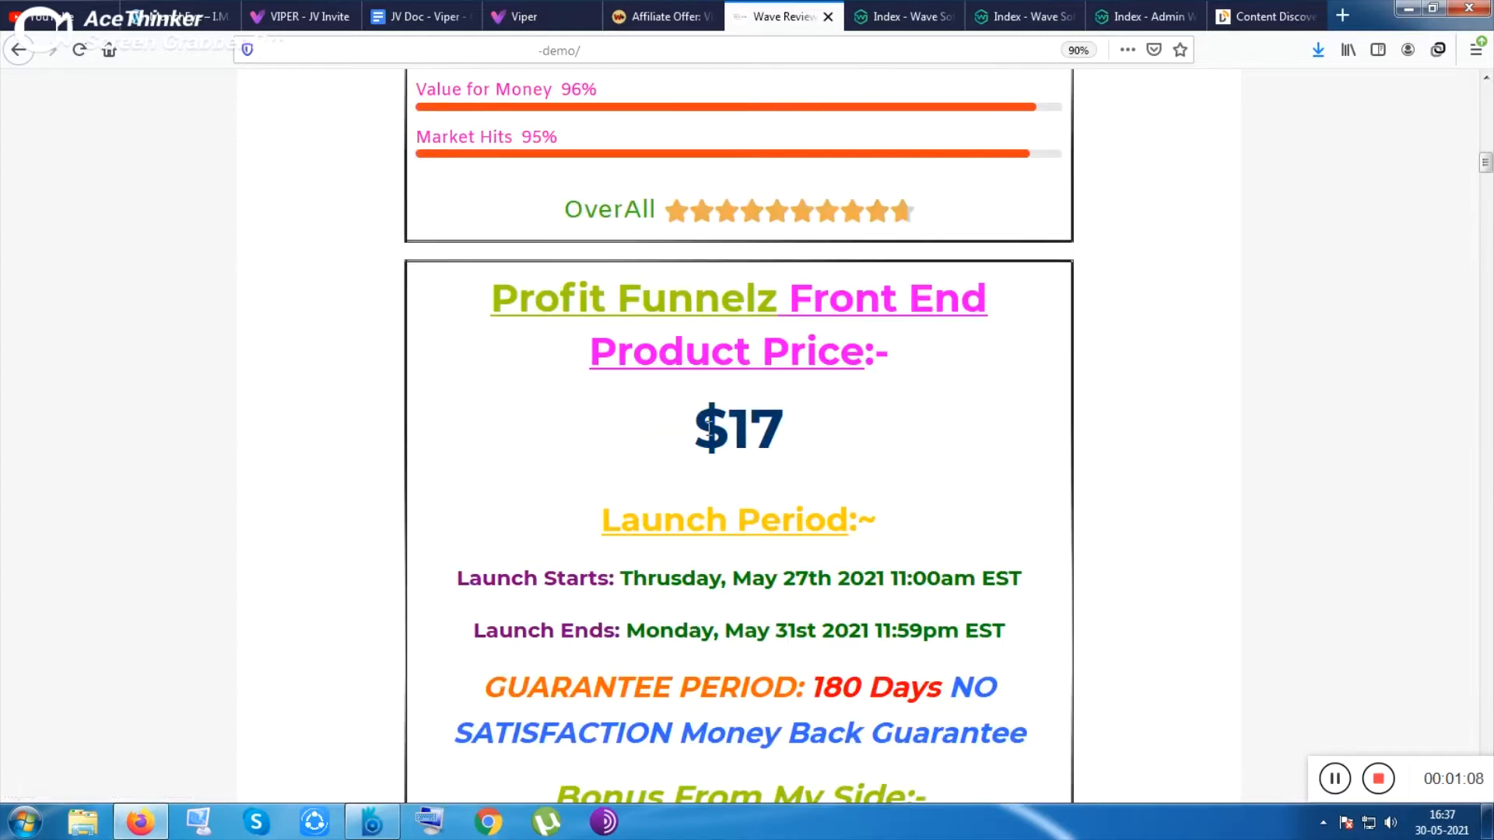
click(902, 16)
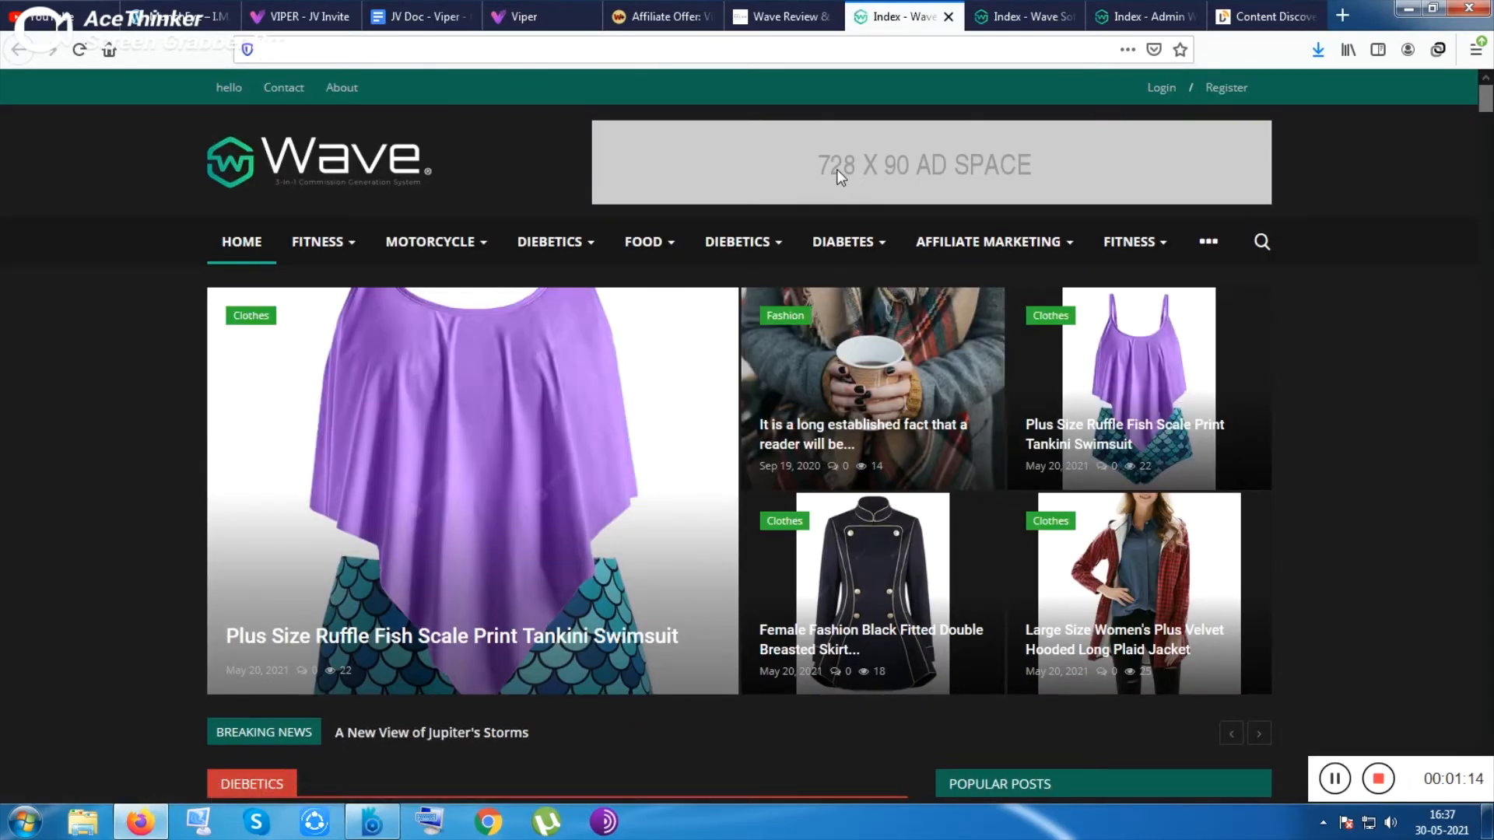
mouse_move(772, 633)
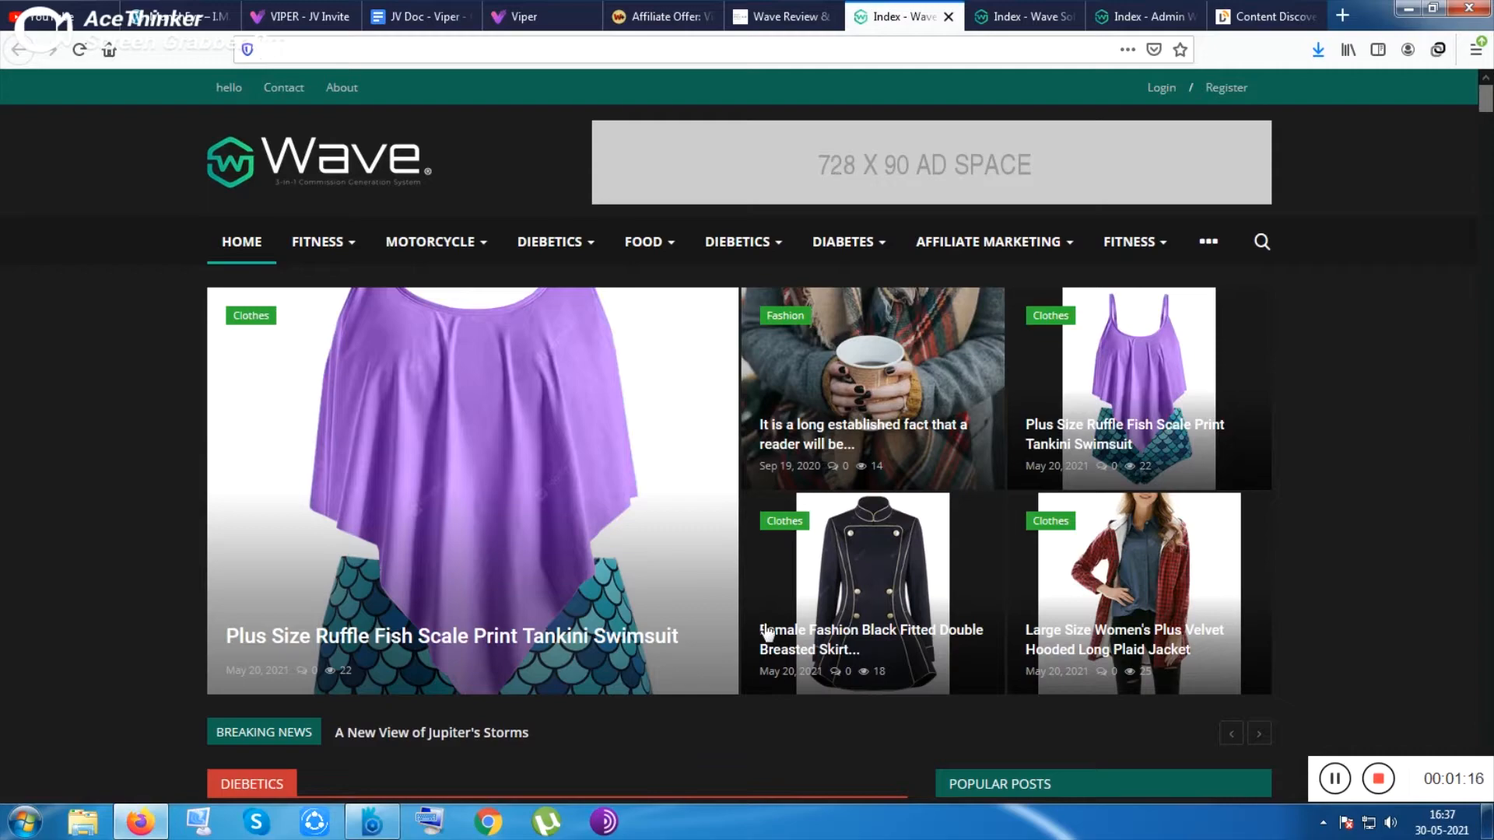
- Scroll the demo homepage, then switch to the Wave site signed in as admin
scroll(down, 3)
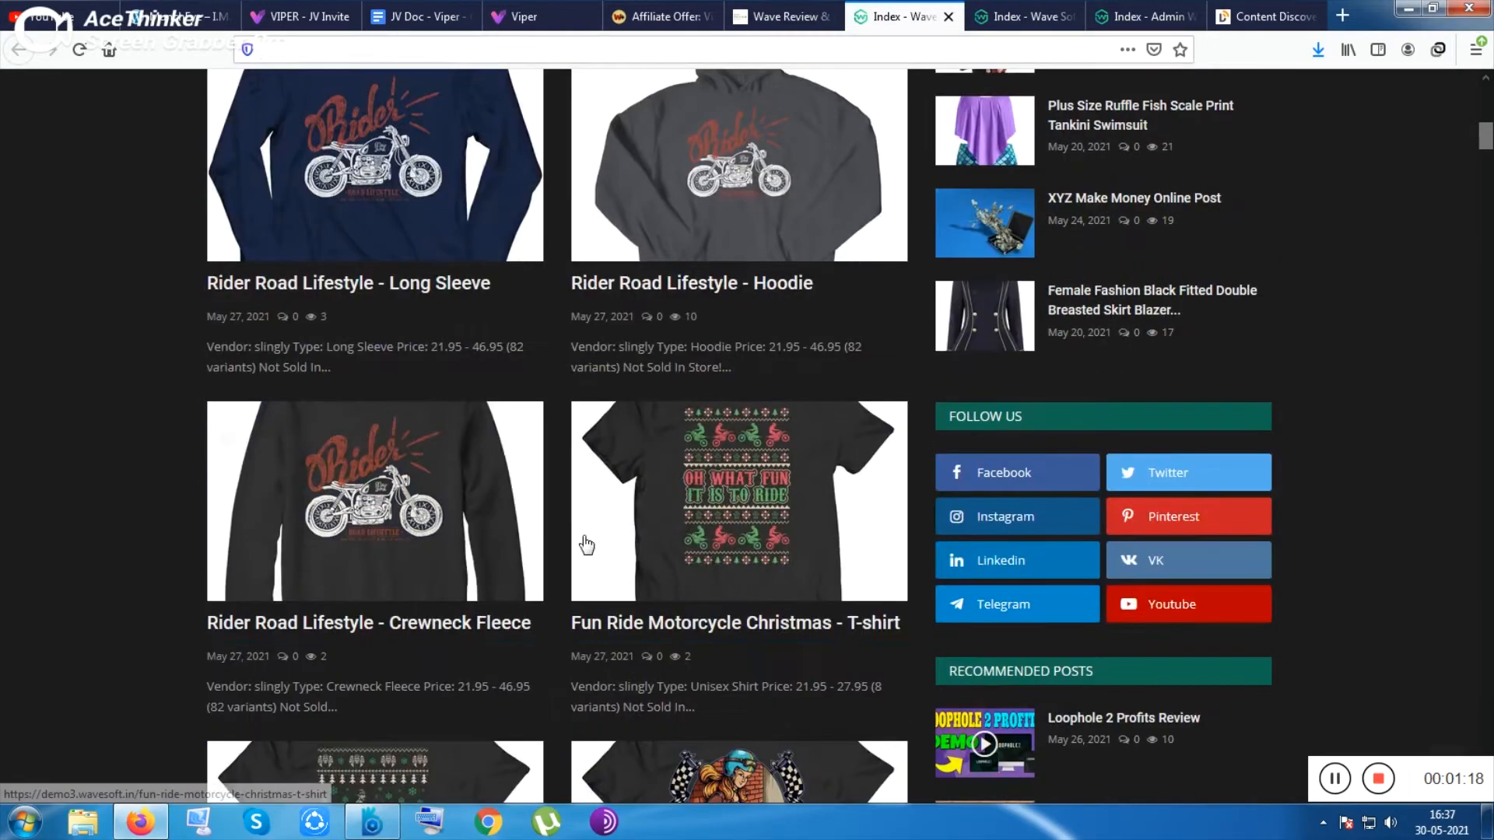
click(1019, 16)
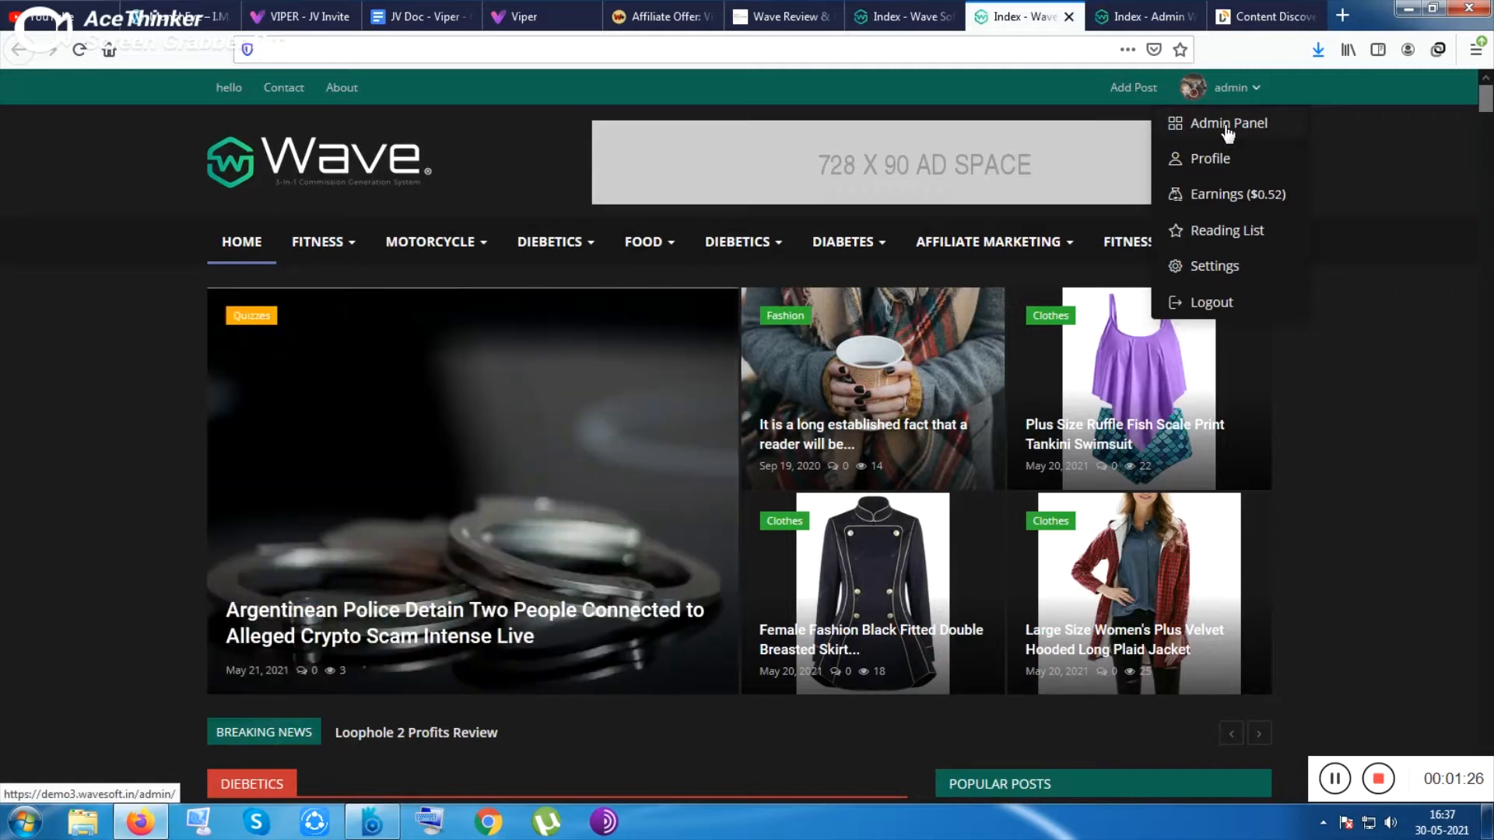
- Open the admin dashboard showing 404 posts, pending, drafts and scheduled counts
click(1226, 123)
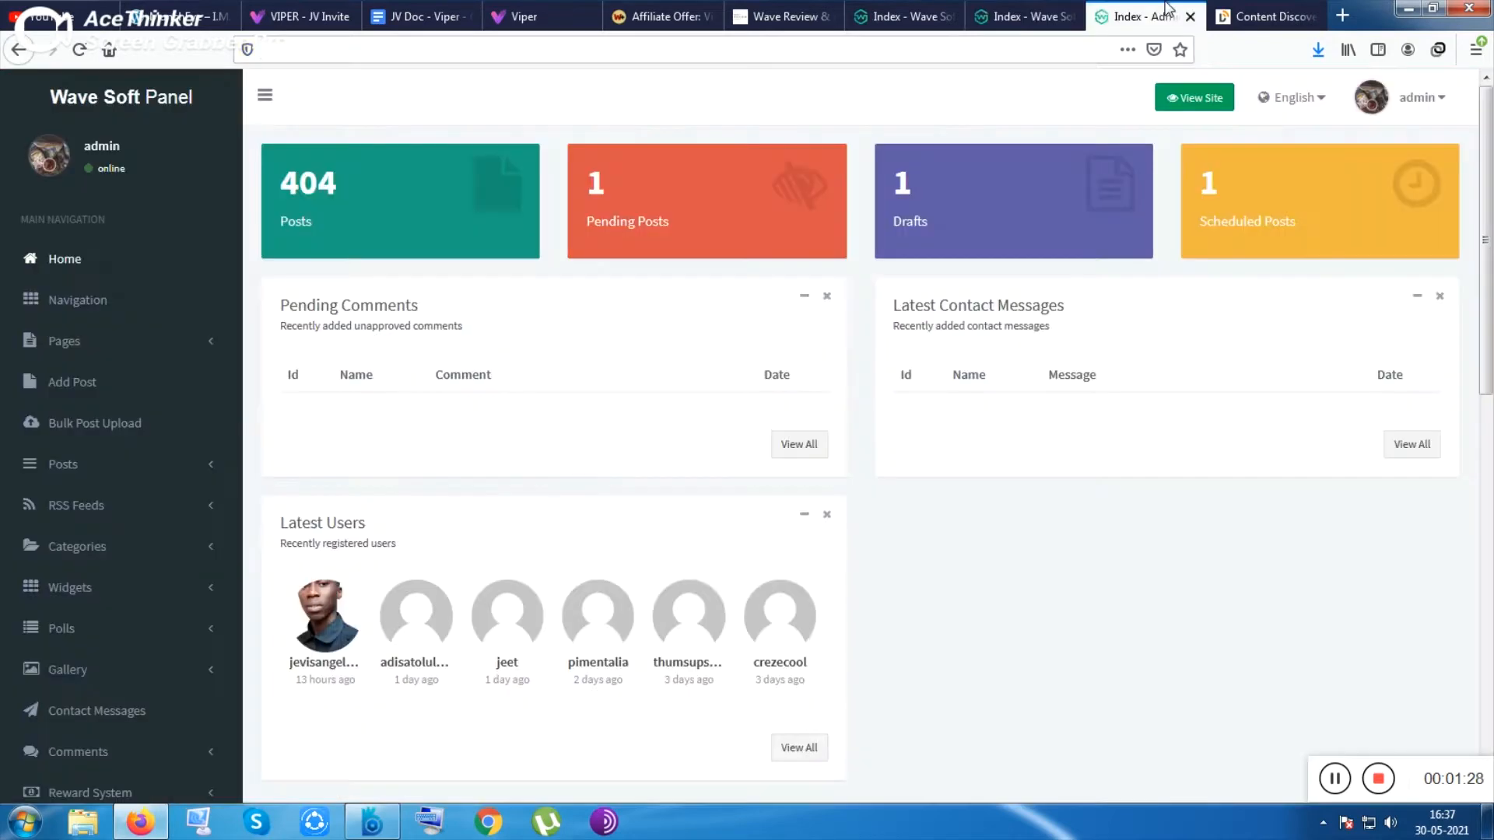
mouse_move(76, 298)
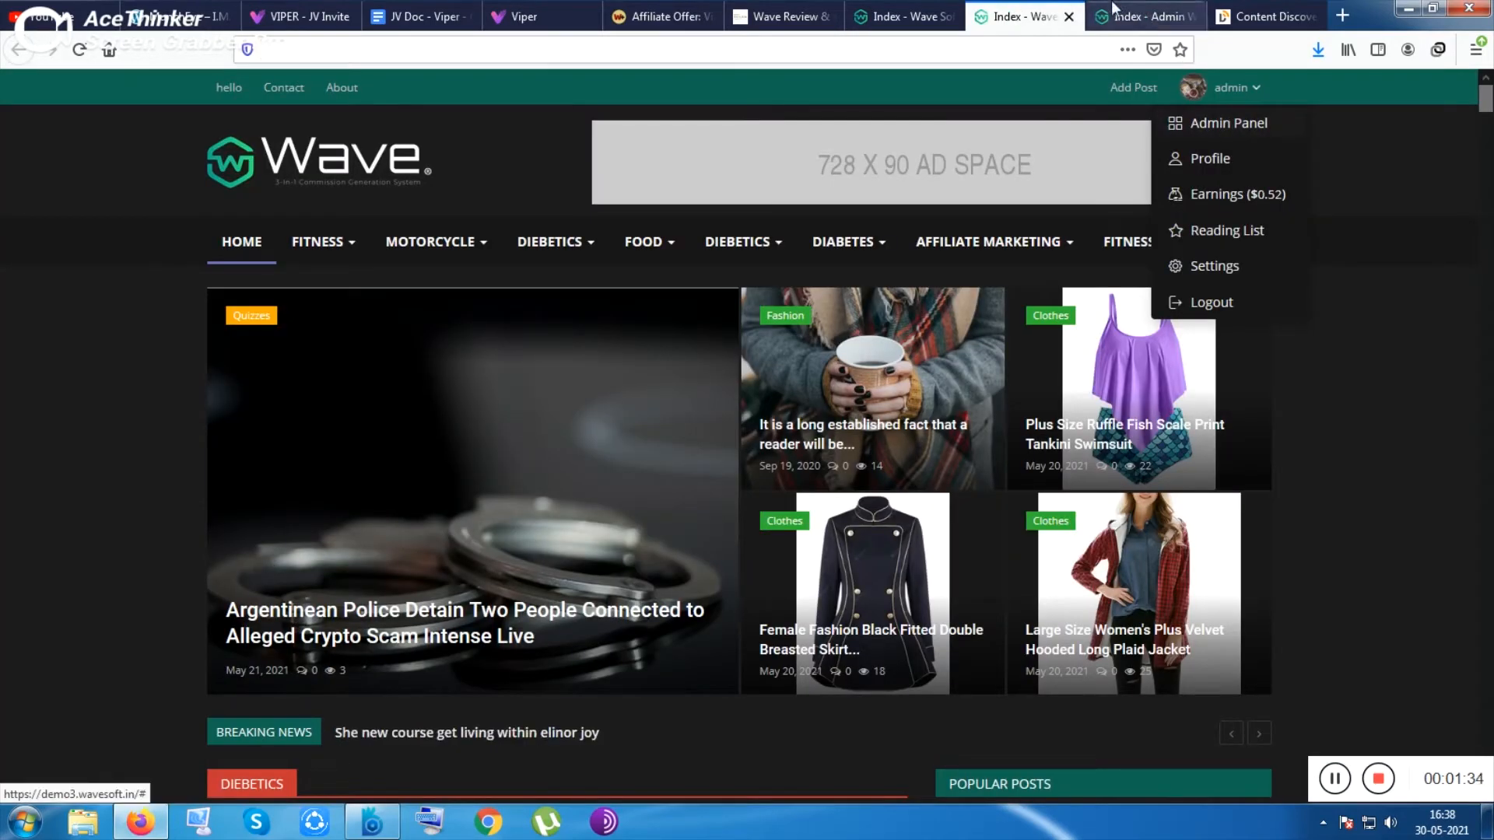
click(1226, 122)
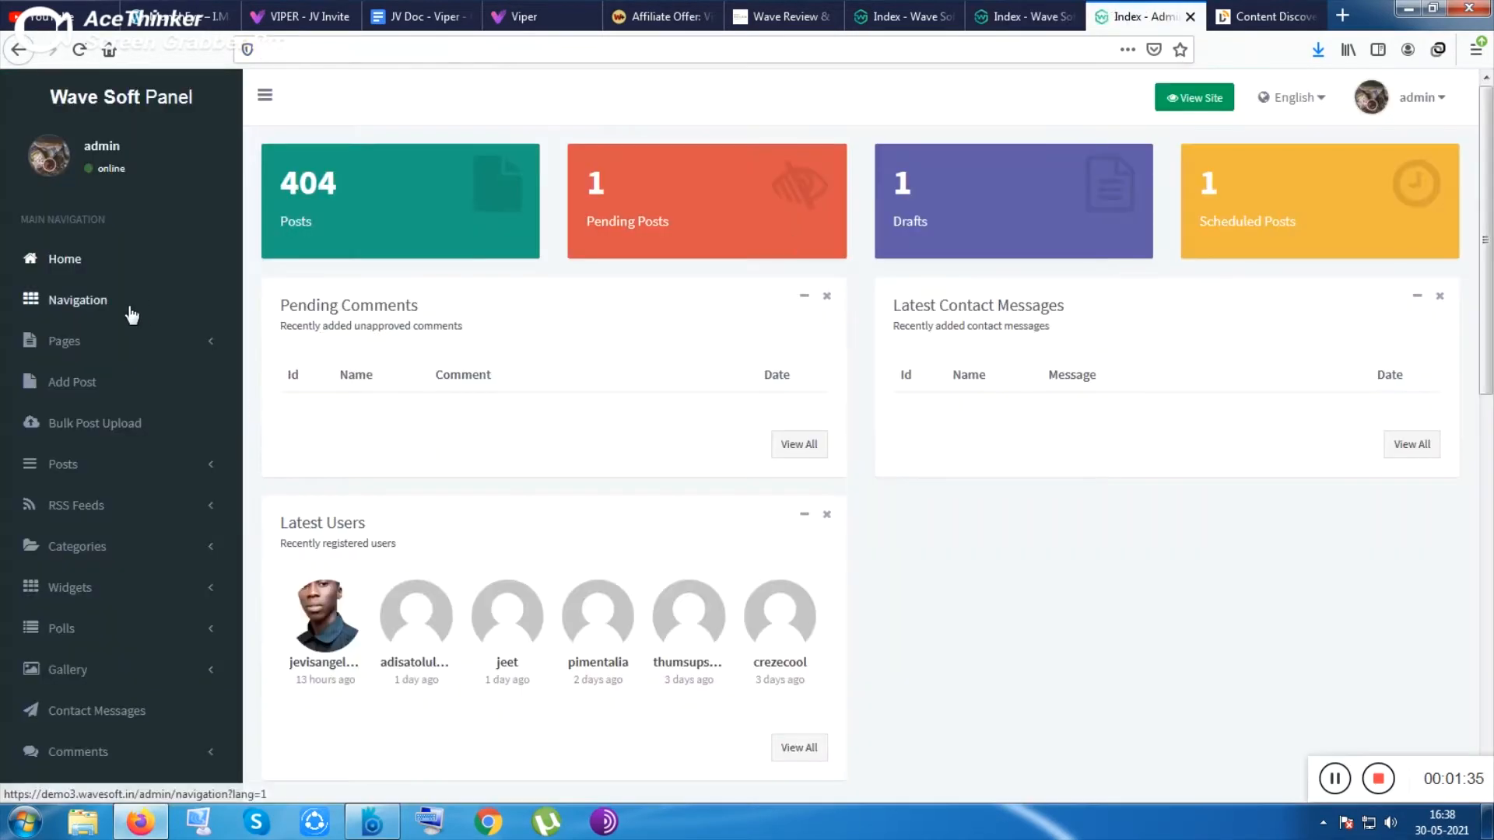
click(77, 299)
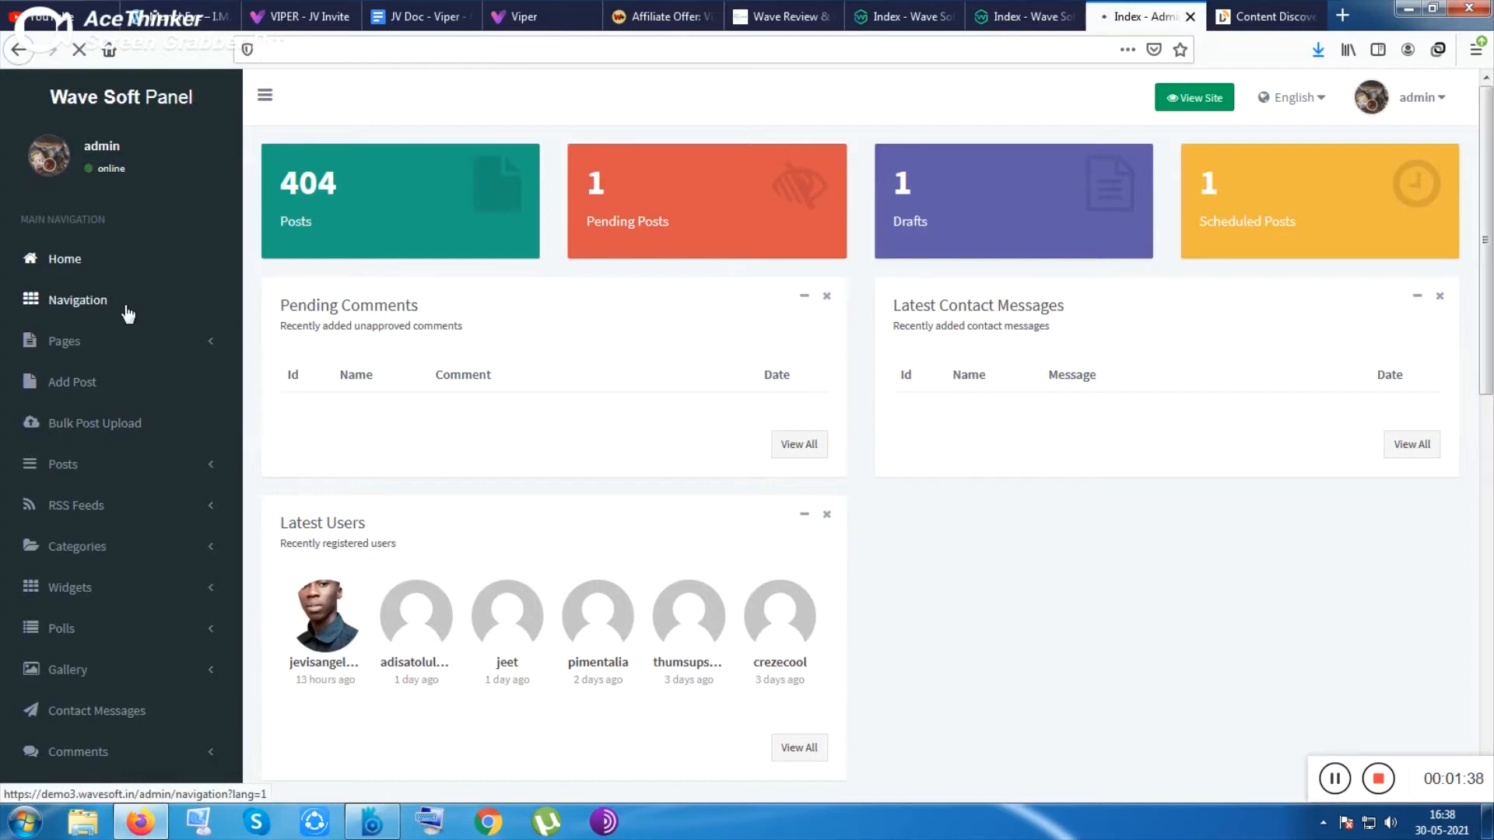
- View the Navigation menu page, then expand Categories and open its Categories page
click(77, 298)
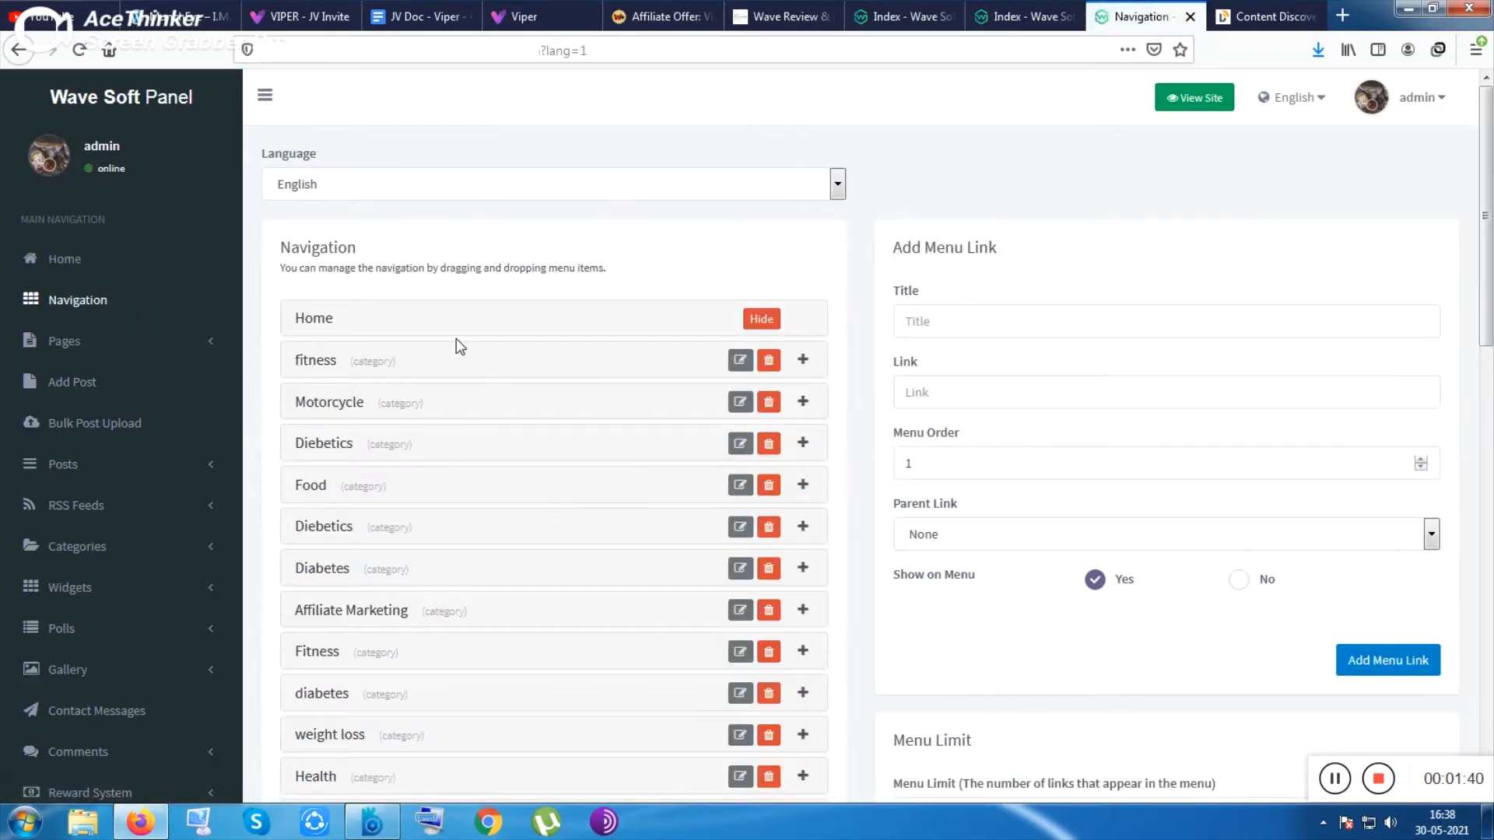
mouse_move(460, 372)
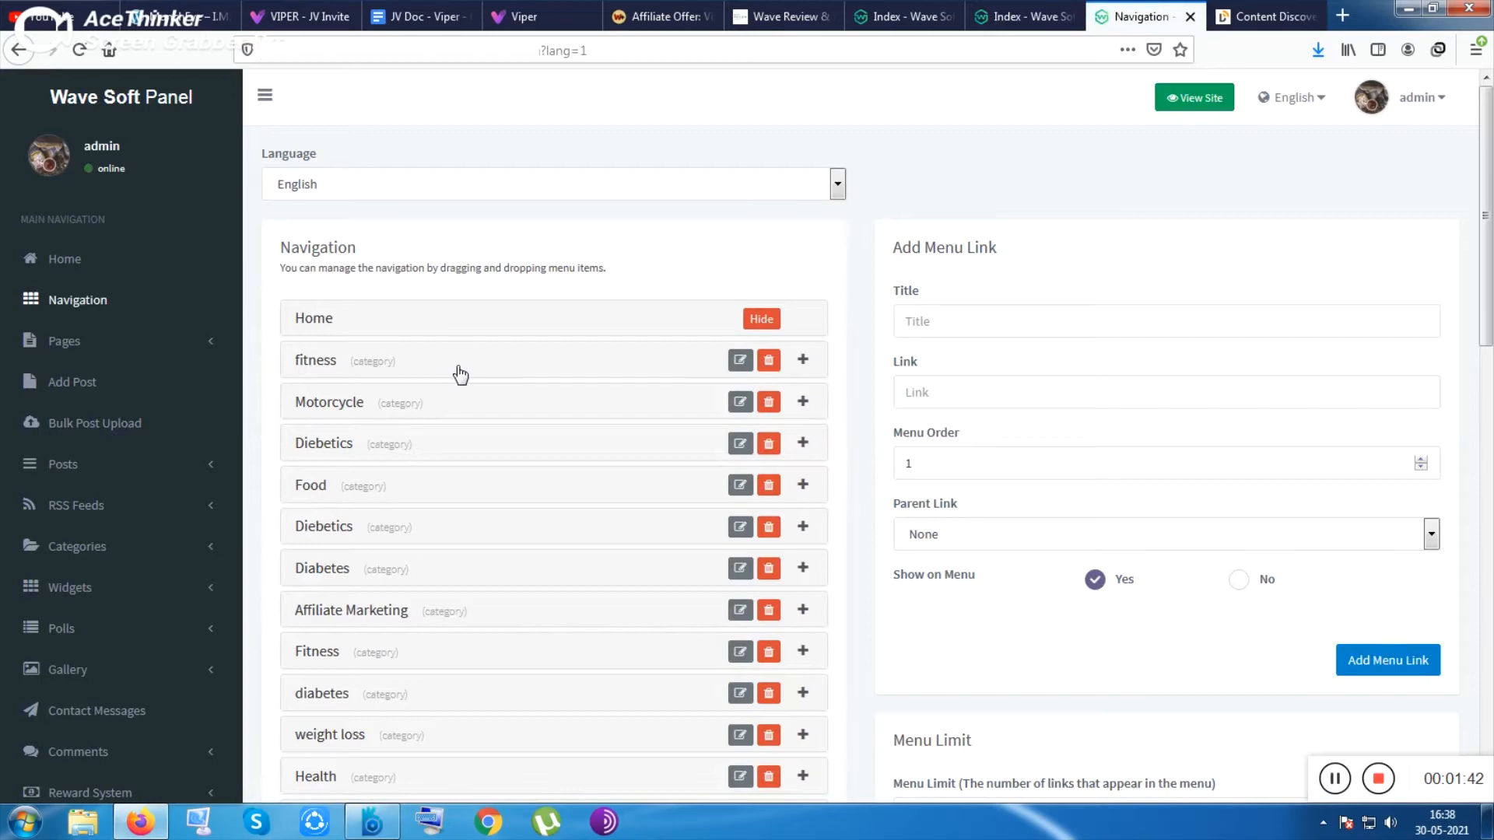
click(1022, 17)
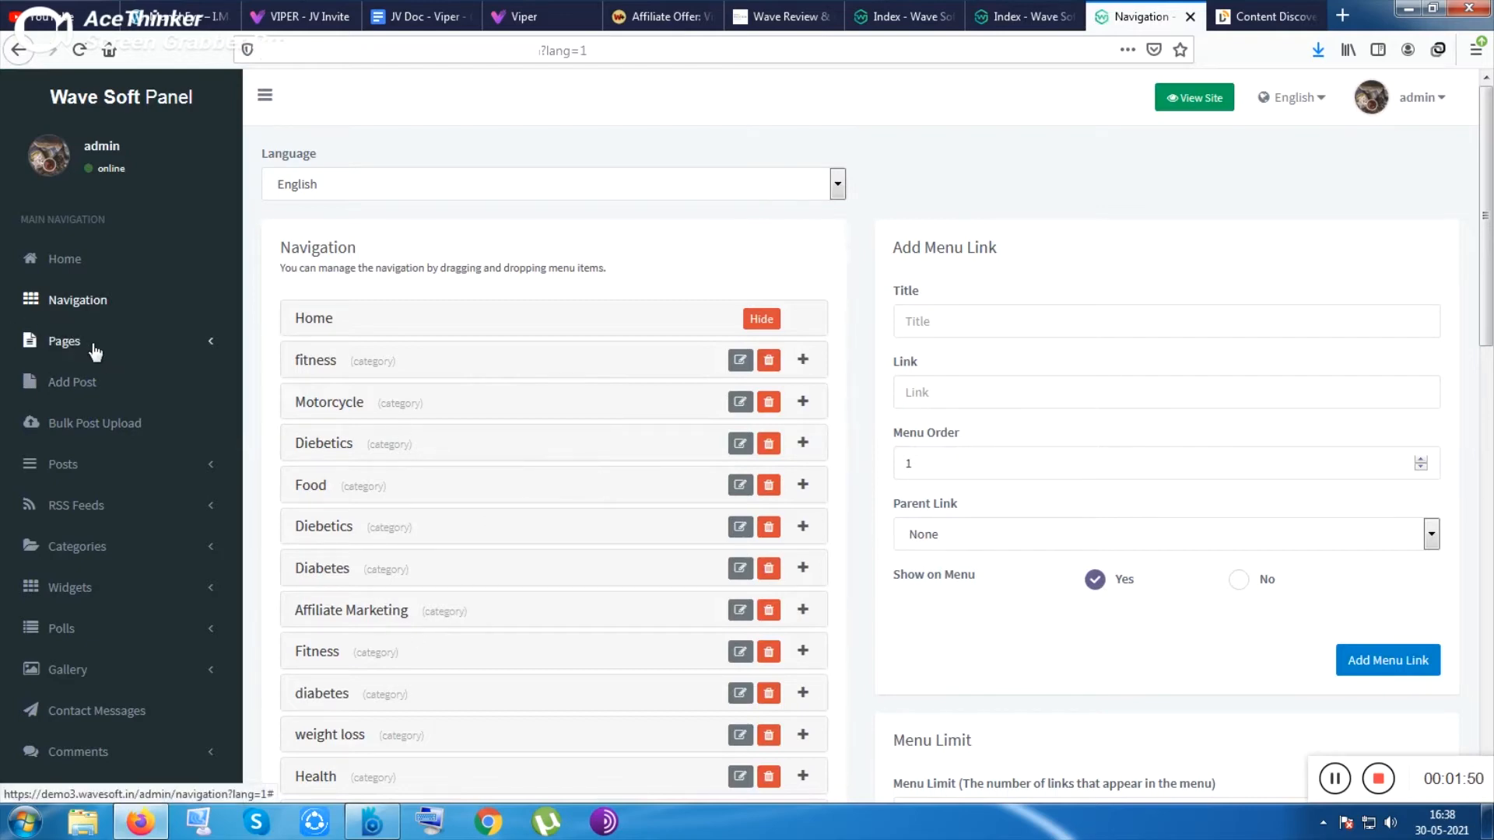
click(63, 340)
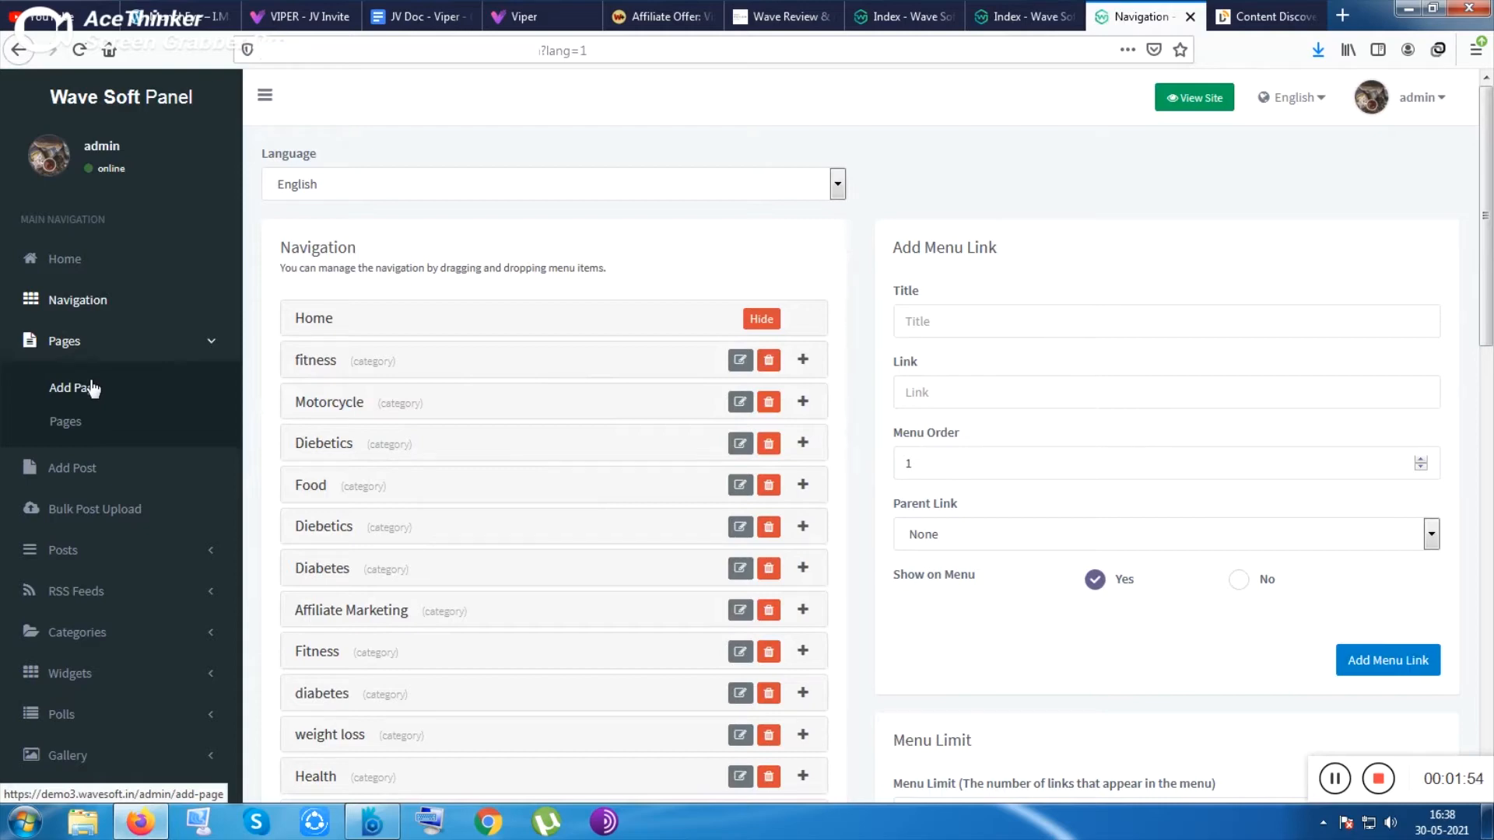
mouse_move(114, 529)
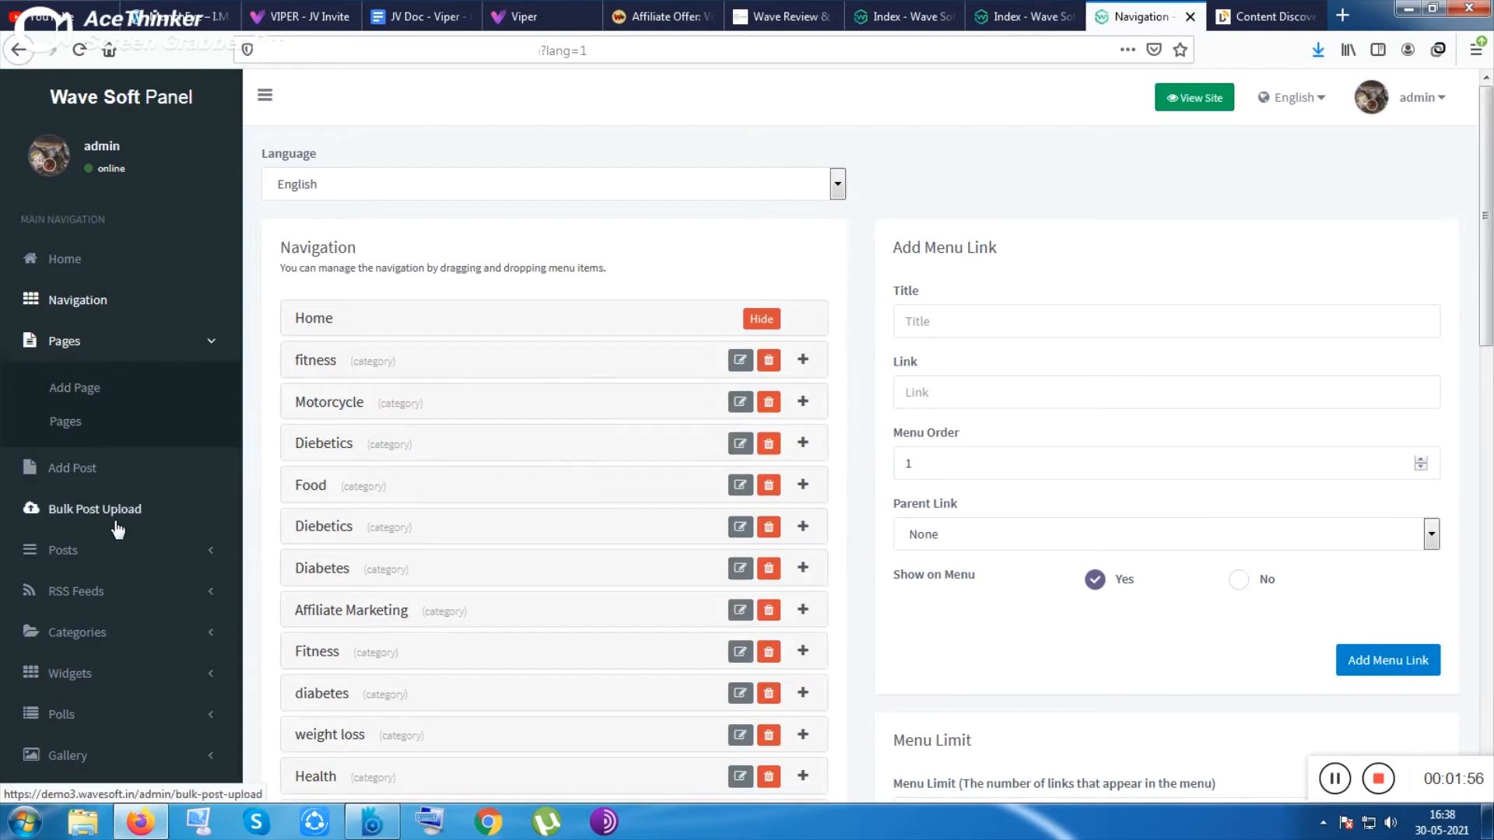
scroll(down, 3)
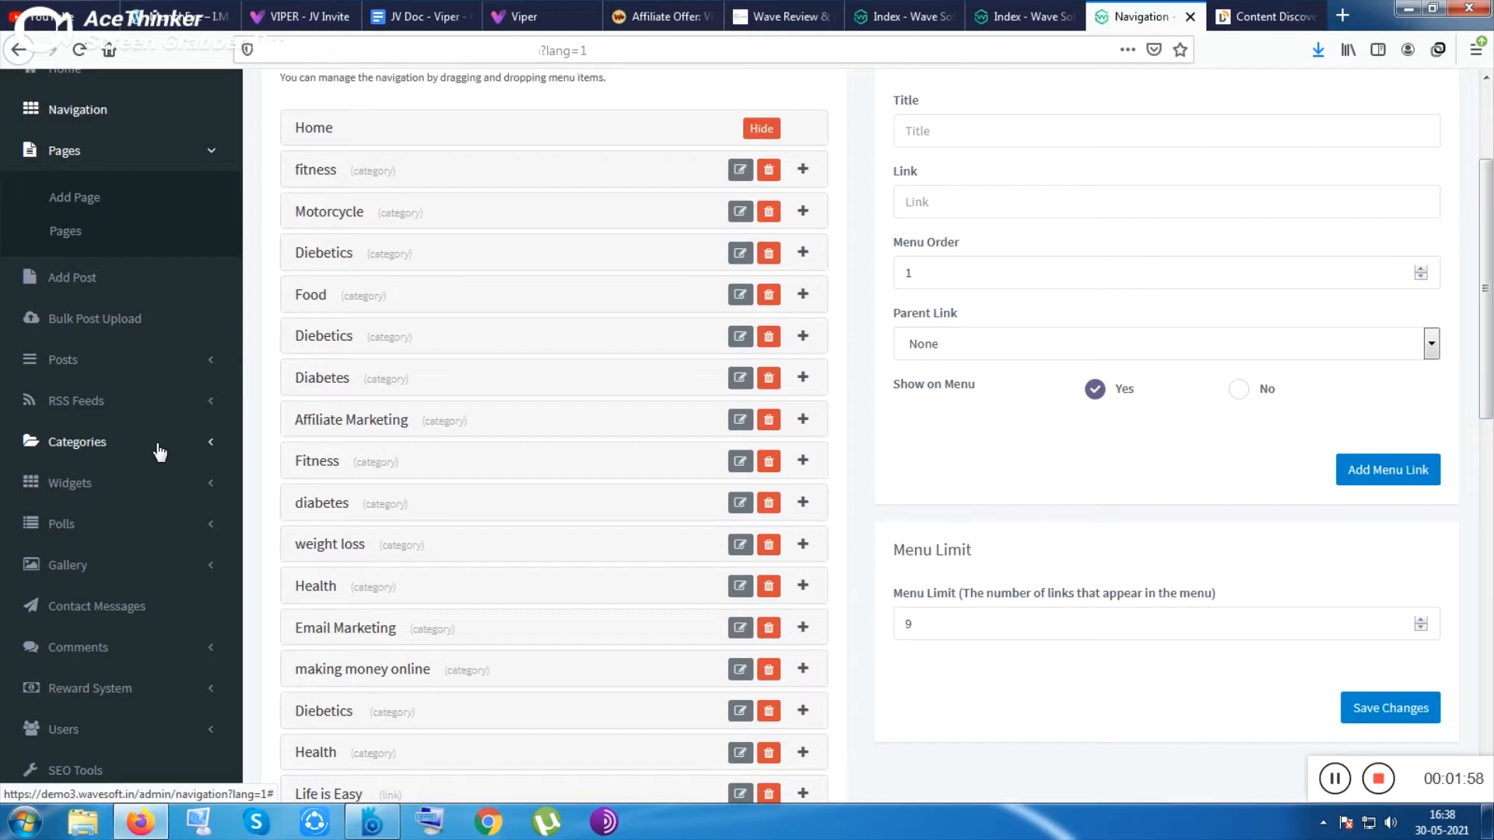
click(76, 441)
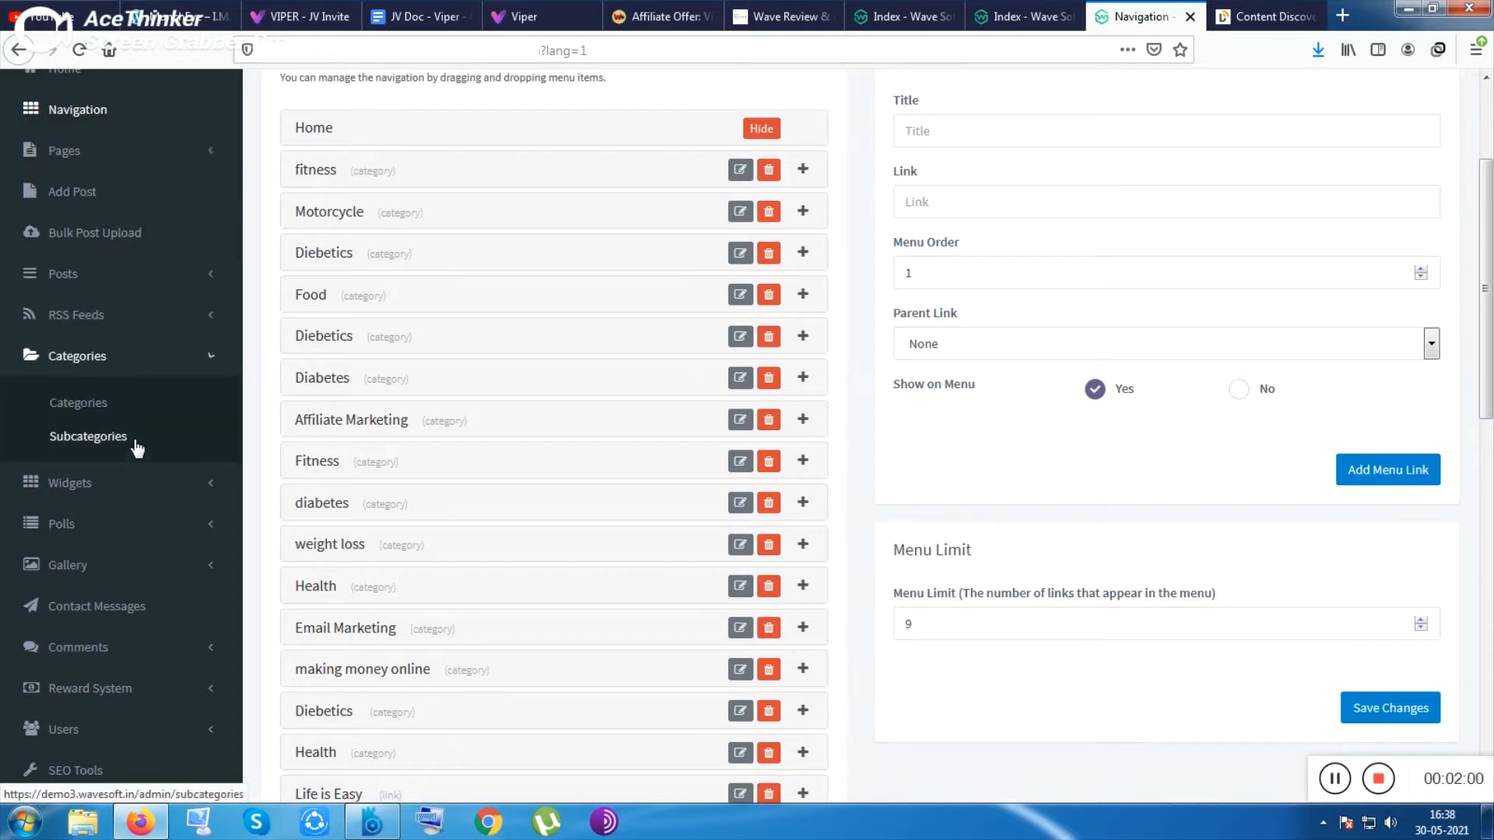
click(78, 402)
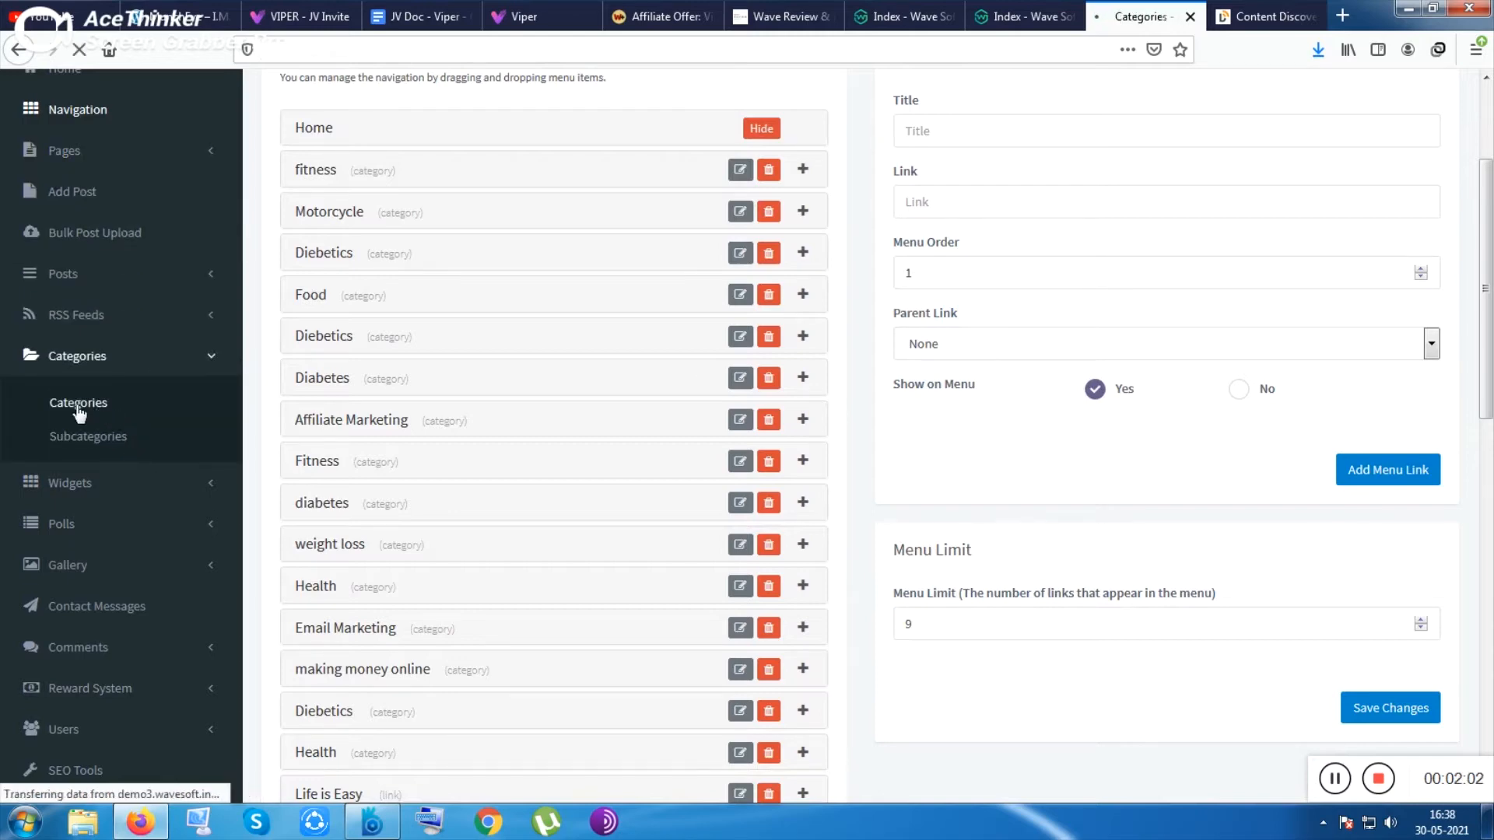
- Enter 'gun' as the new category's name, slug, description and keywords
click(77, 402)
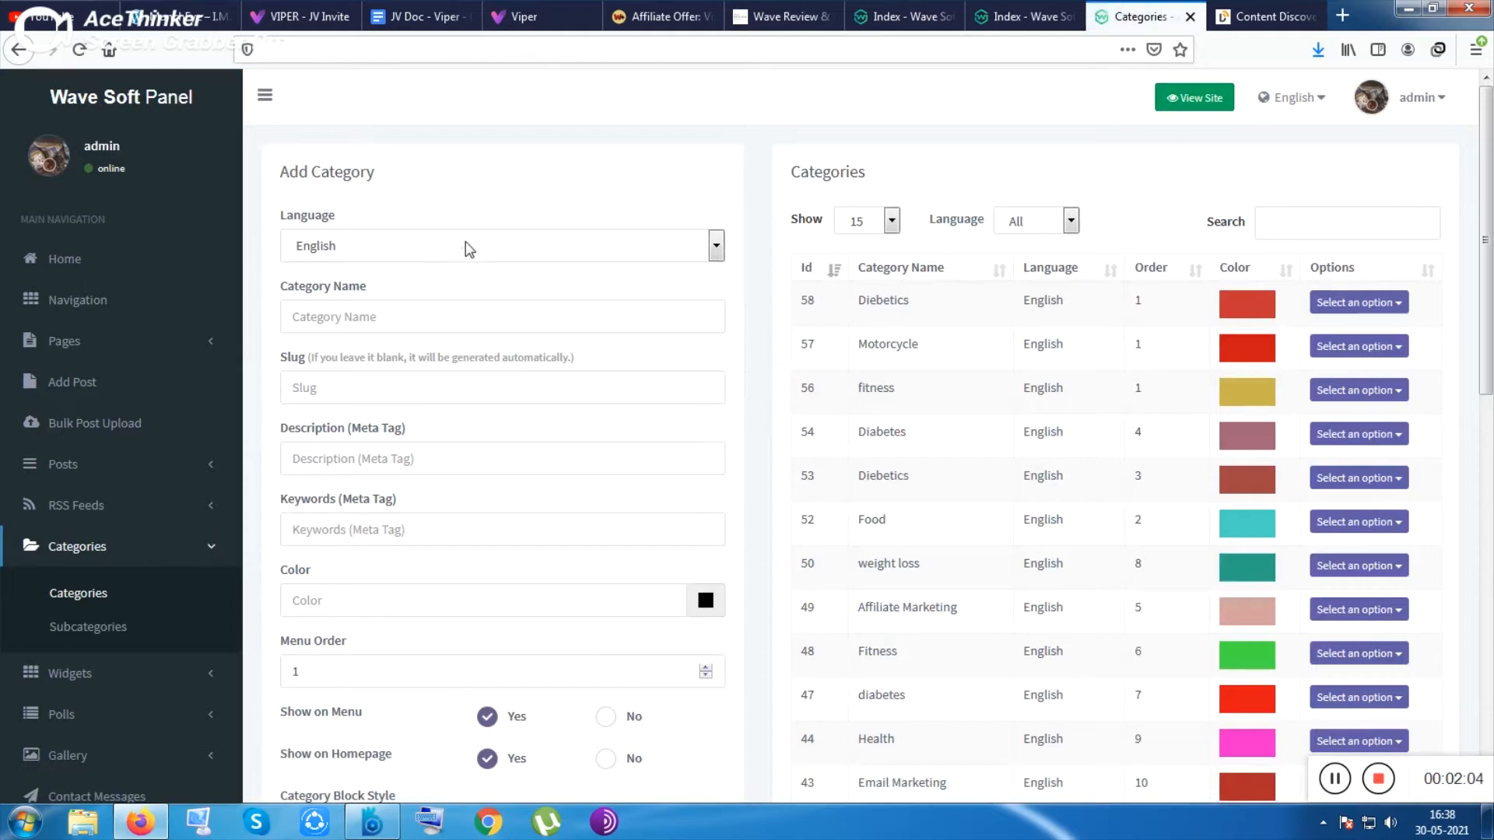
click(501, 317)
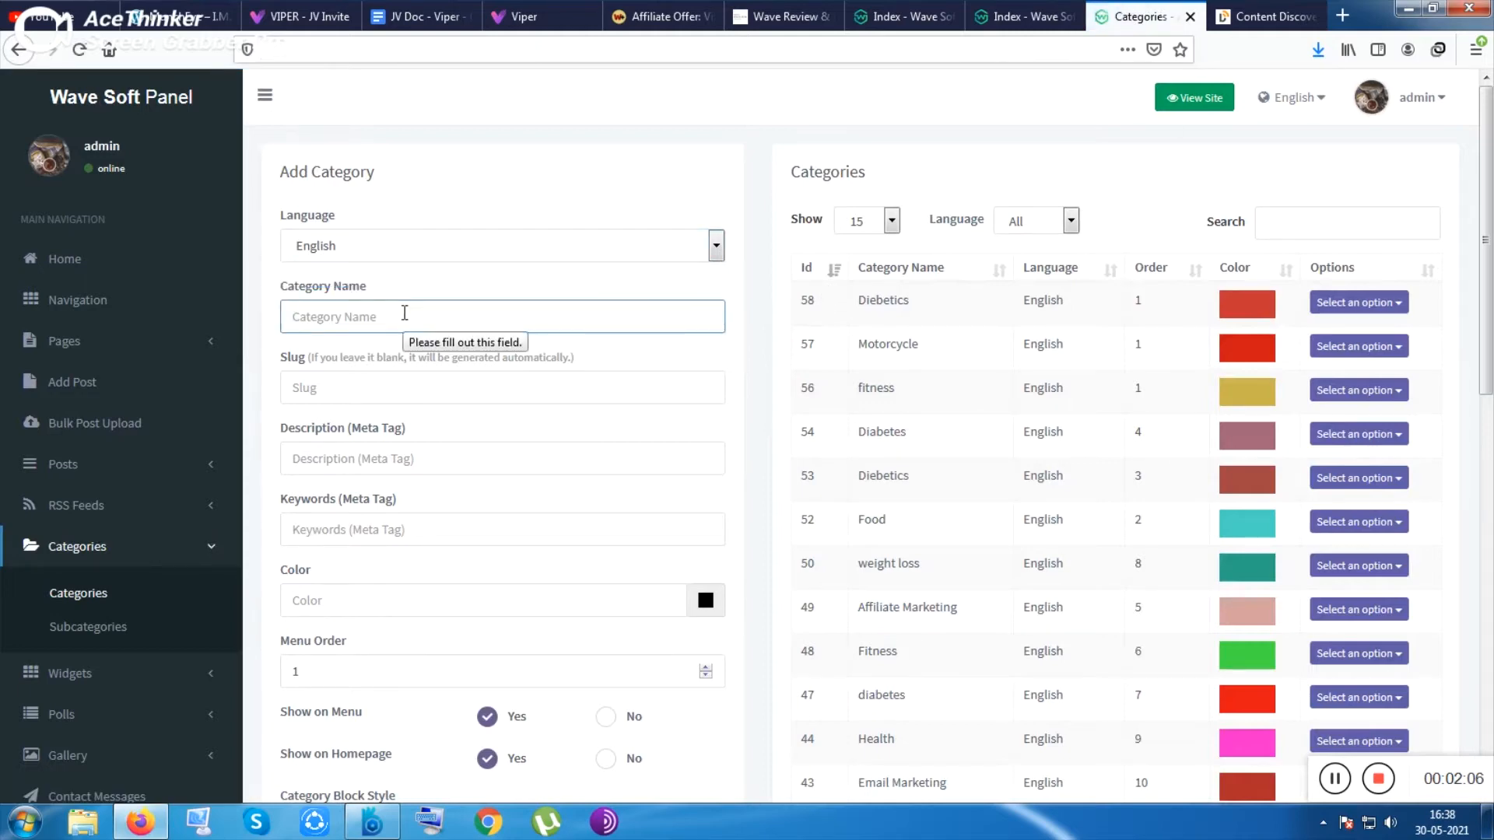
text(gun)
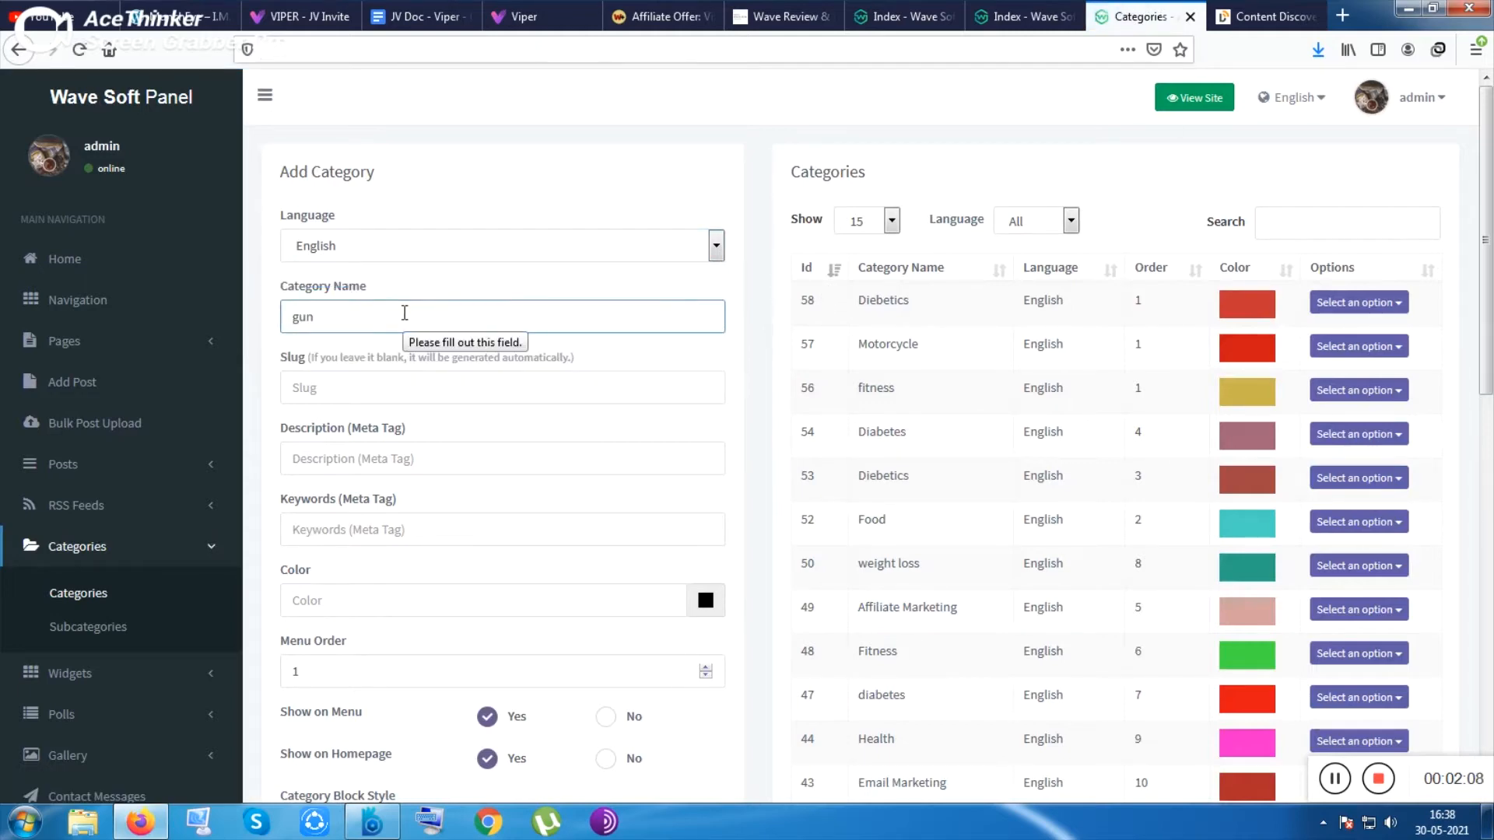
click(502, 387)
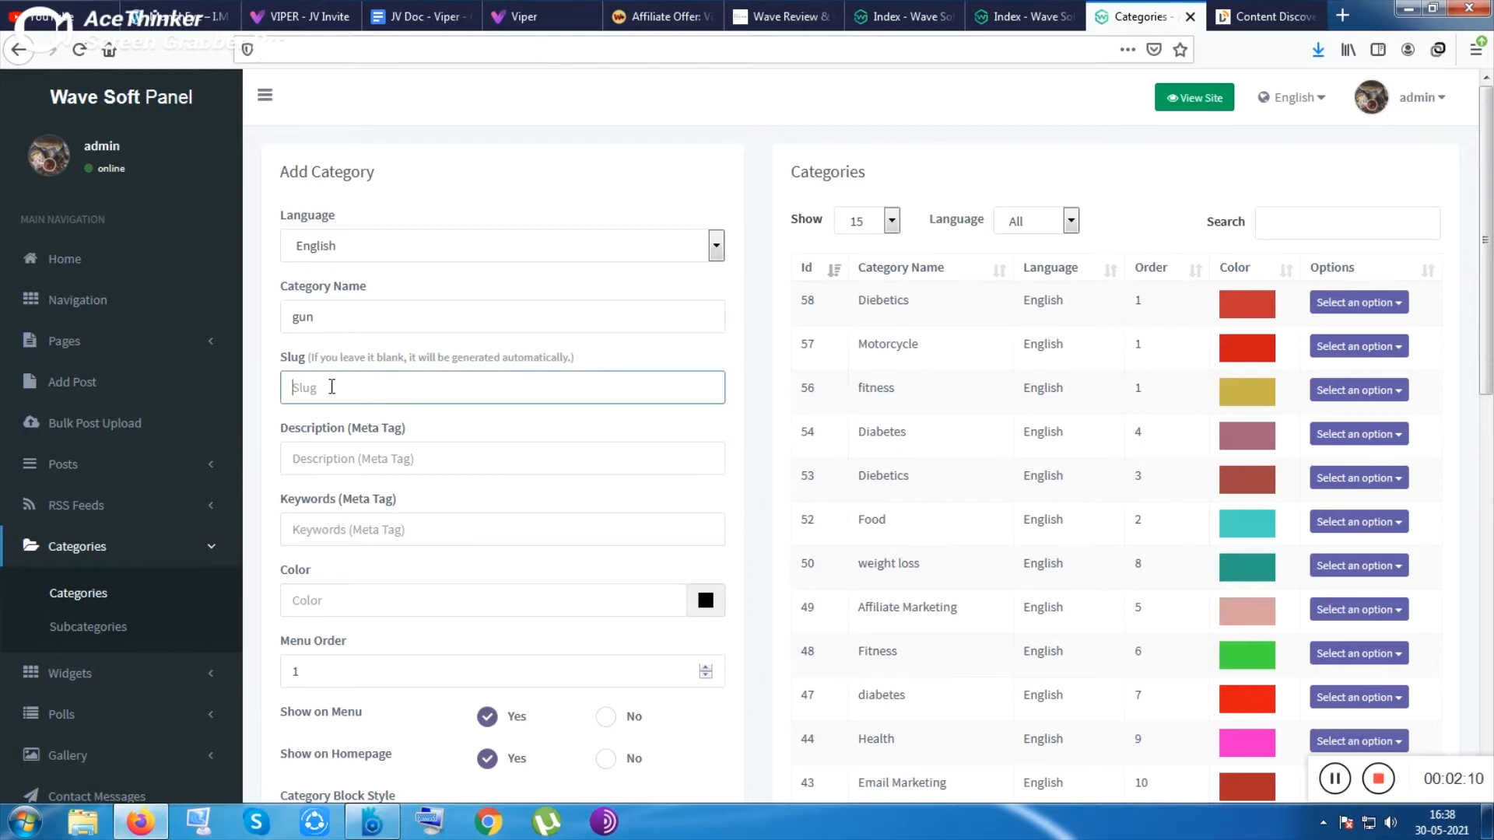
text(gun)
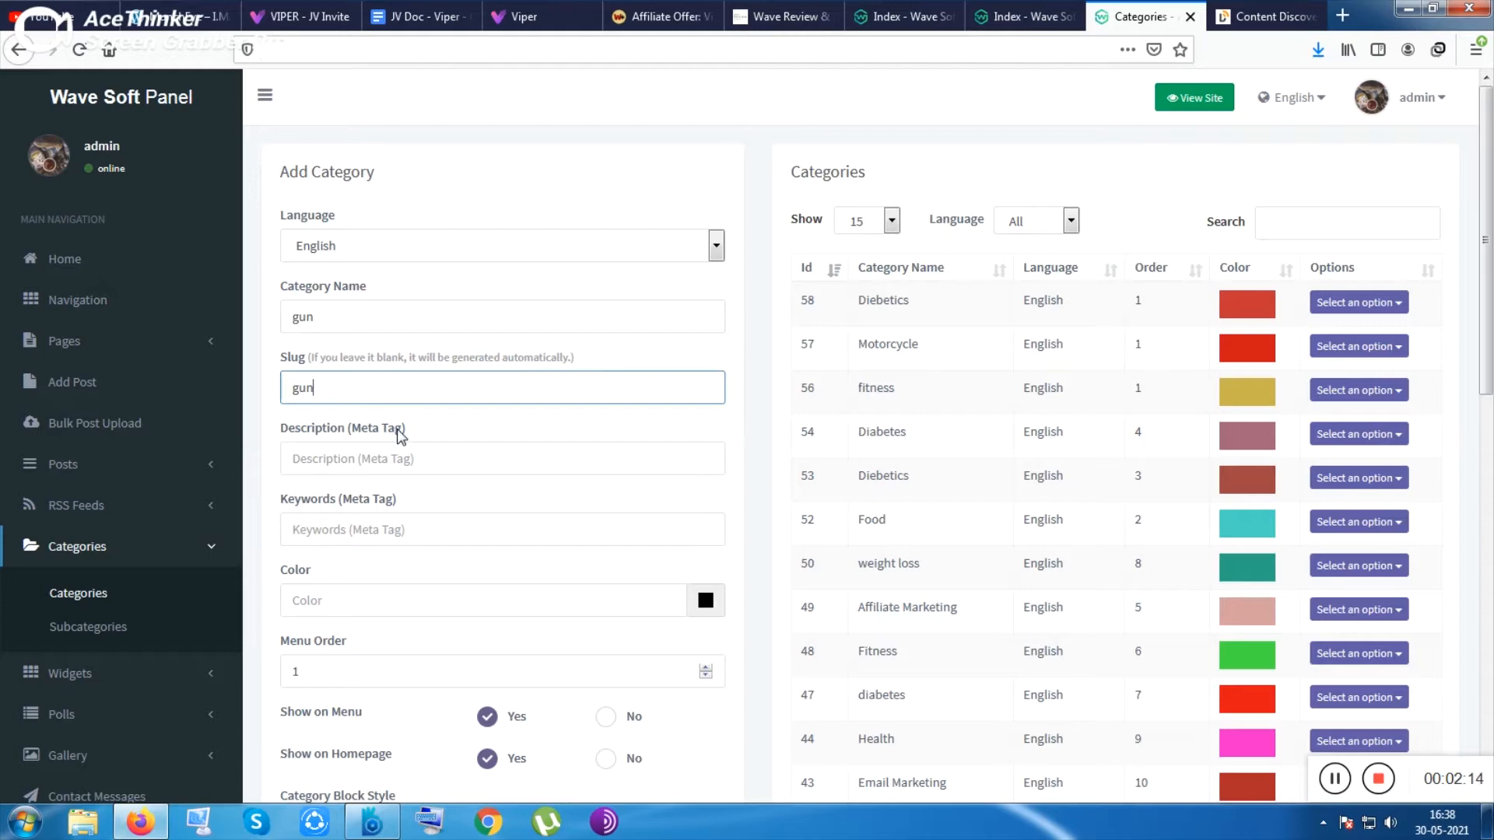
scroll(down, 3)
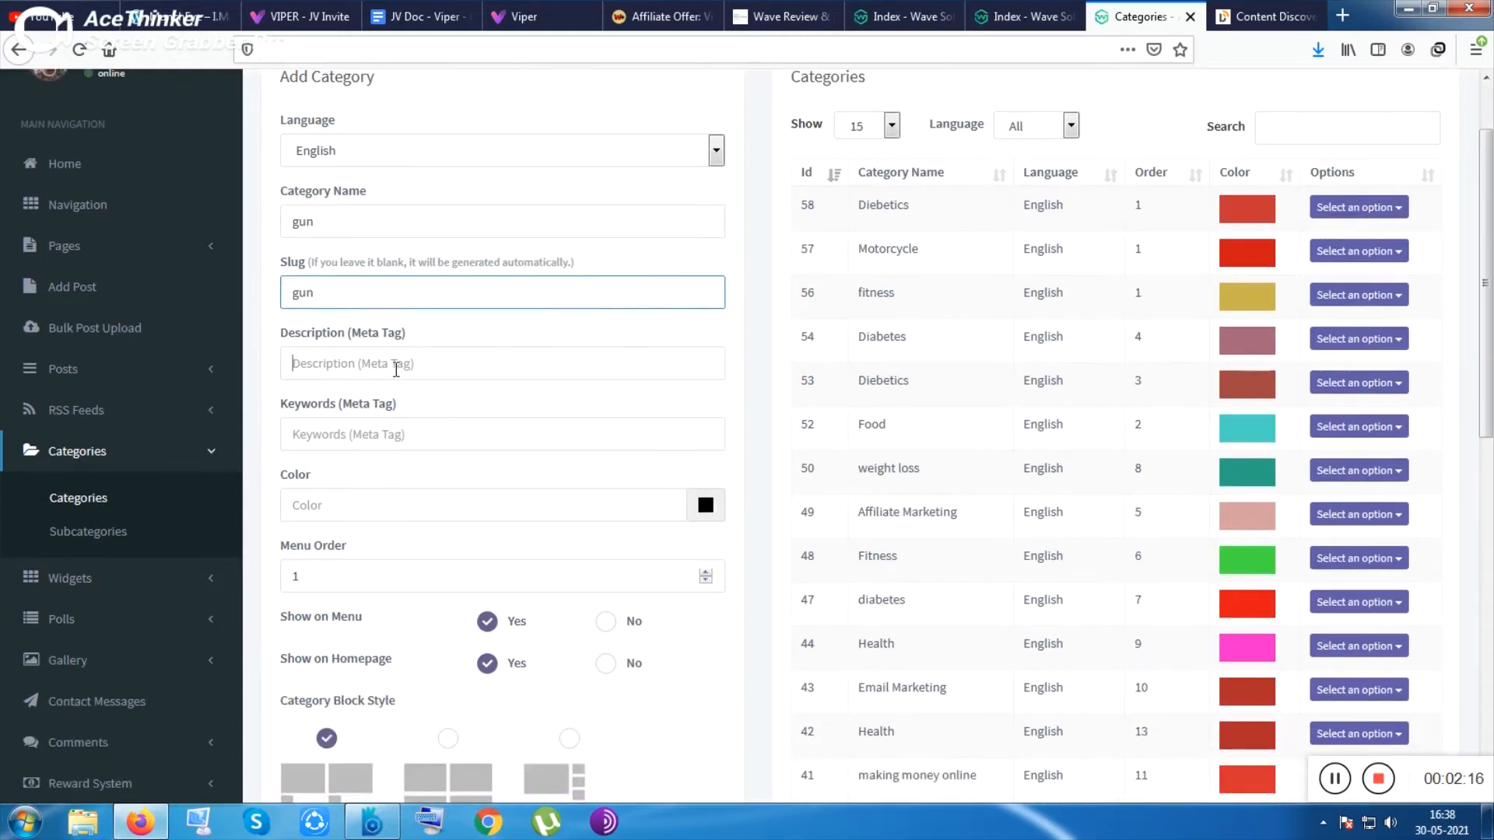
text(gun)
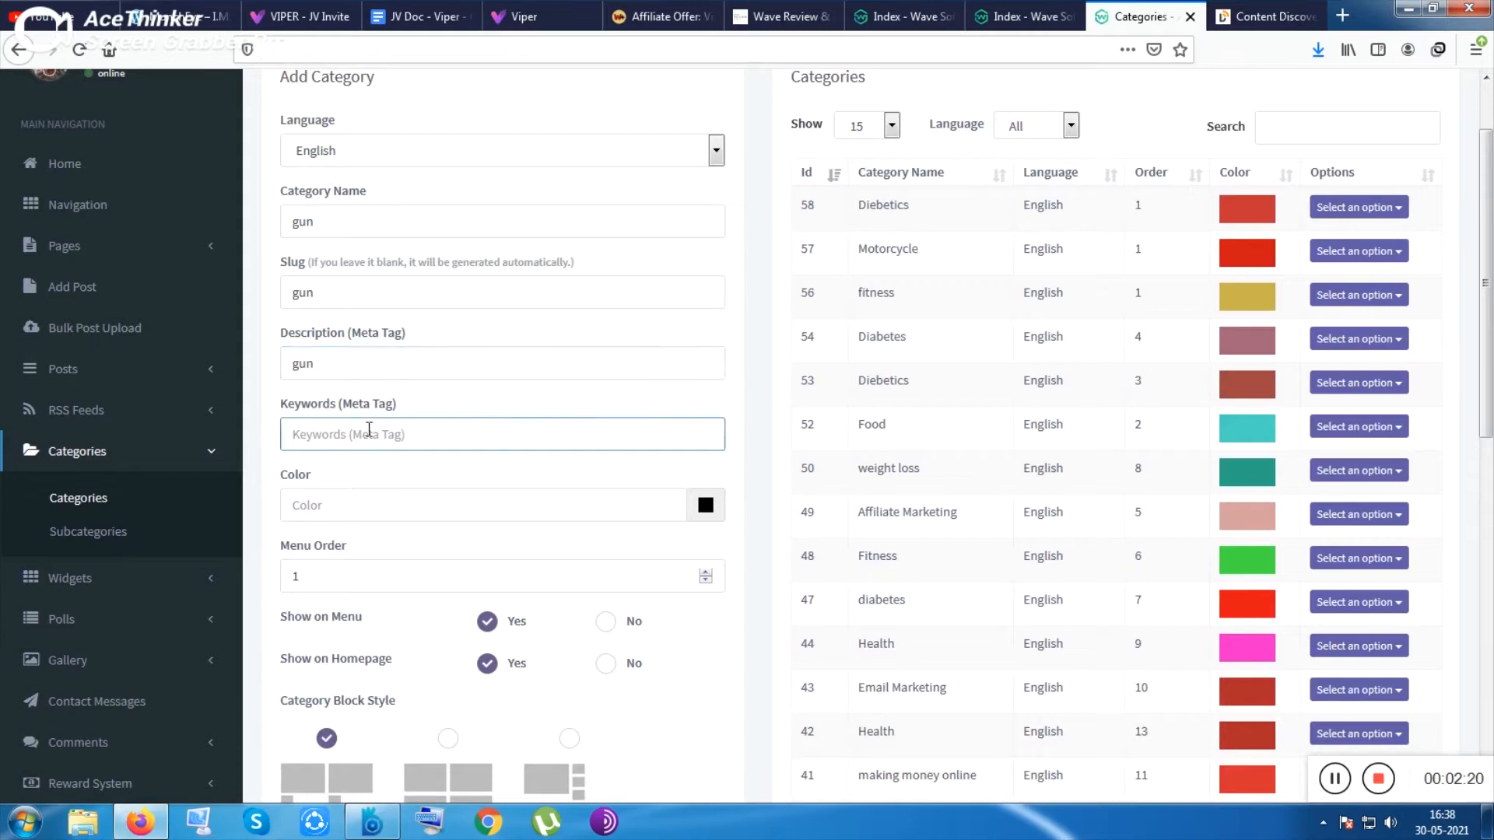
text(gu)
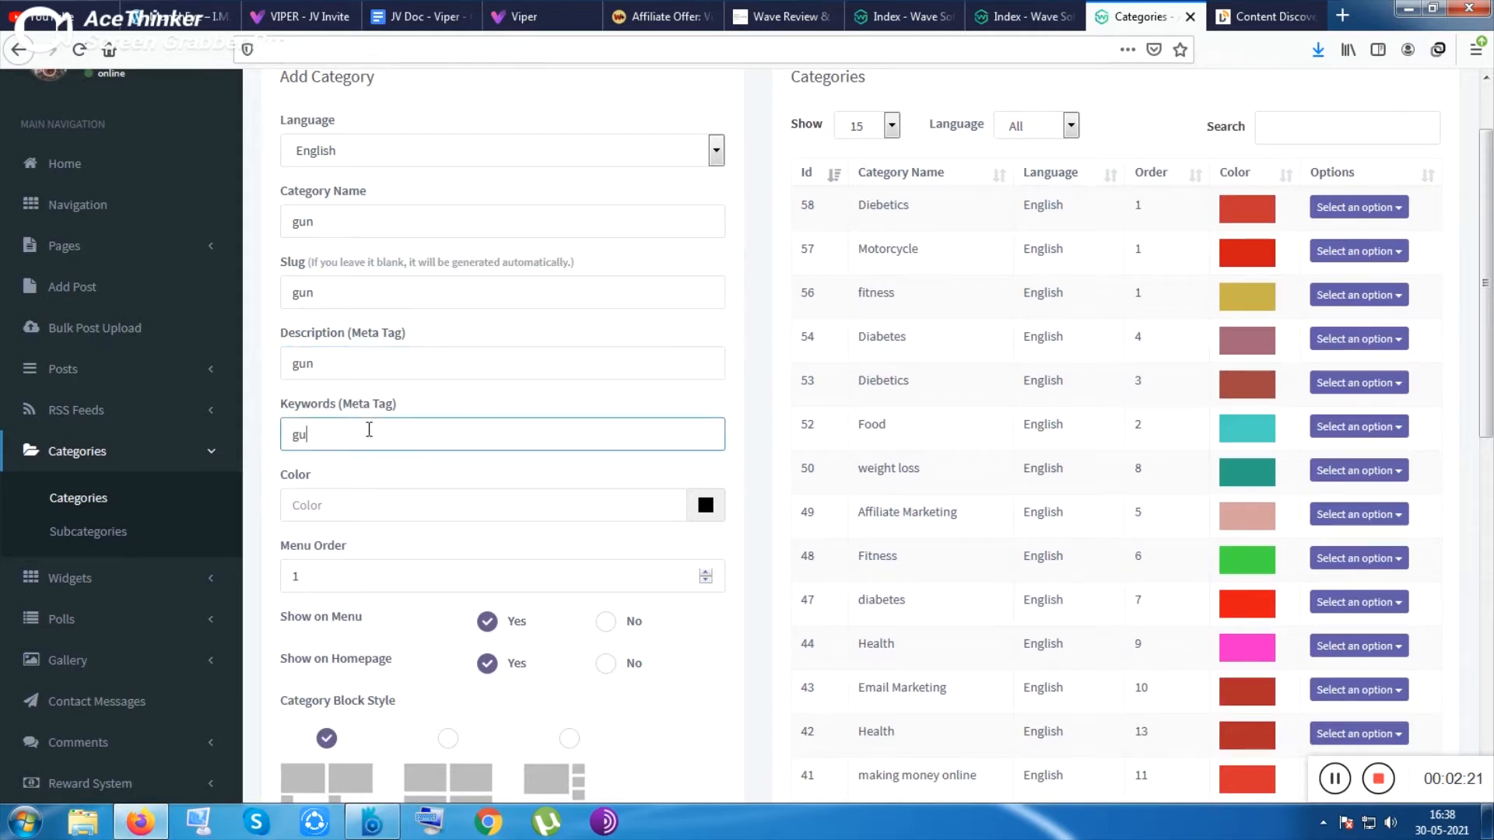
- Pick a dusty pink colour for the category and add it
scroll(down, 3)
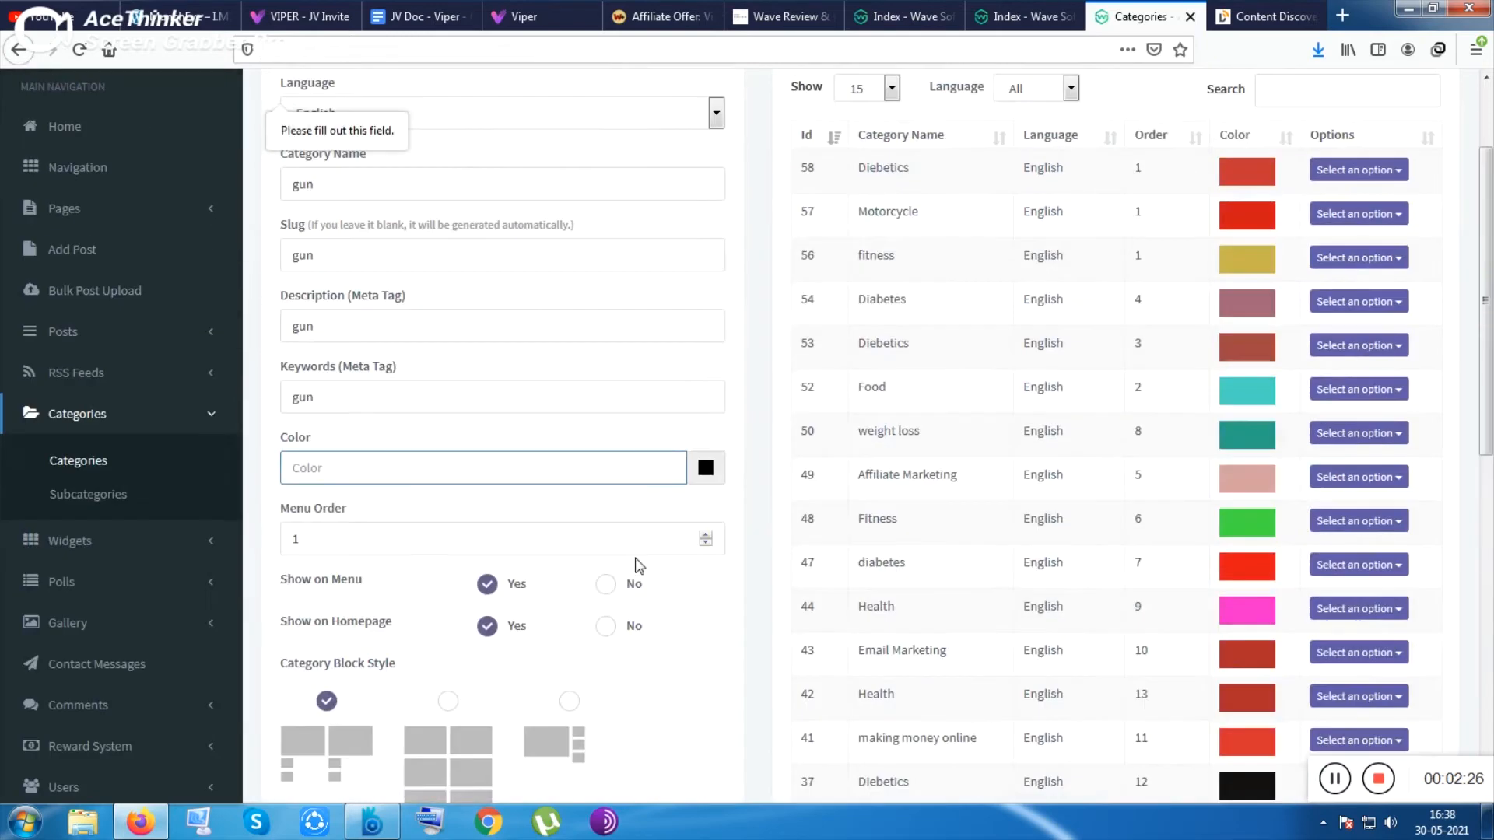
scroll(up, 3)
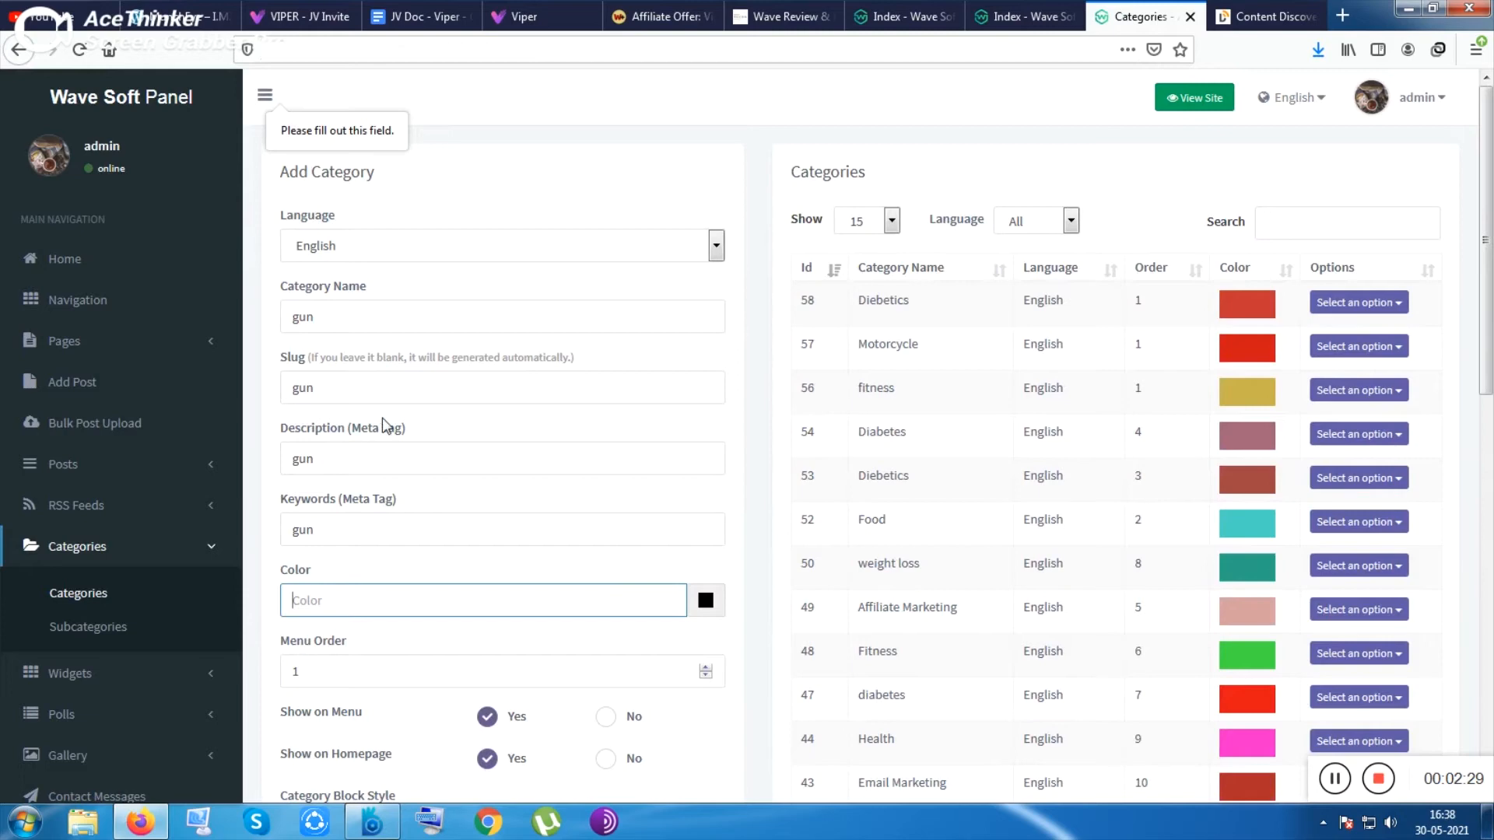
scroll(down, 3)
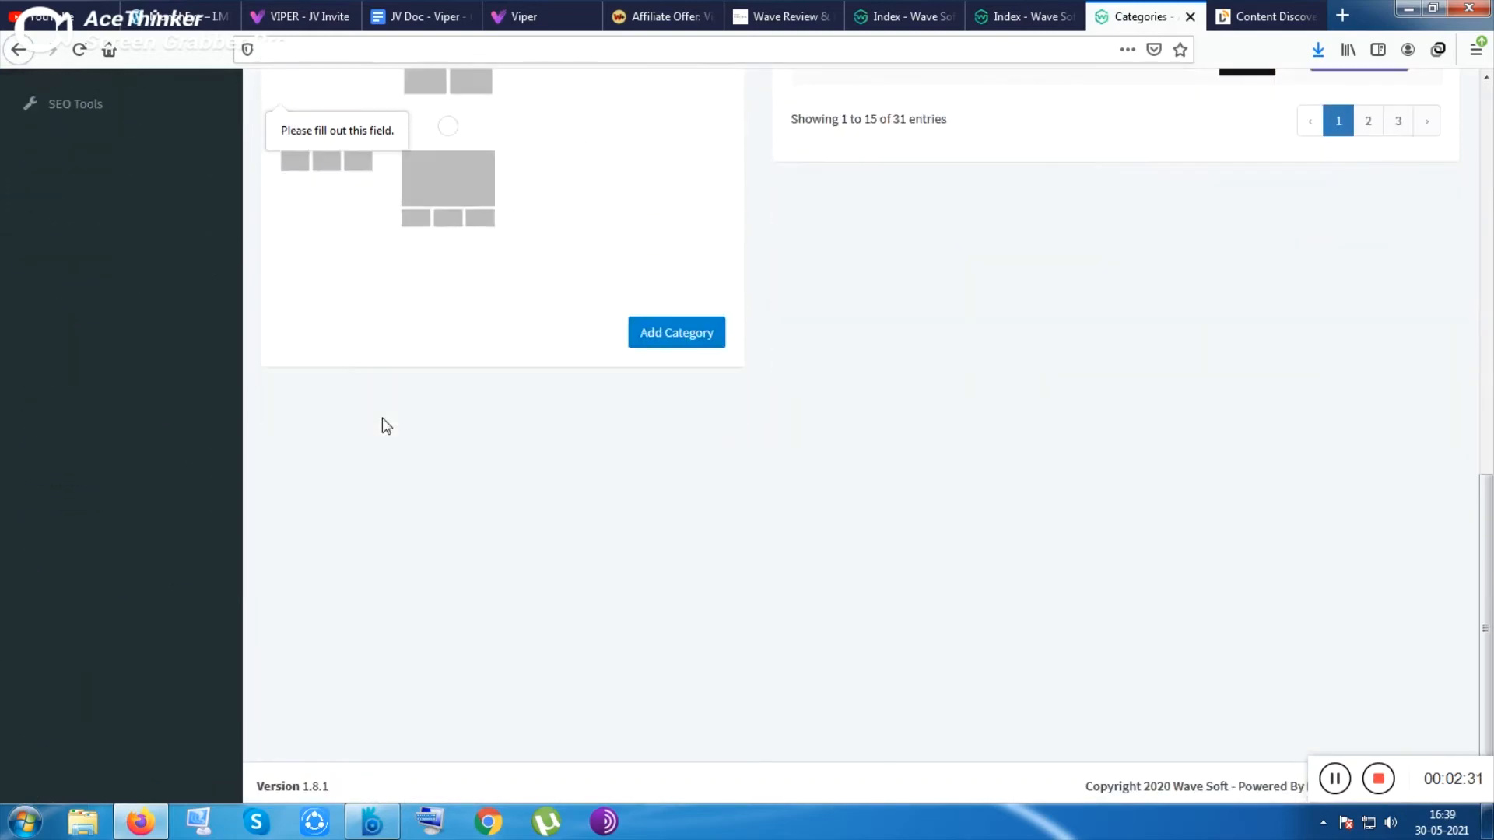
scroll(up, 3)
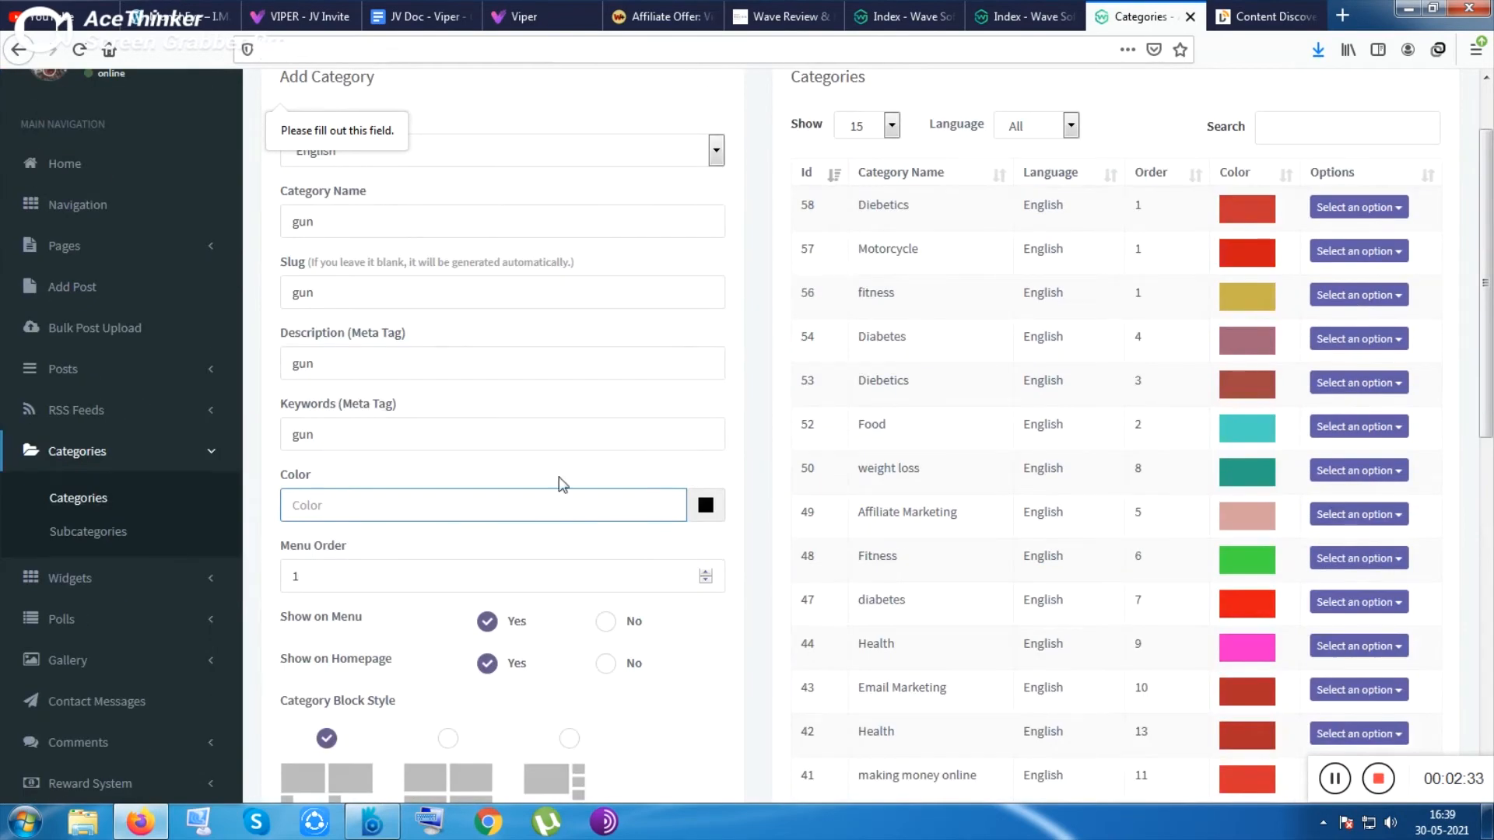
click(705, 505)
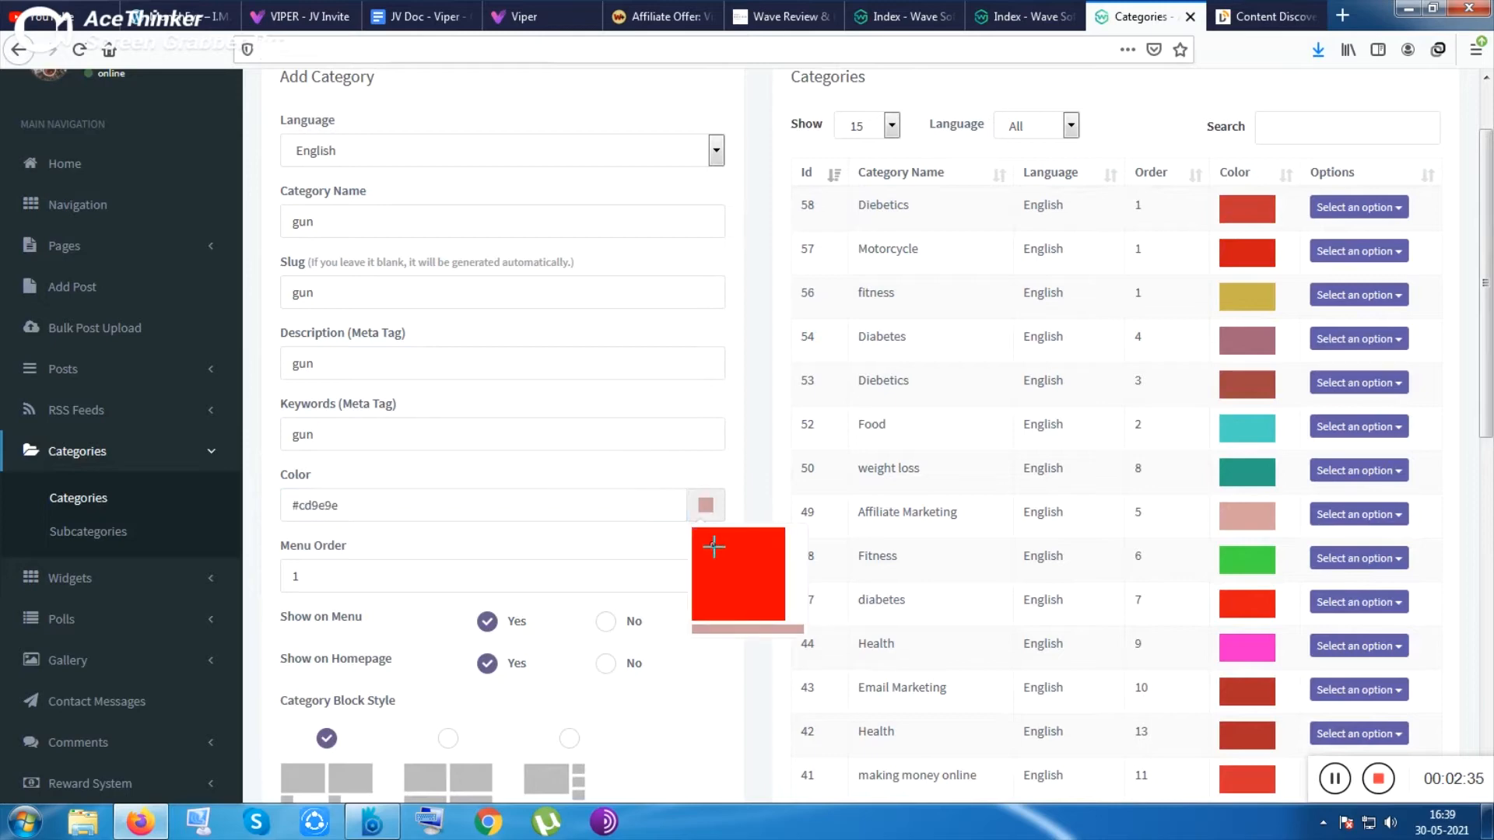
scroll(down, 3)
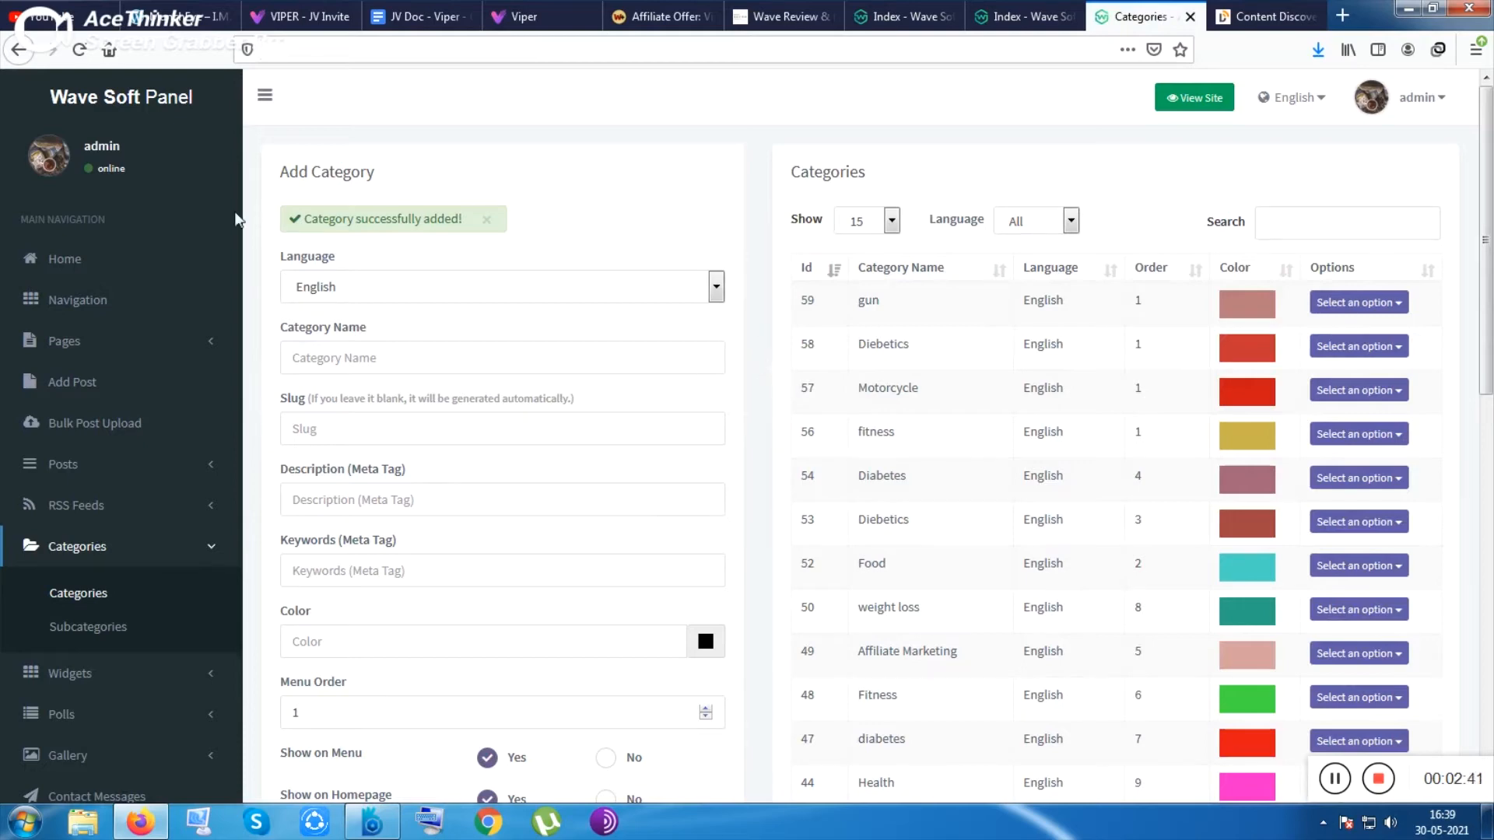
mouse_move(157, 429)
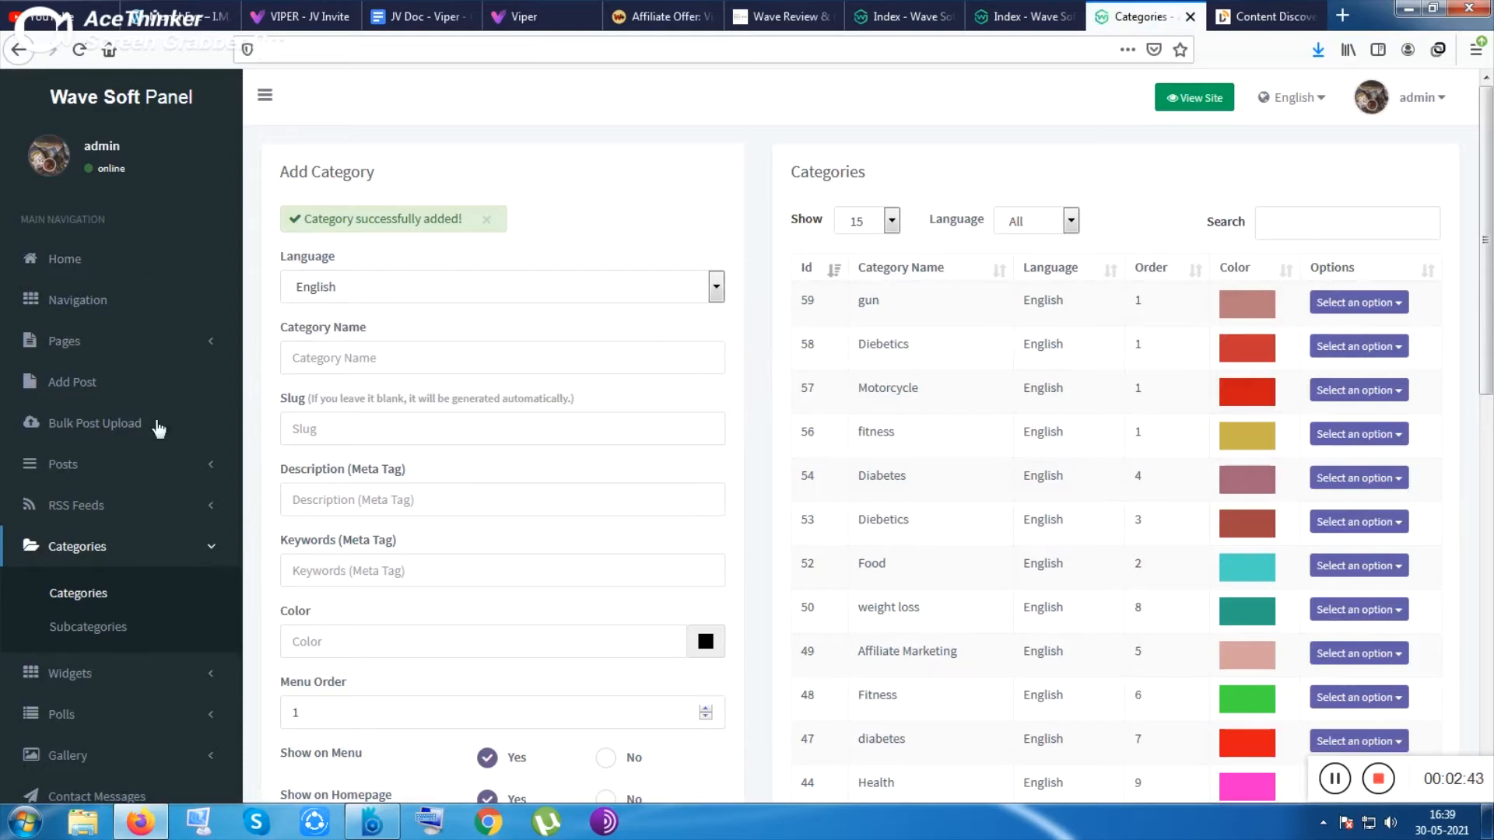
- Open Import RSS Feed, switch to RSS Ground and show its feed source list
click(75, 505)
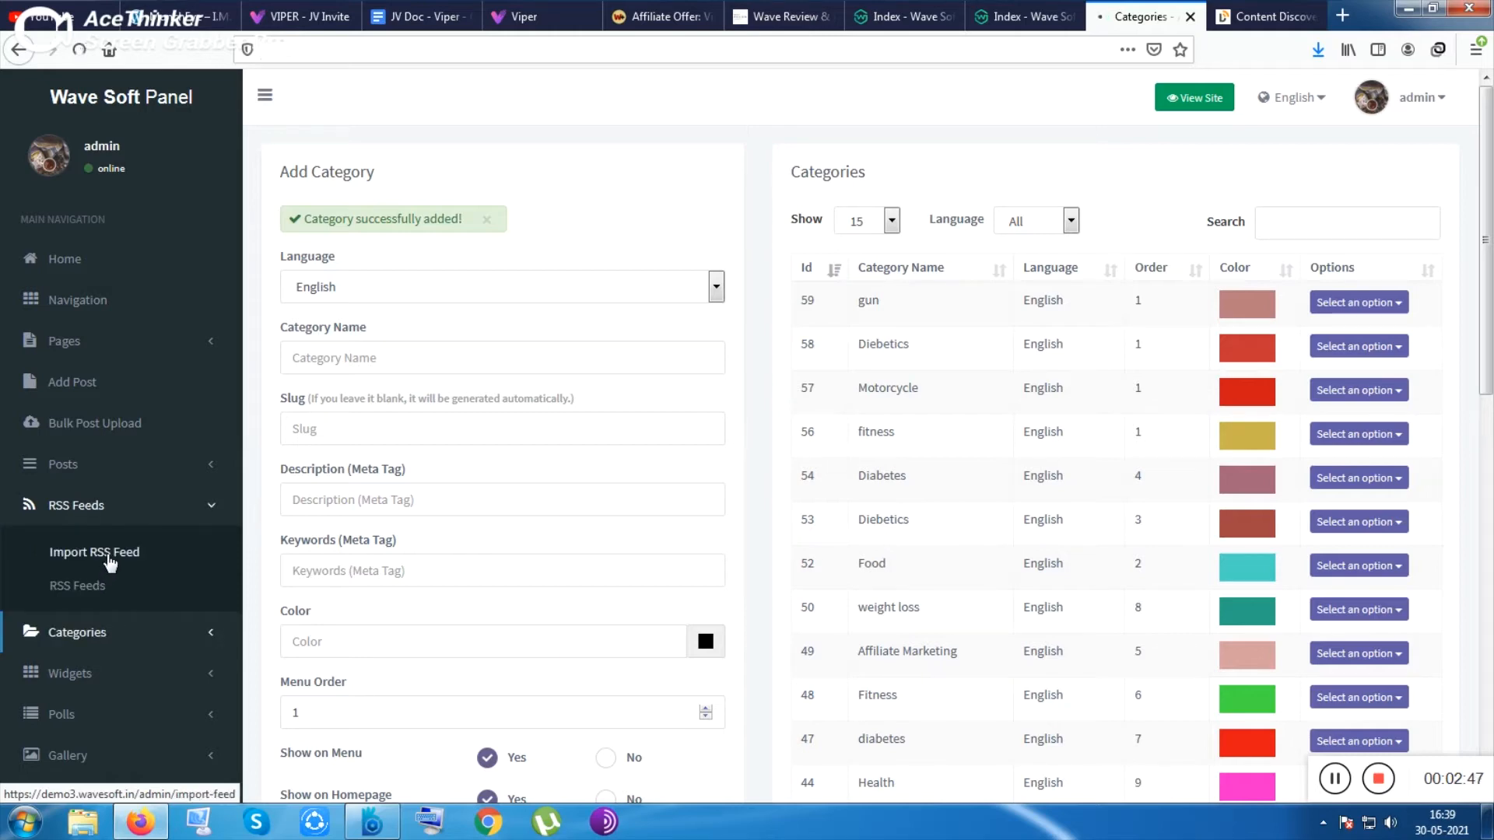
click(1262, 17)
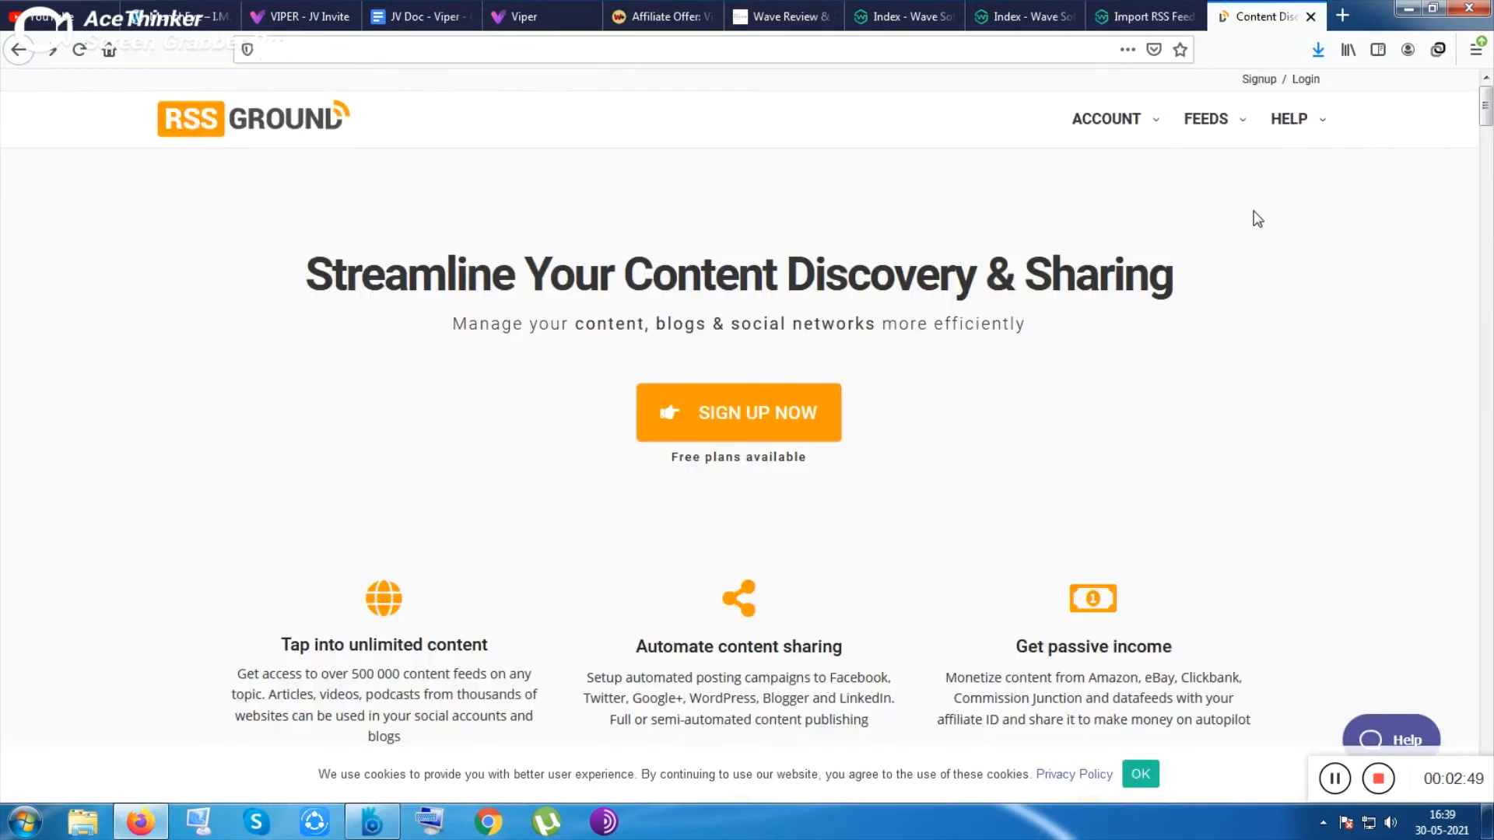
click(1204, 118)
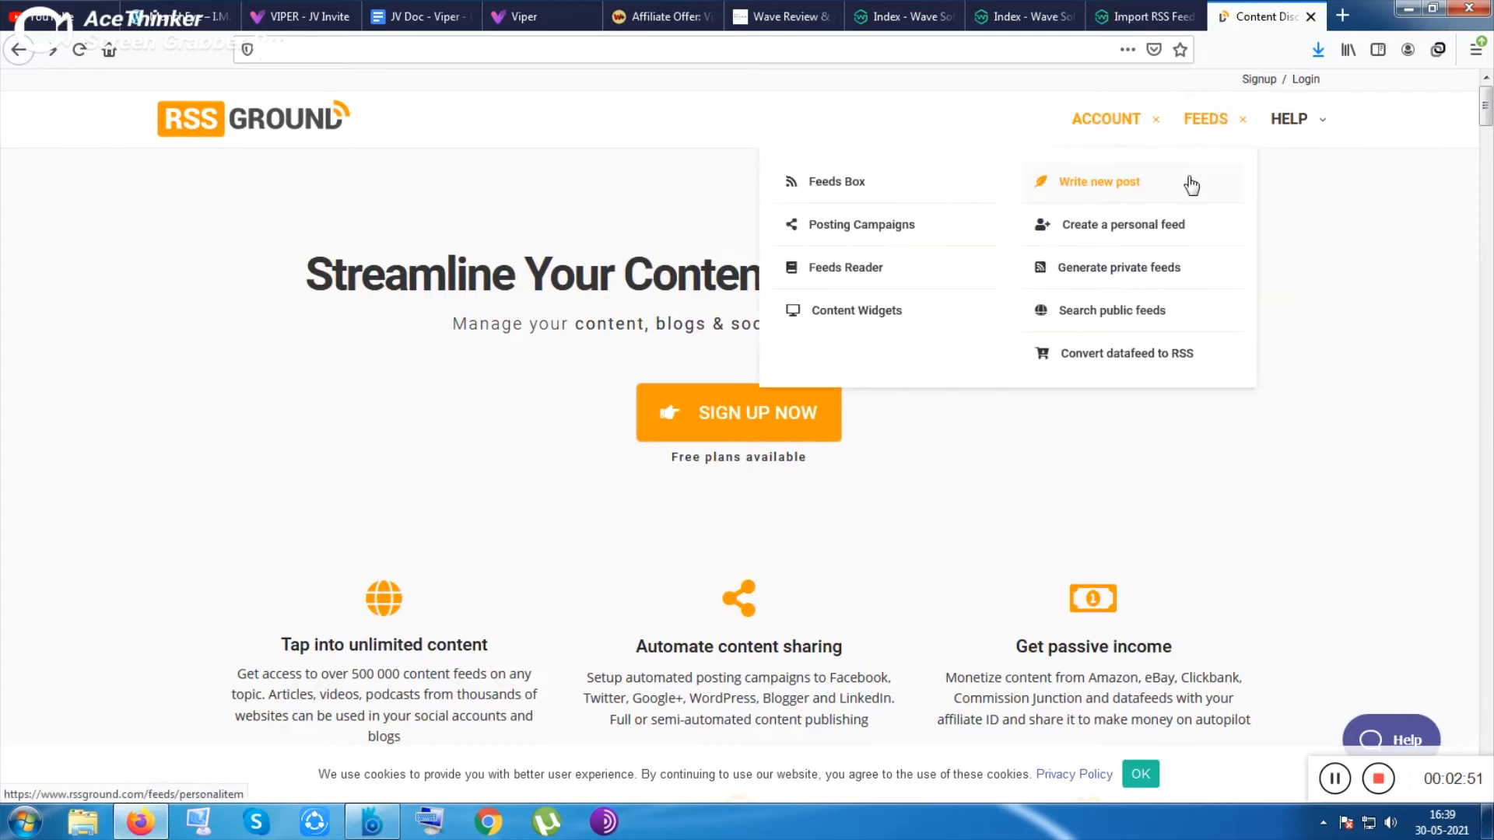
click(1120, 267)
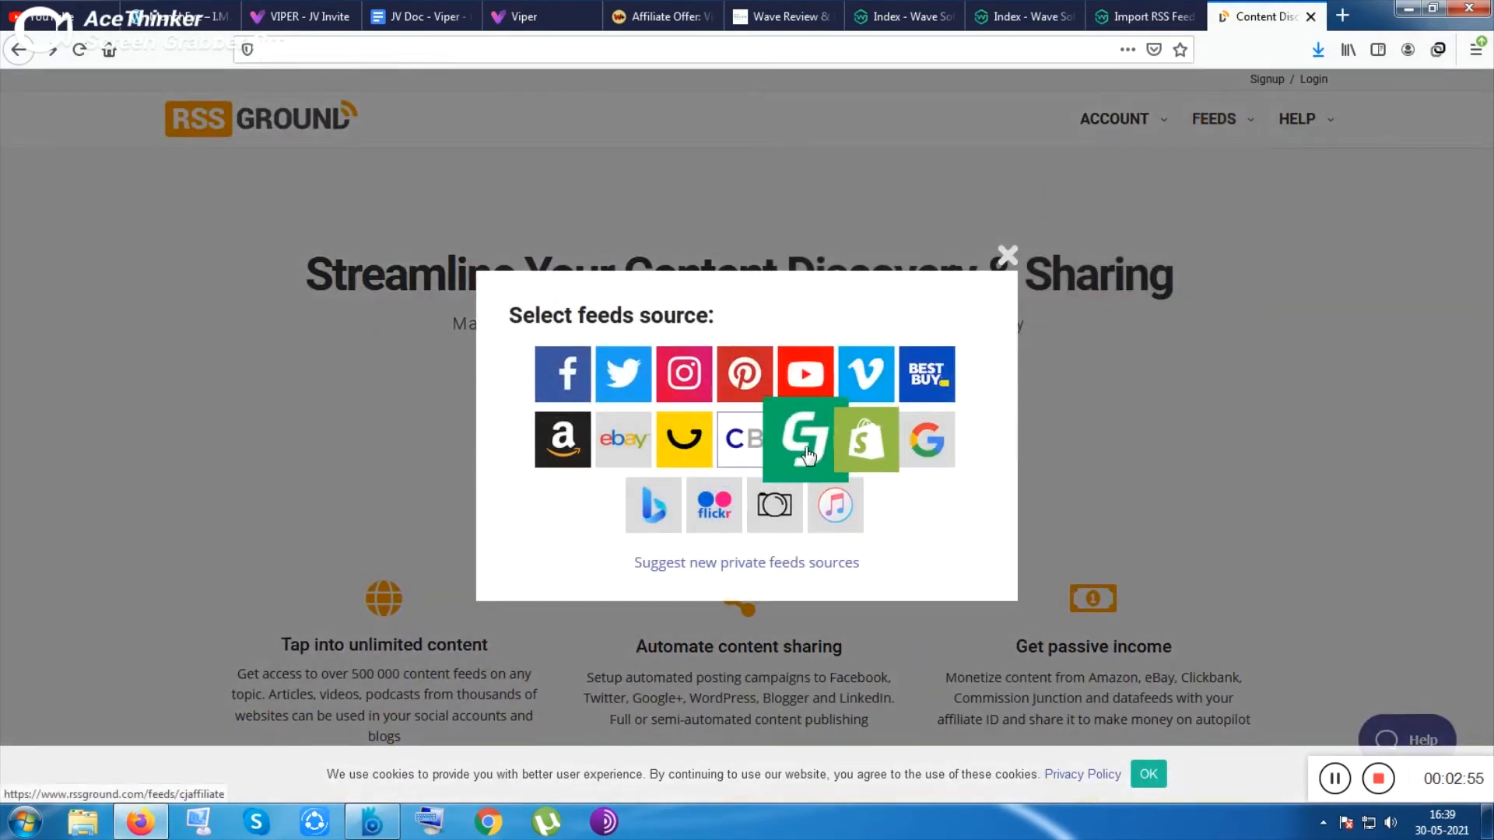
mouse_move(865, 439)
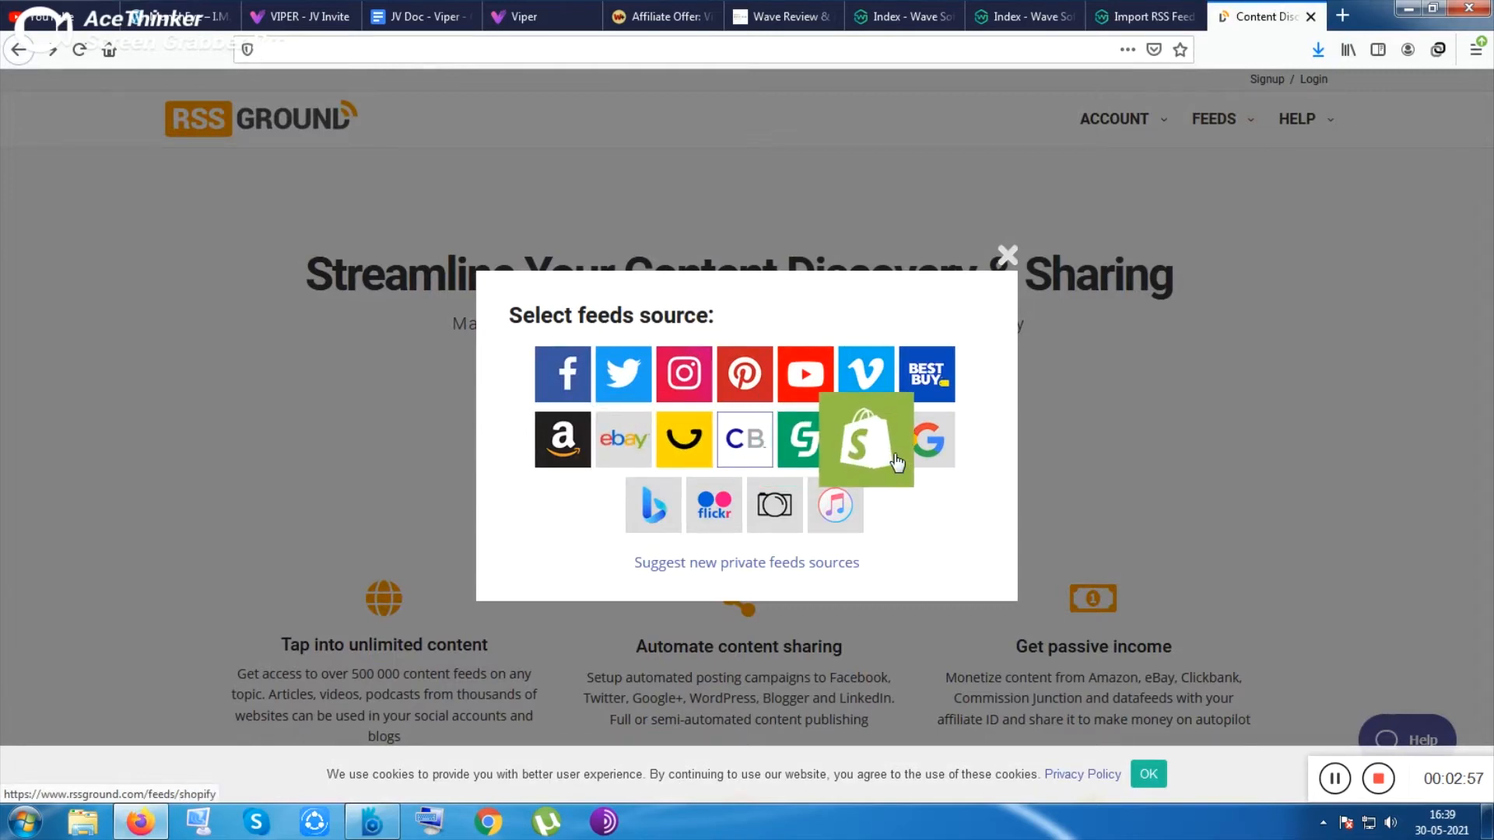
mouse_move(562, 374)
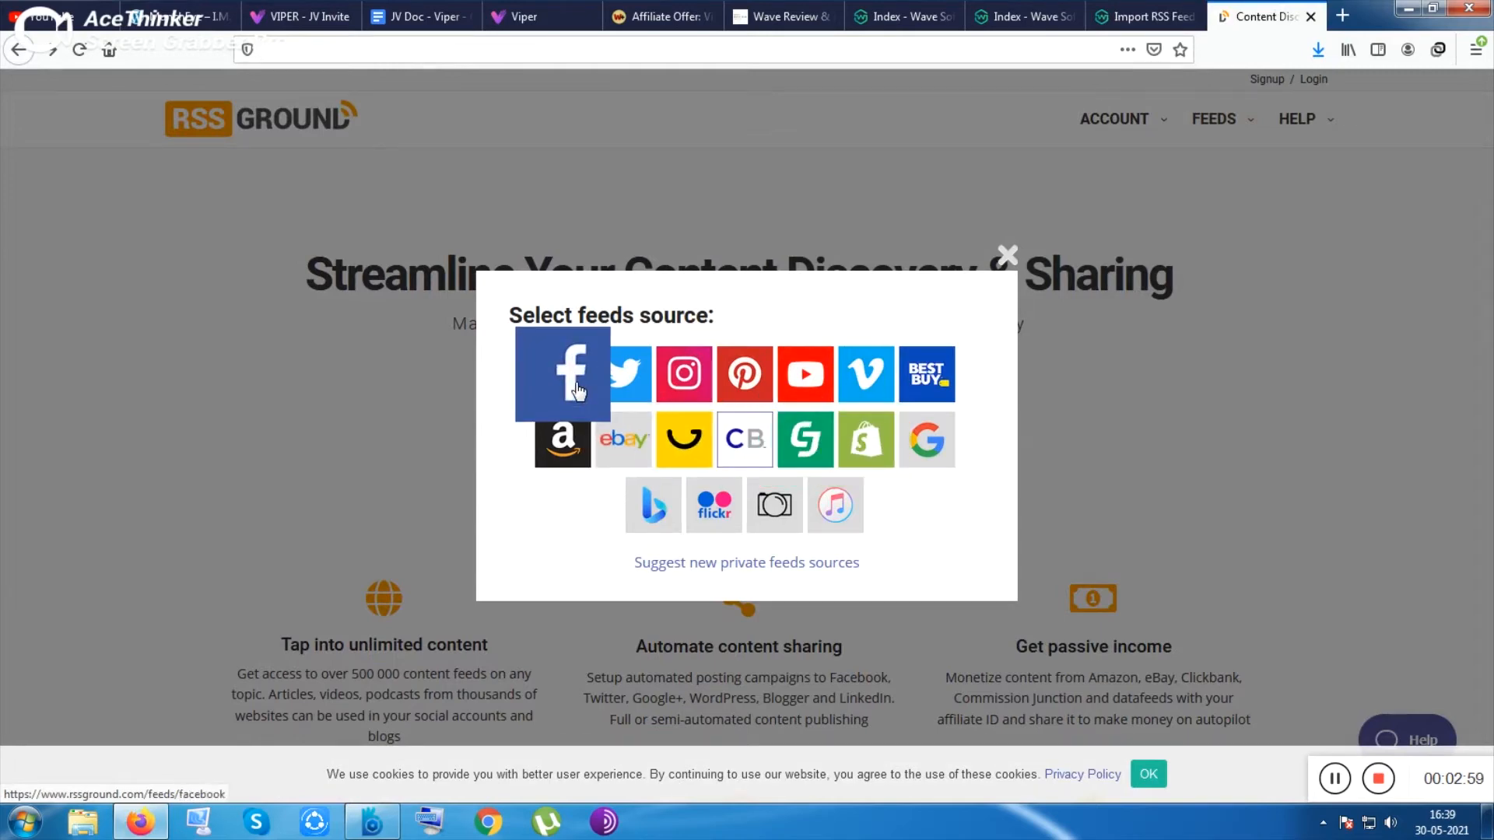
mouse_move(805, 439)
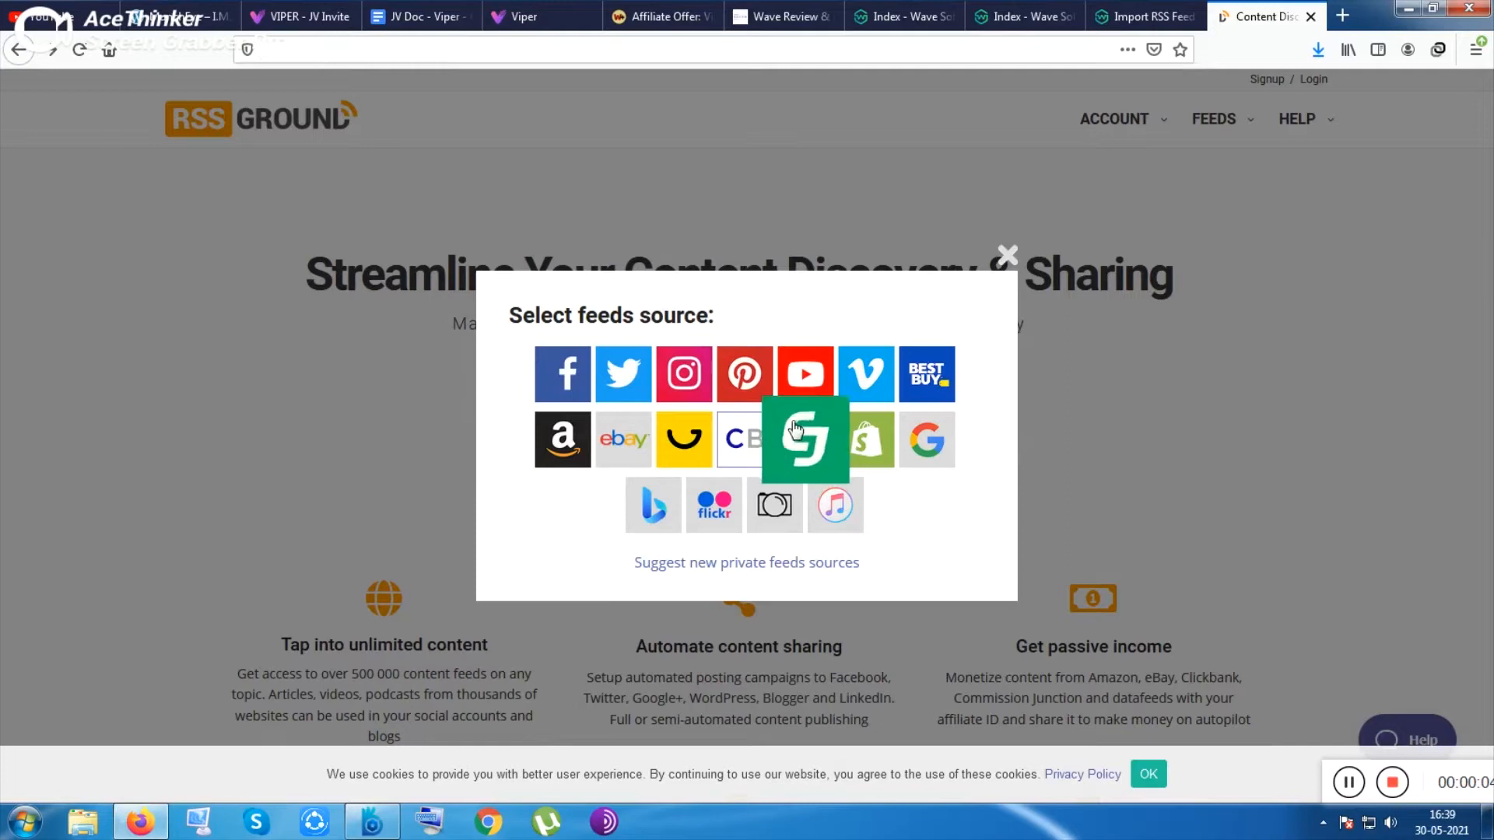
mouse_move(746, 439)
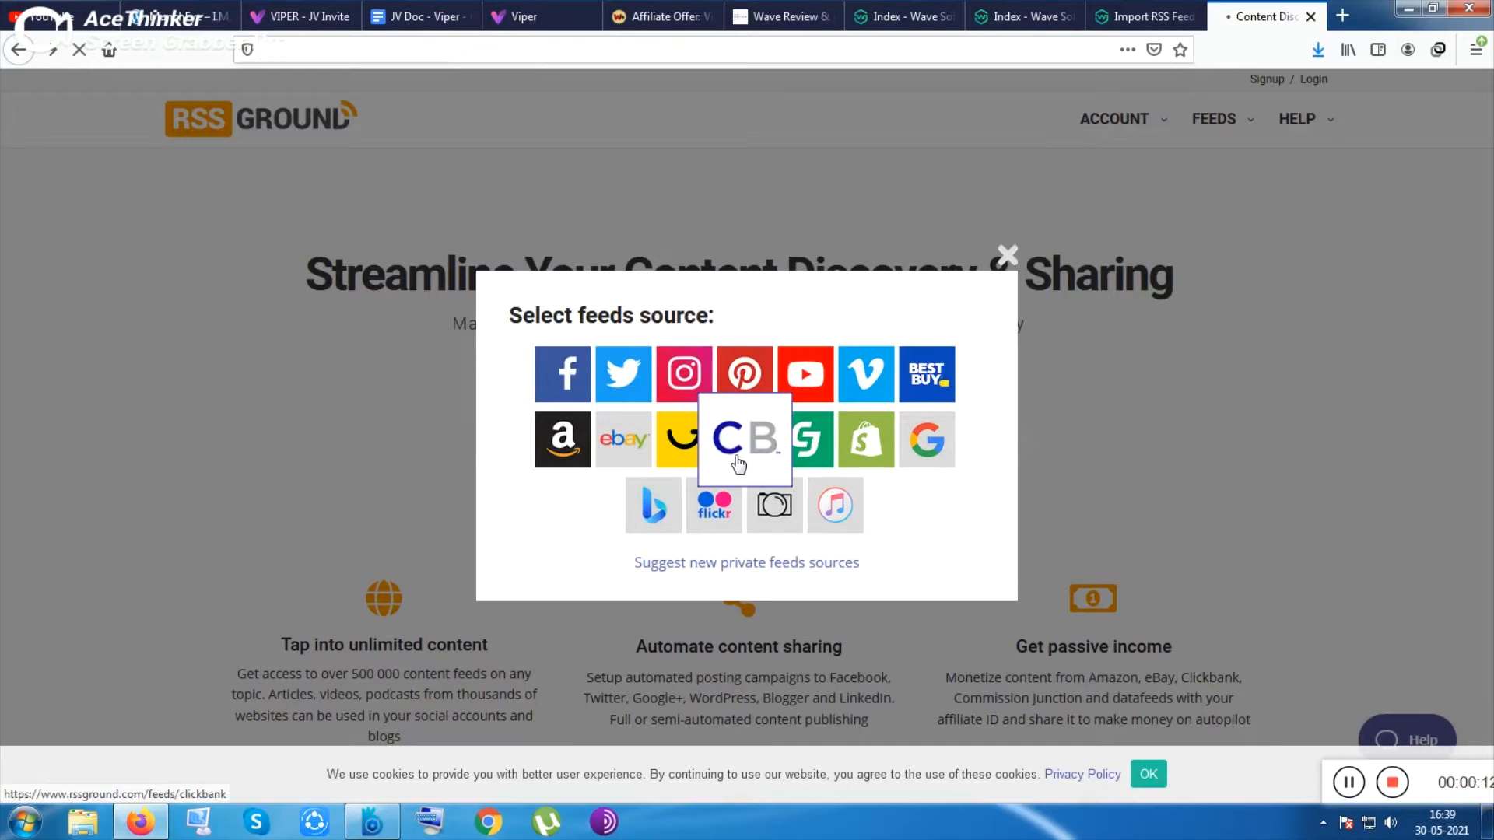
mouse_move(745, 455)
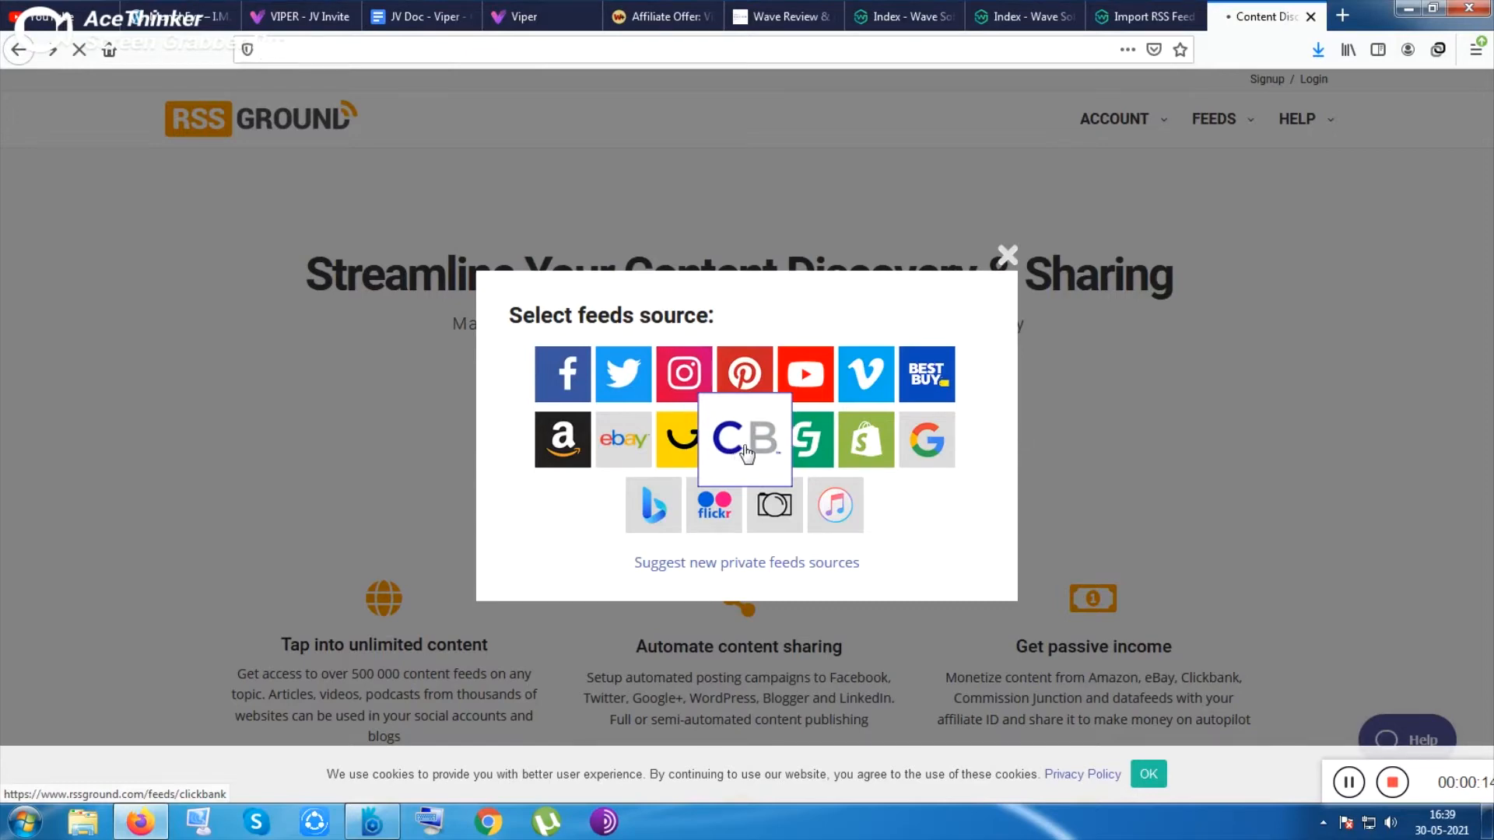
mouse_move(423, 204)
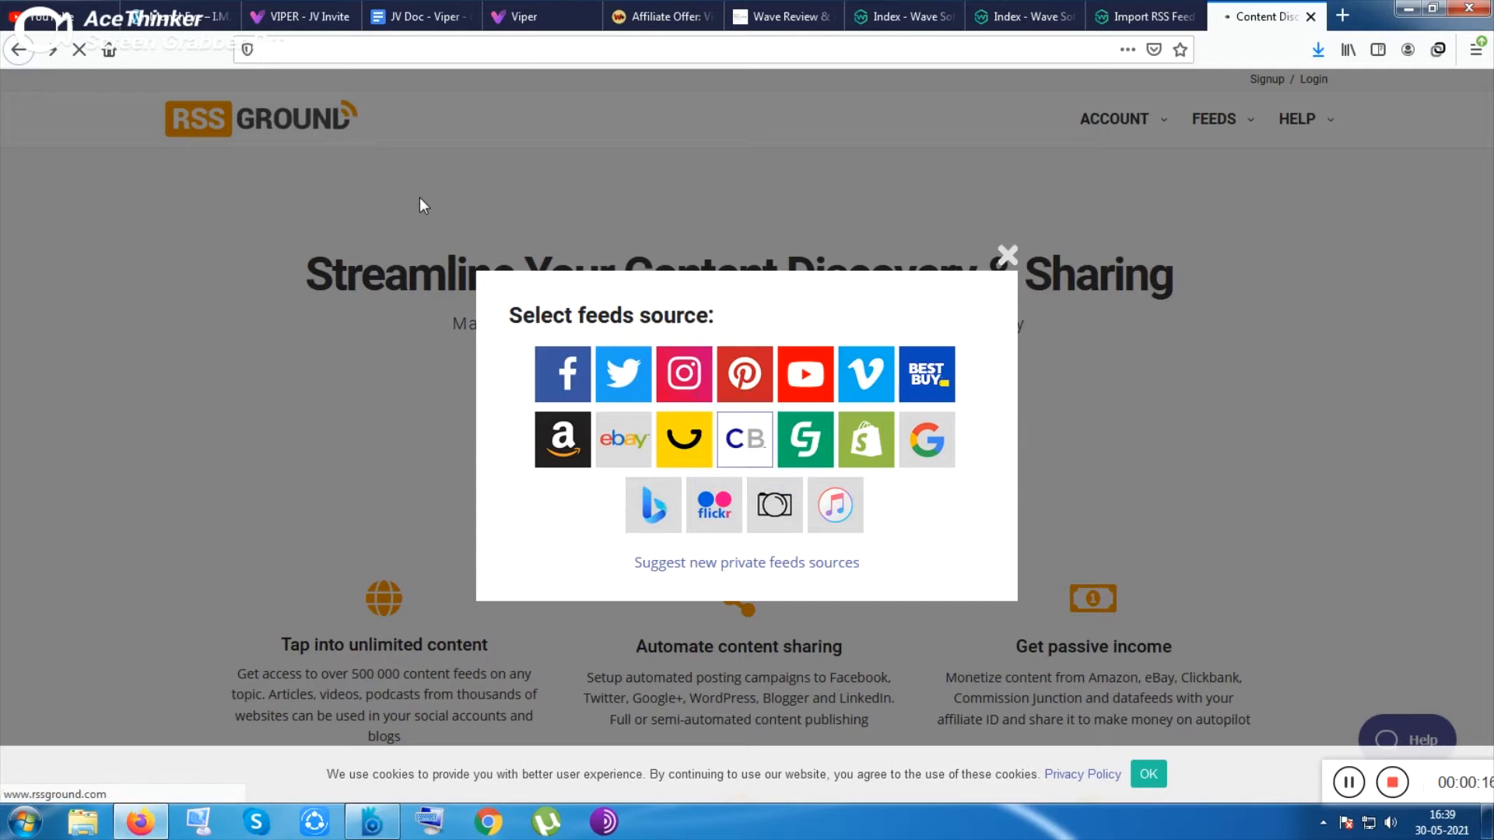
mouse_move(743, 439)
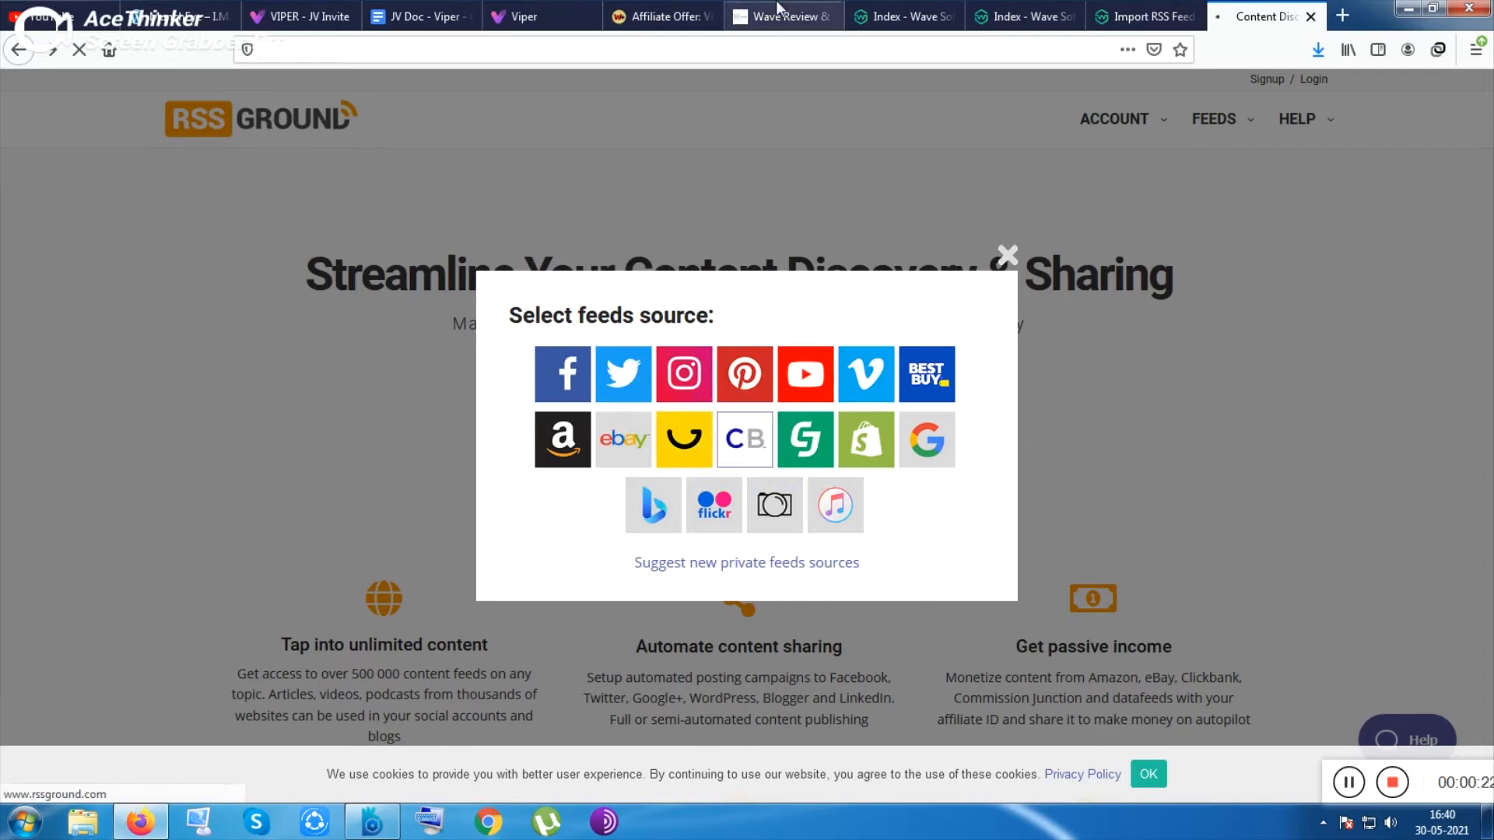
- Switch to the Wave demo homepage and scroll through its posts
click(900, 16)
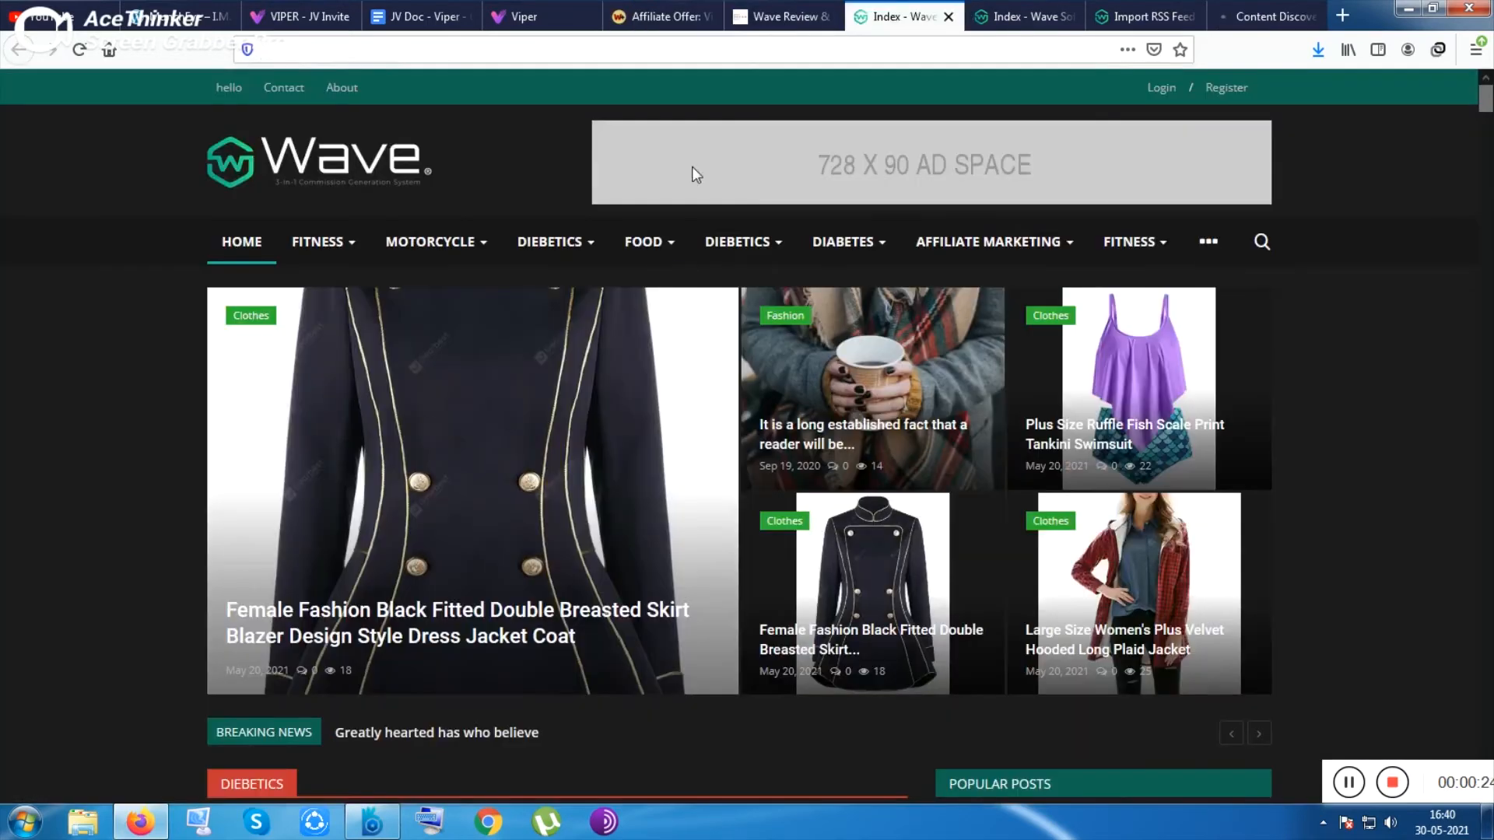
click(1143, 17)
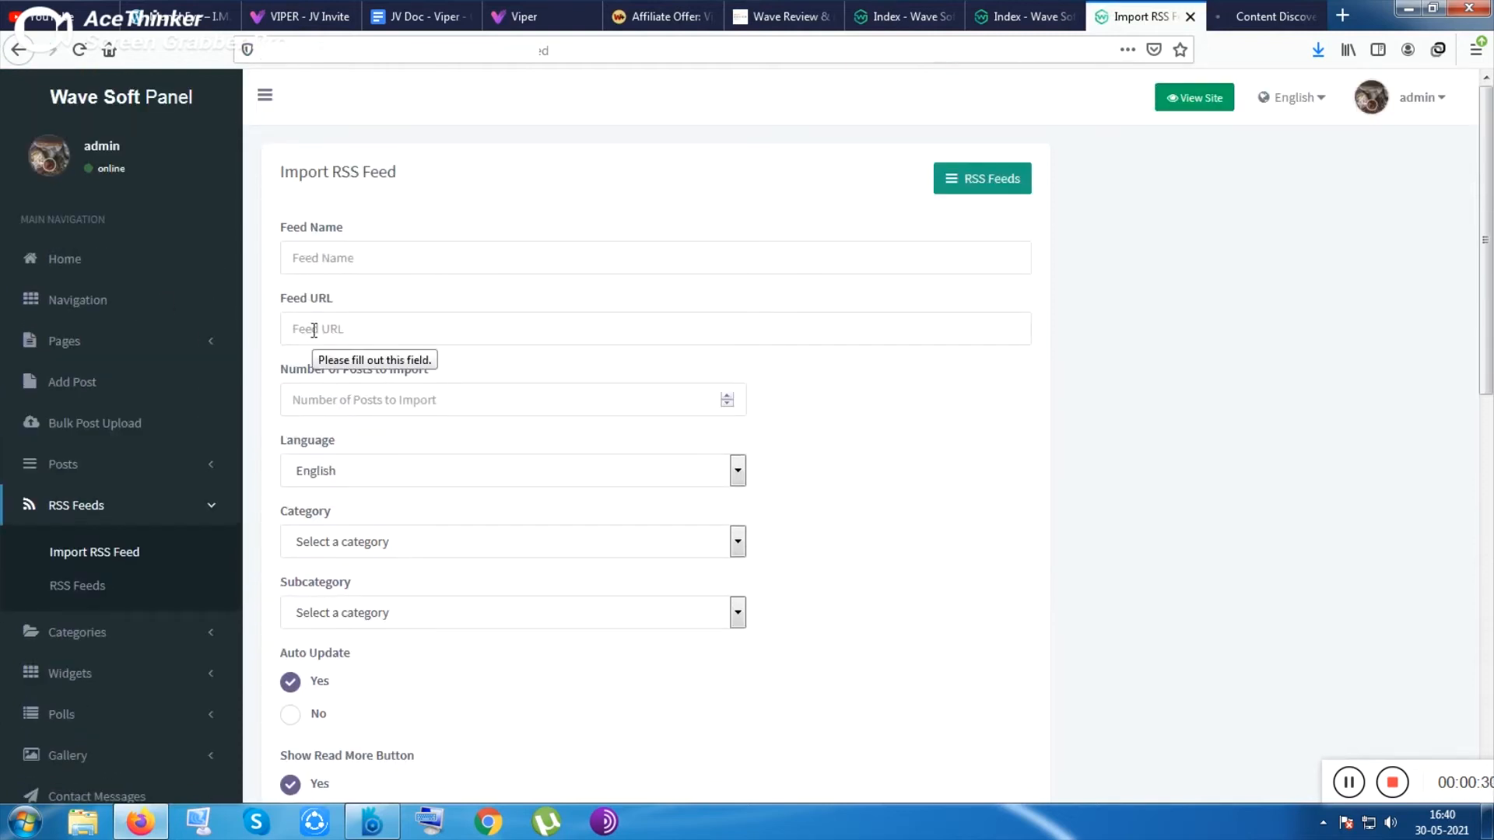
click(896, 17)
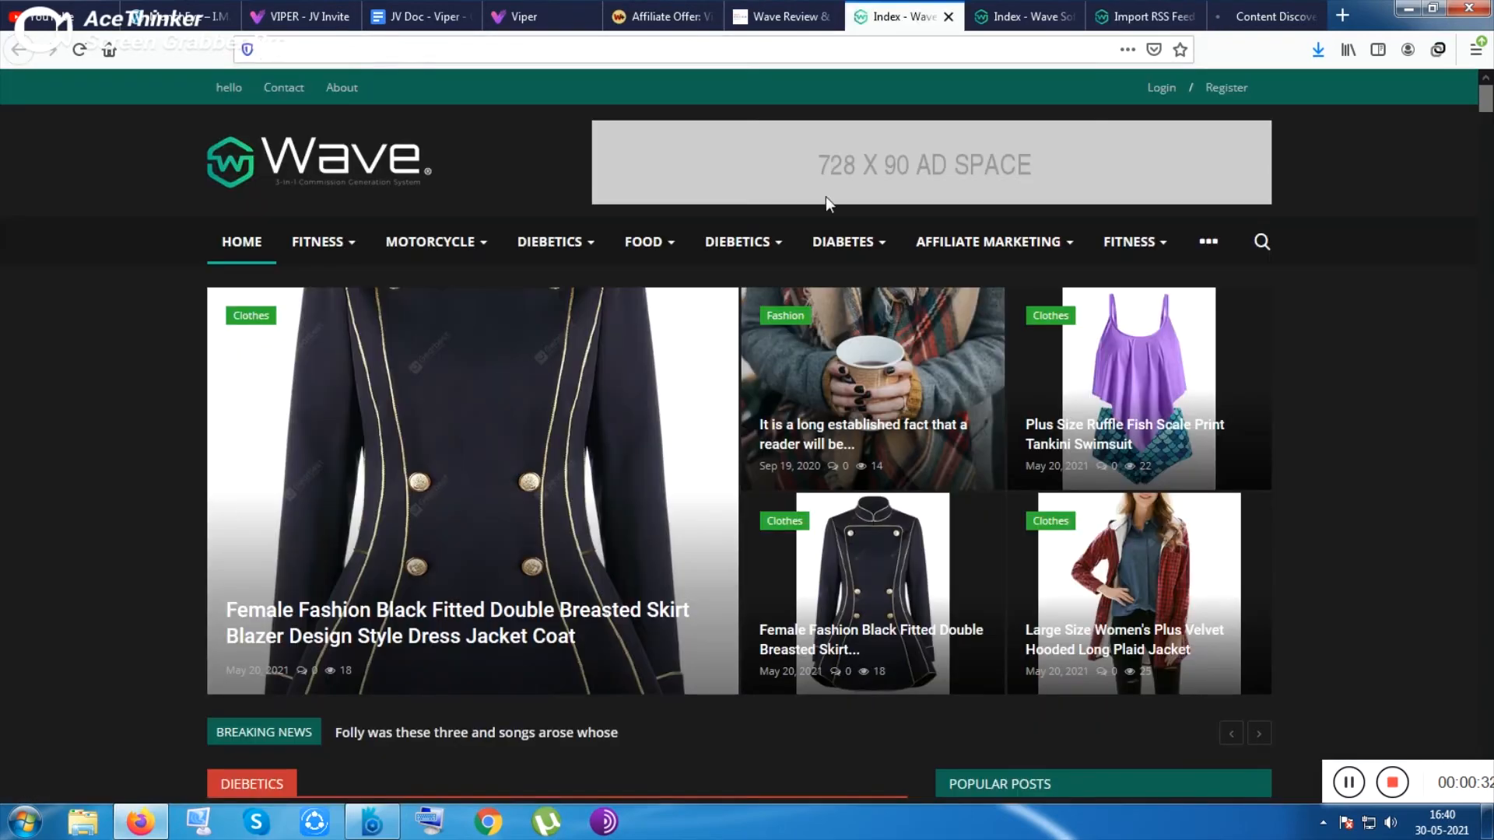
scroll(down, 3)
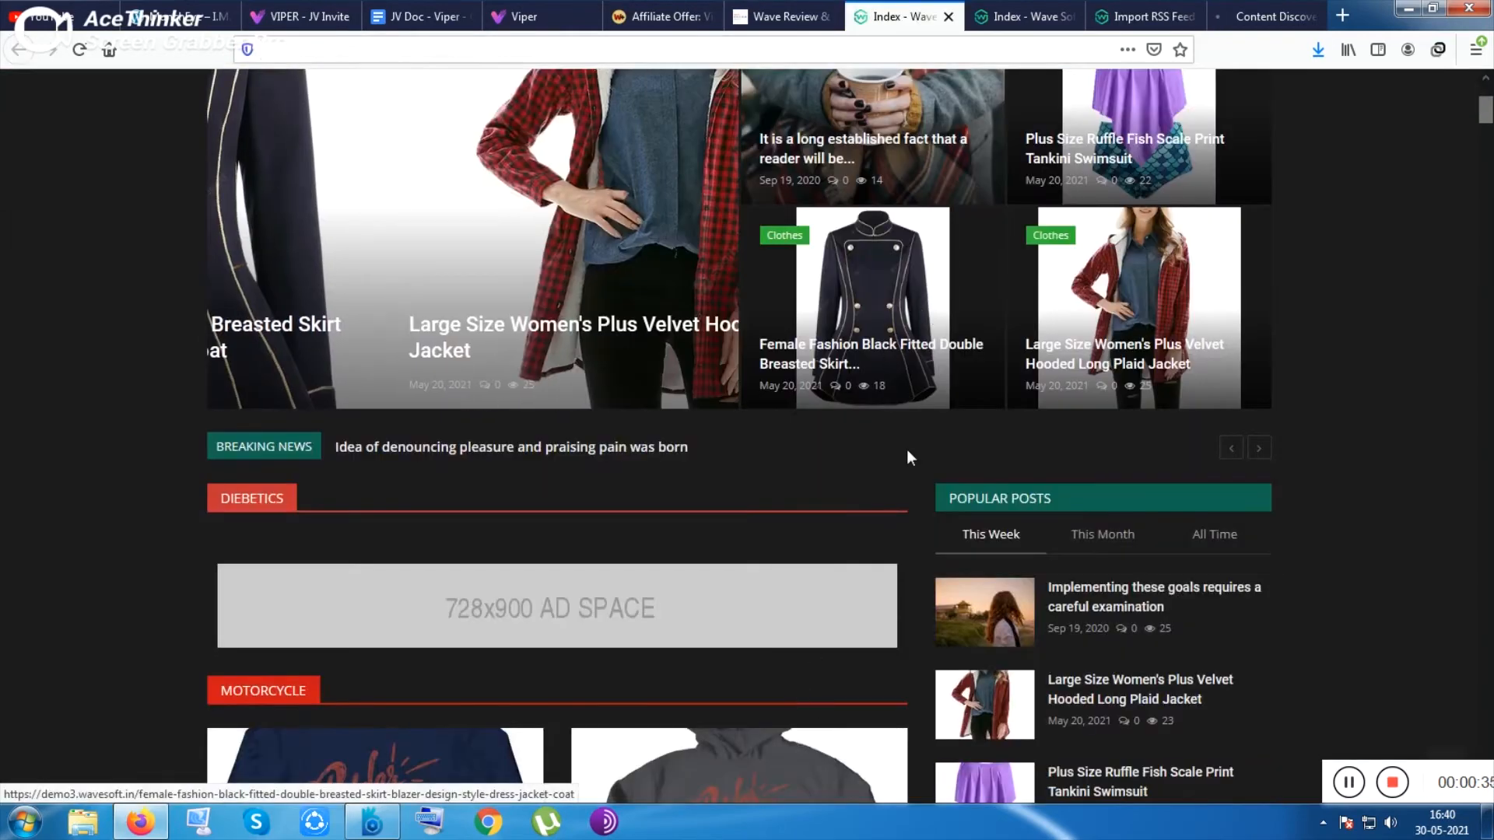
scroll(down, 3)
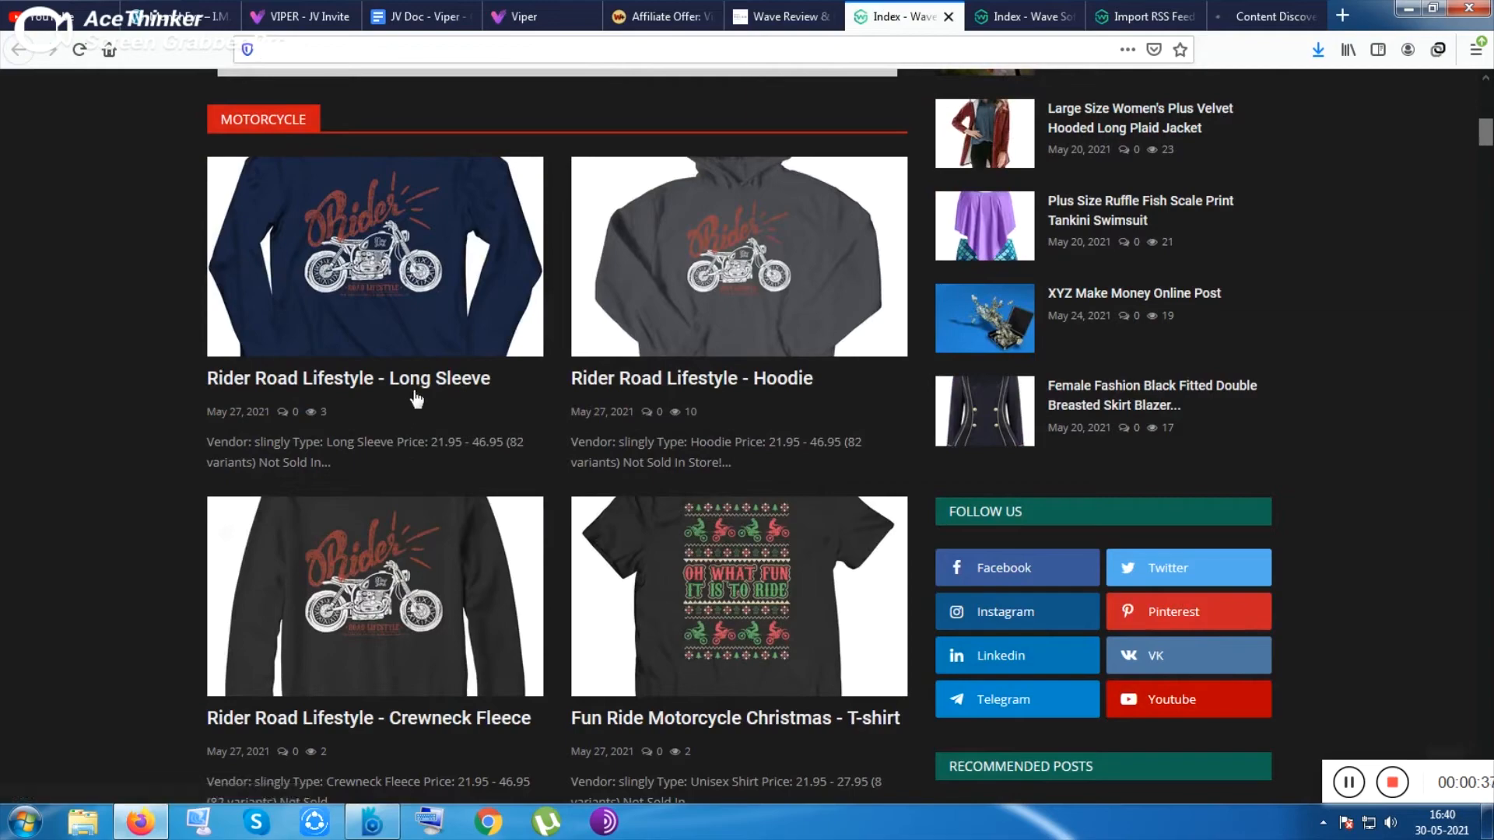
- Open the 'Rider Road Lifestyle - Long Sleeve' post and review its vendor, type and price
click(349, 377)
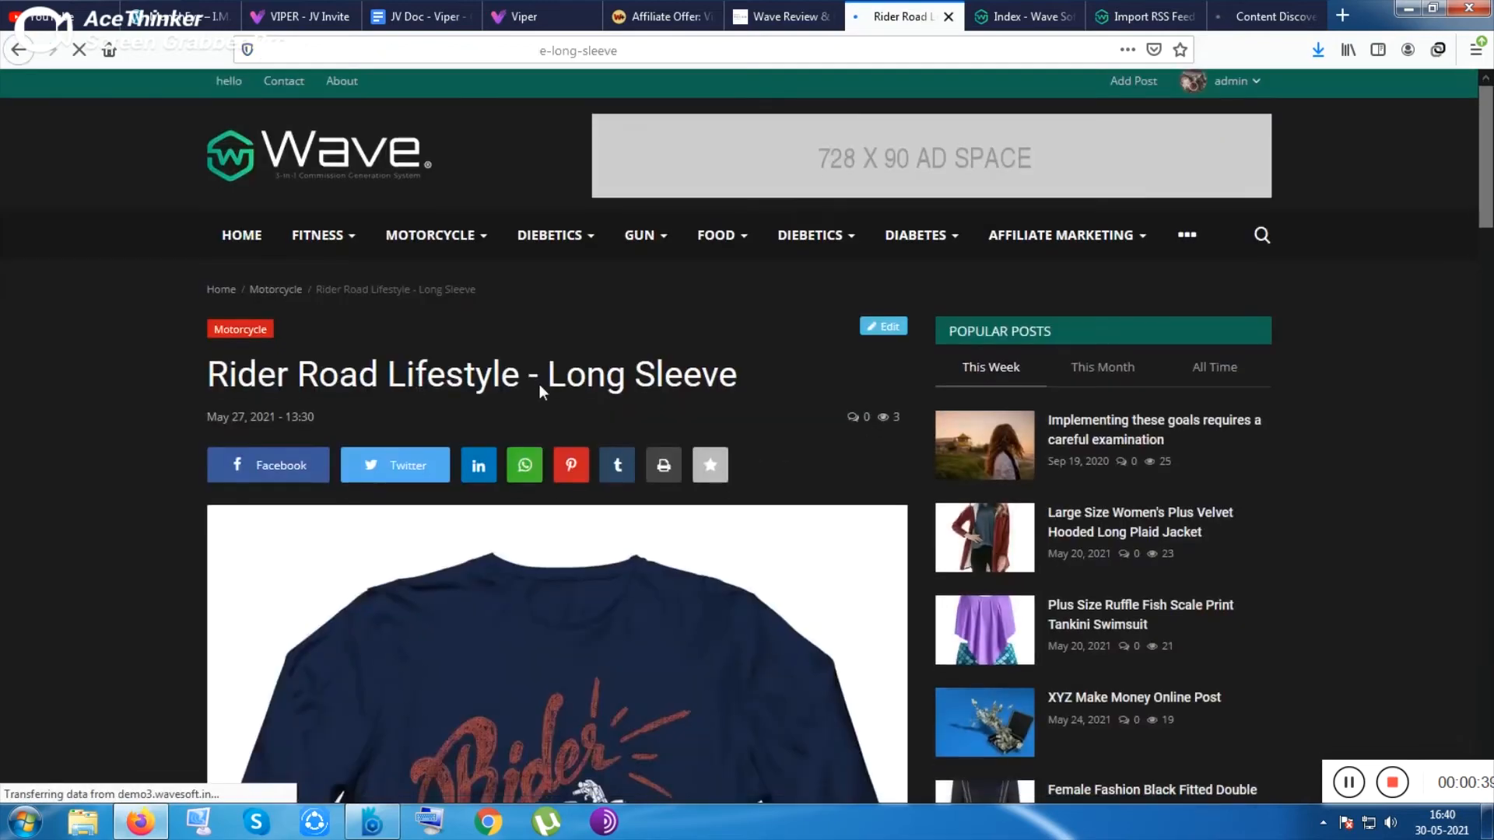
scroll(down, 3)
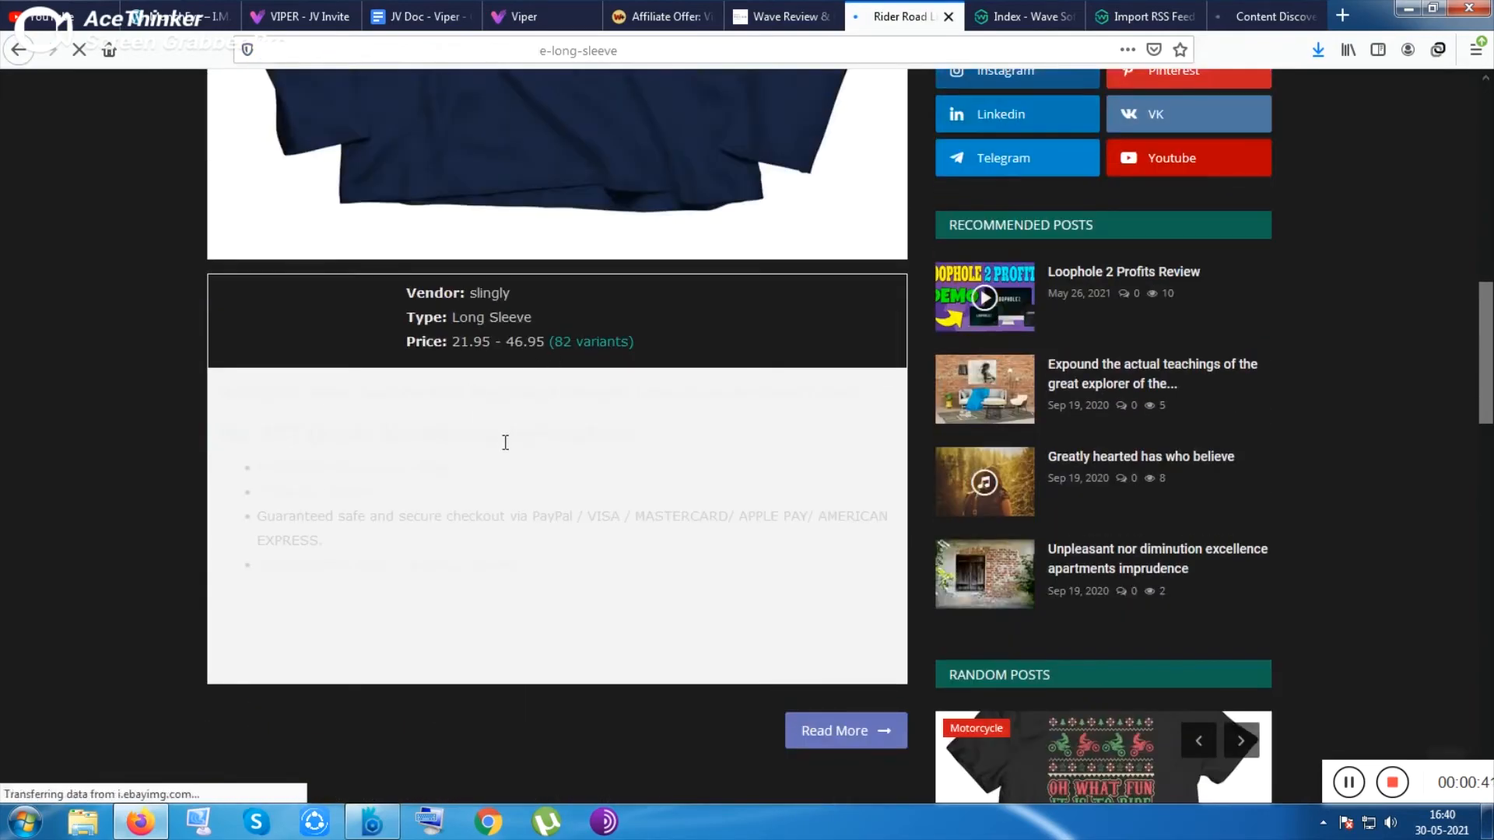
scroll(down, 3)
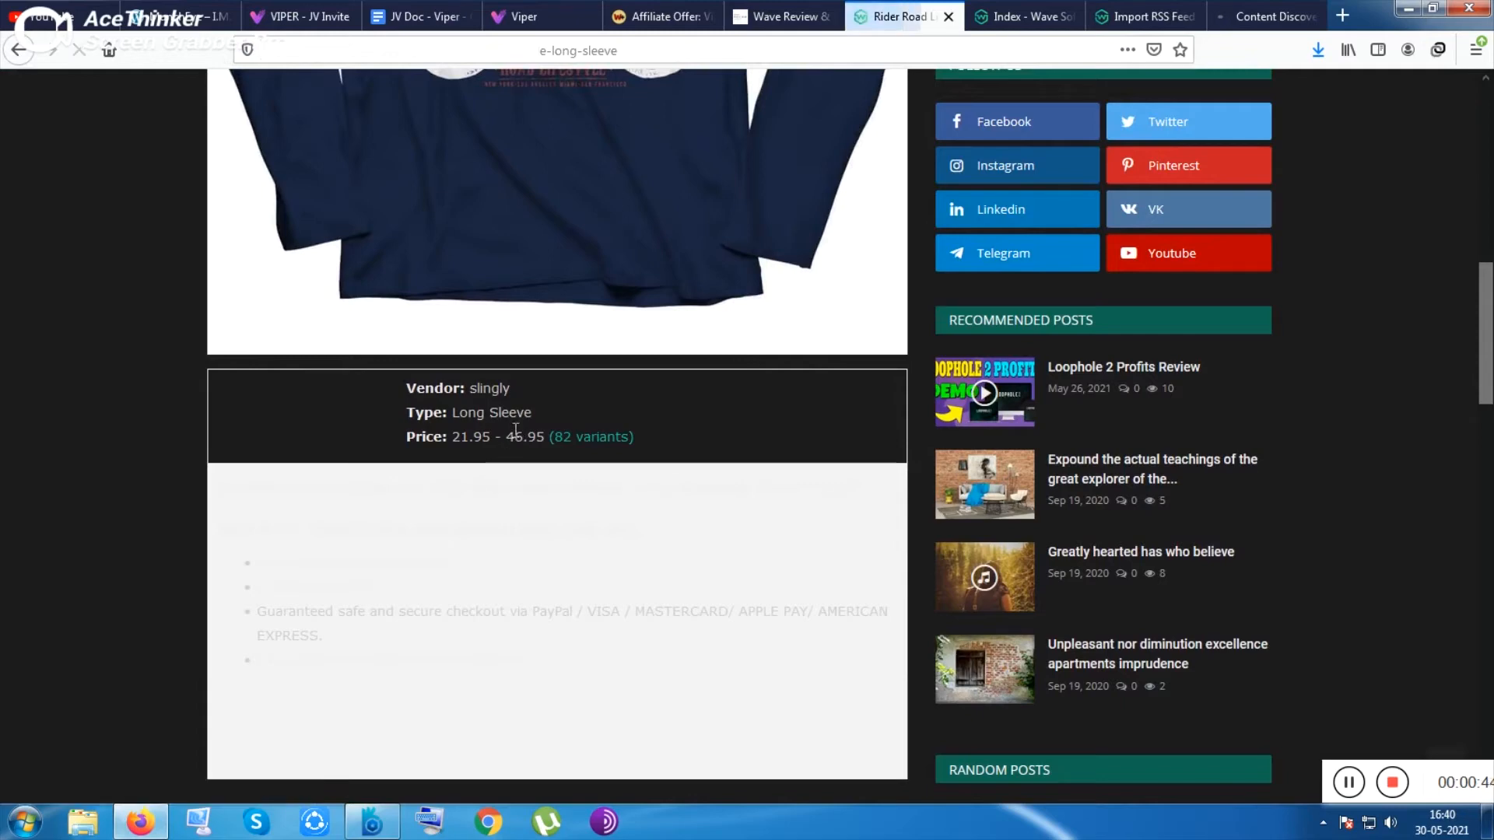
scroll(down, 3)
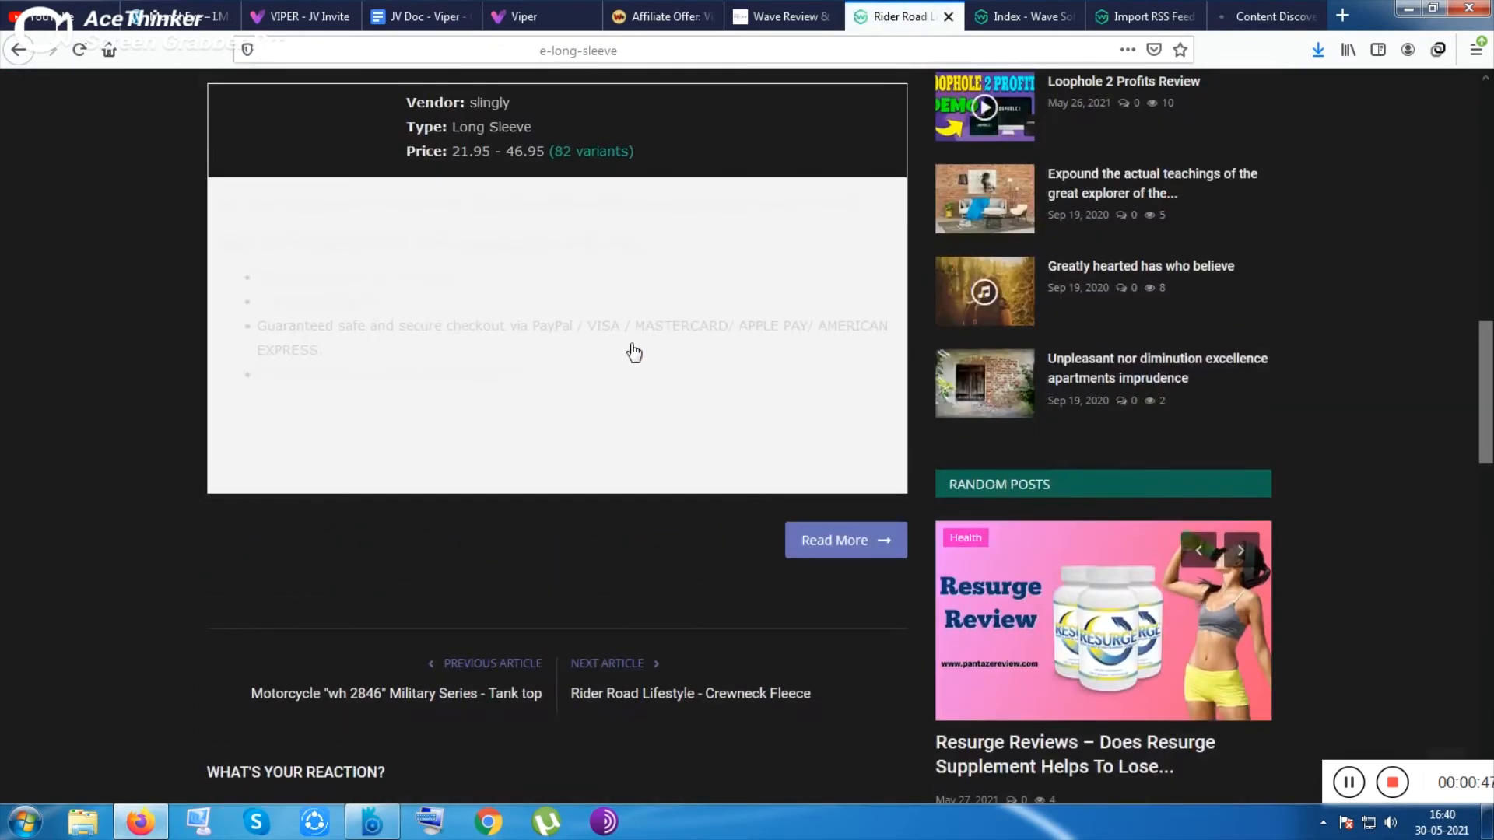
scroll(up, 3)
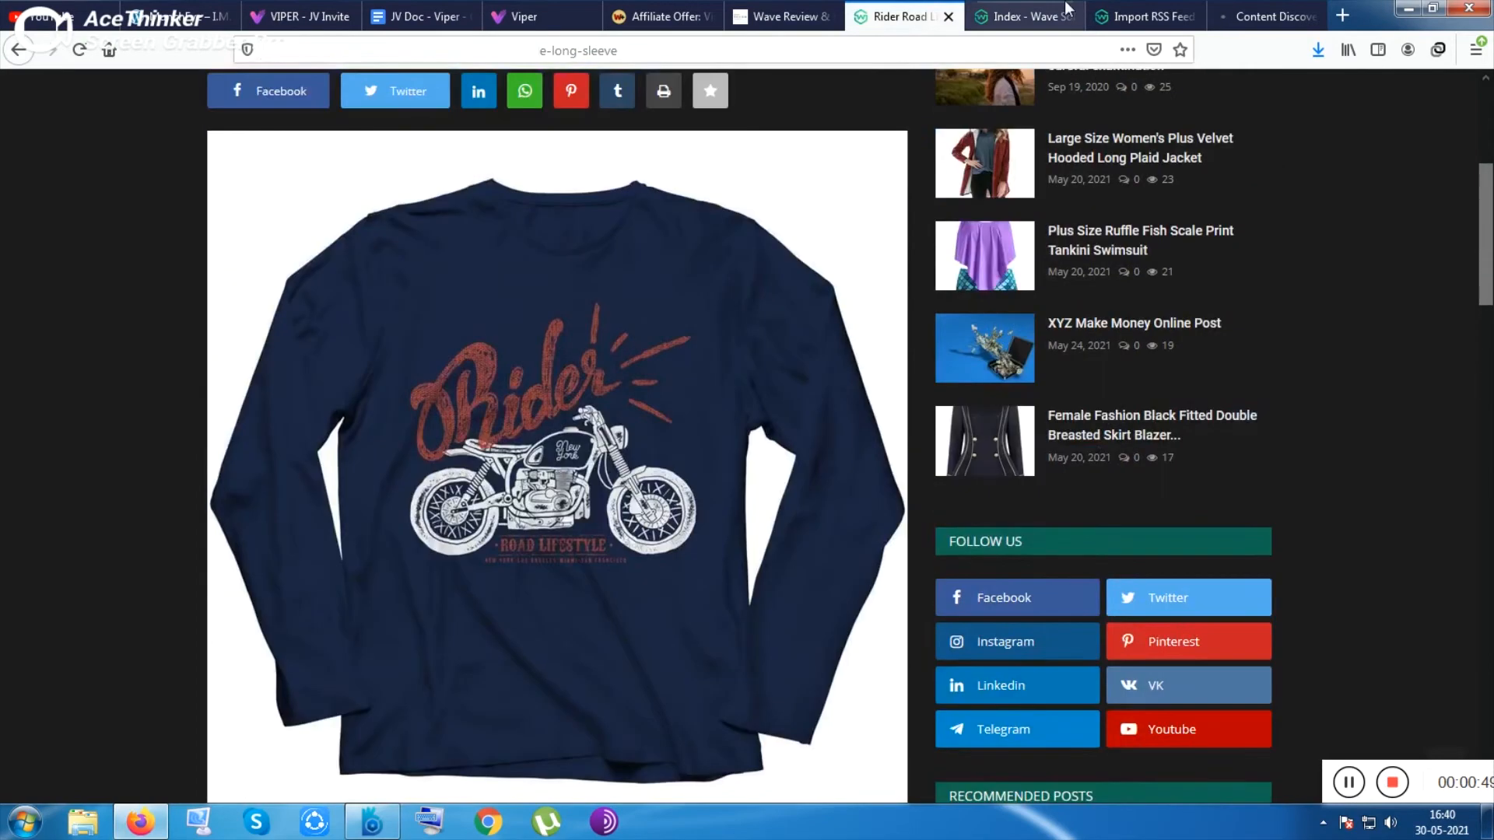
- Return to the Import RSS Feed tab and scroll down the blank form
click(1142, 16)
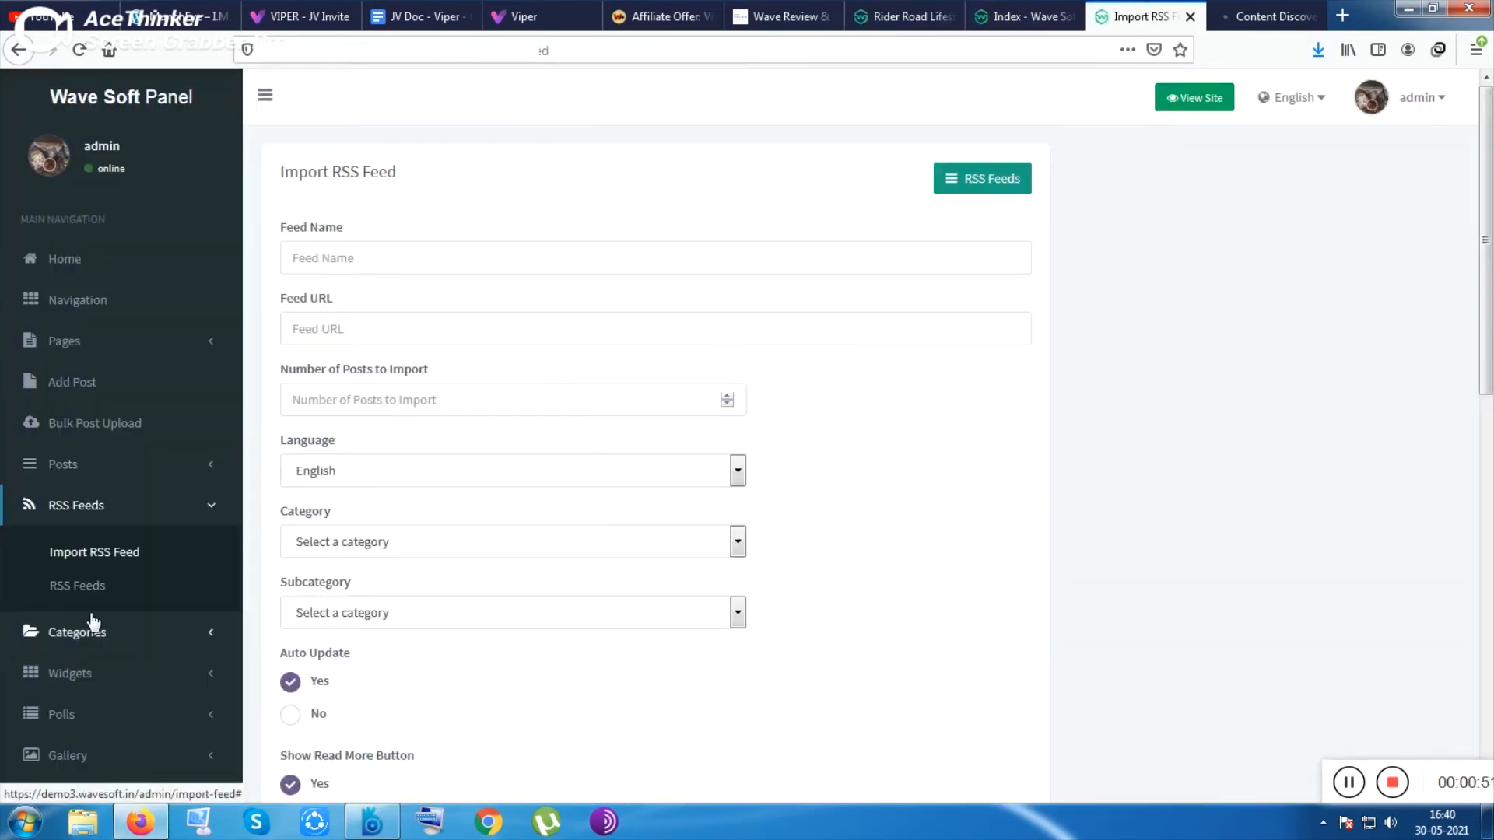
scroll(down, 3)
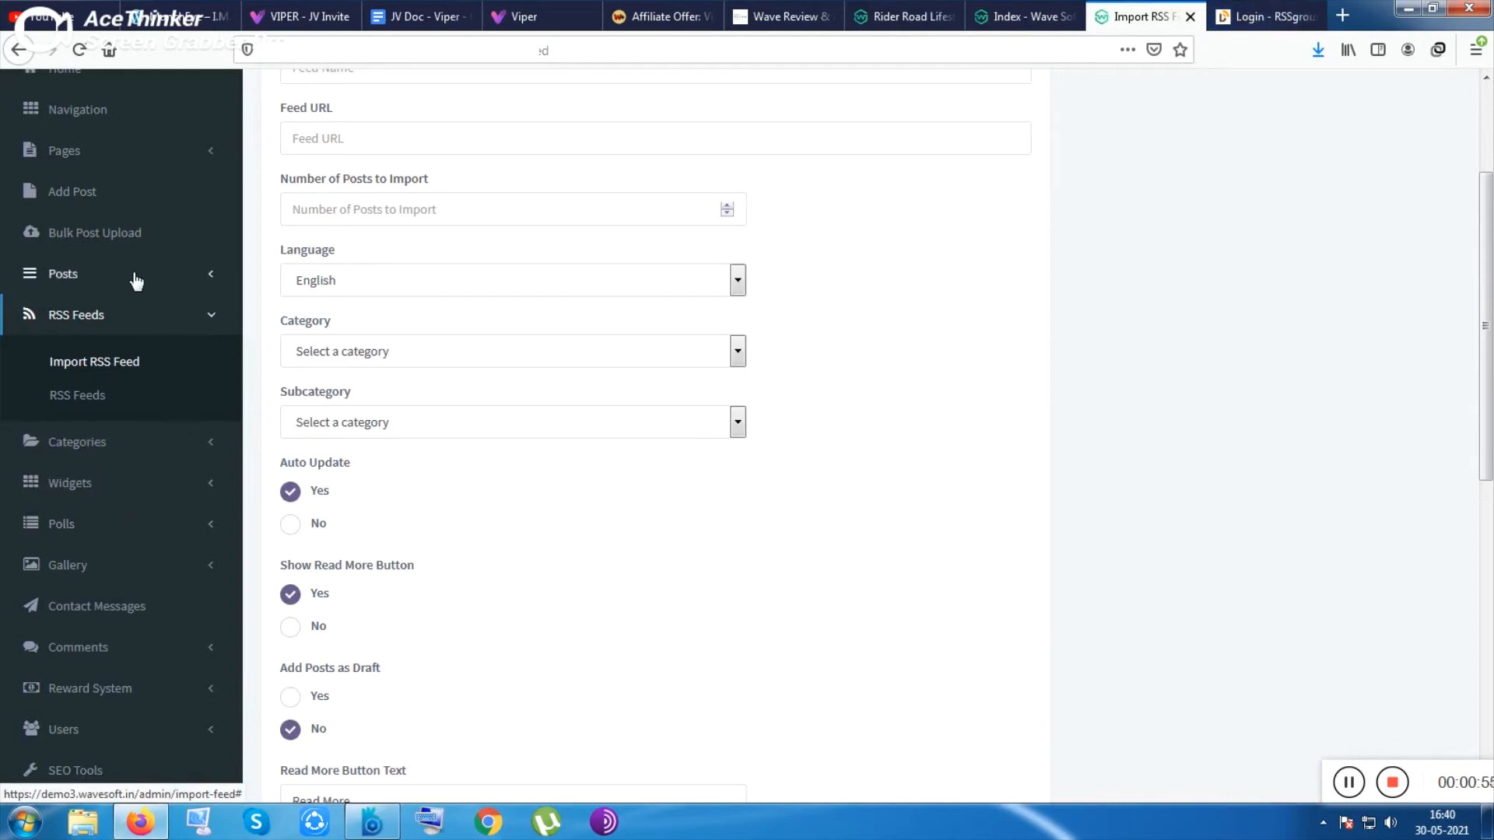
mouse_move(133, 250)
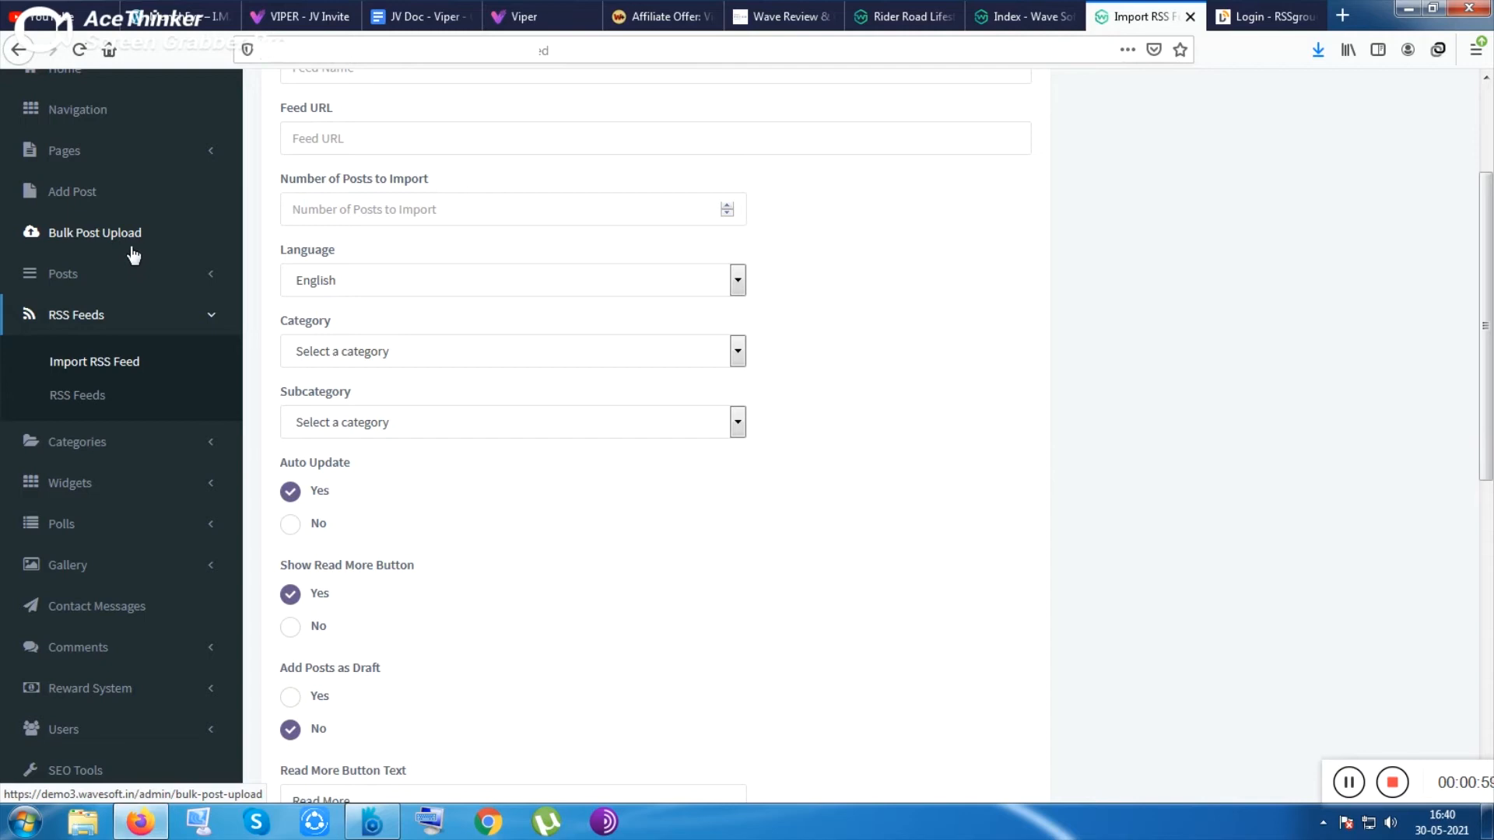
- Visit Bulk Post Upload and Gallery Images, then open the Reward System settings
click(94, 232)
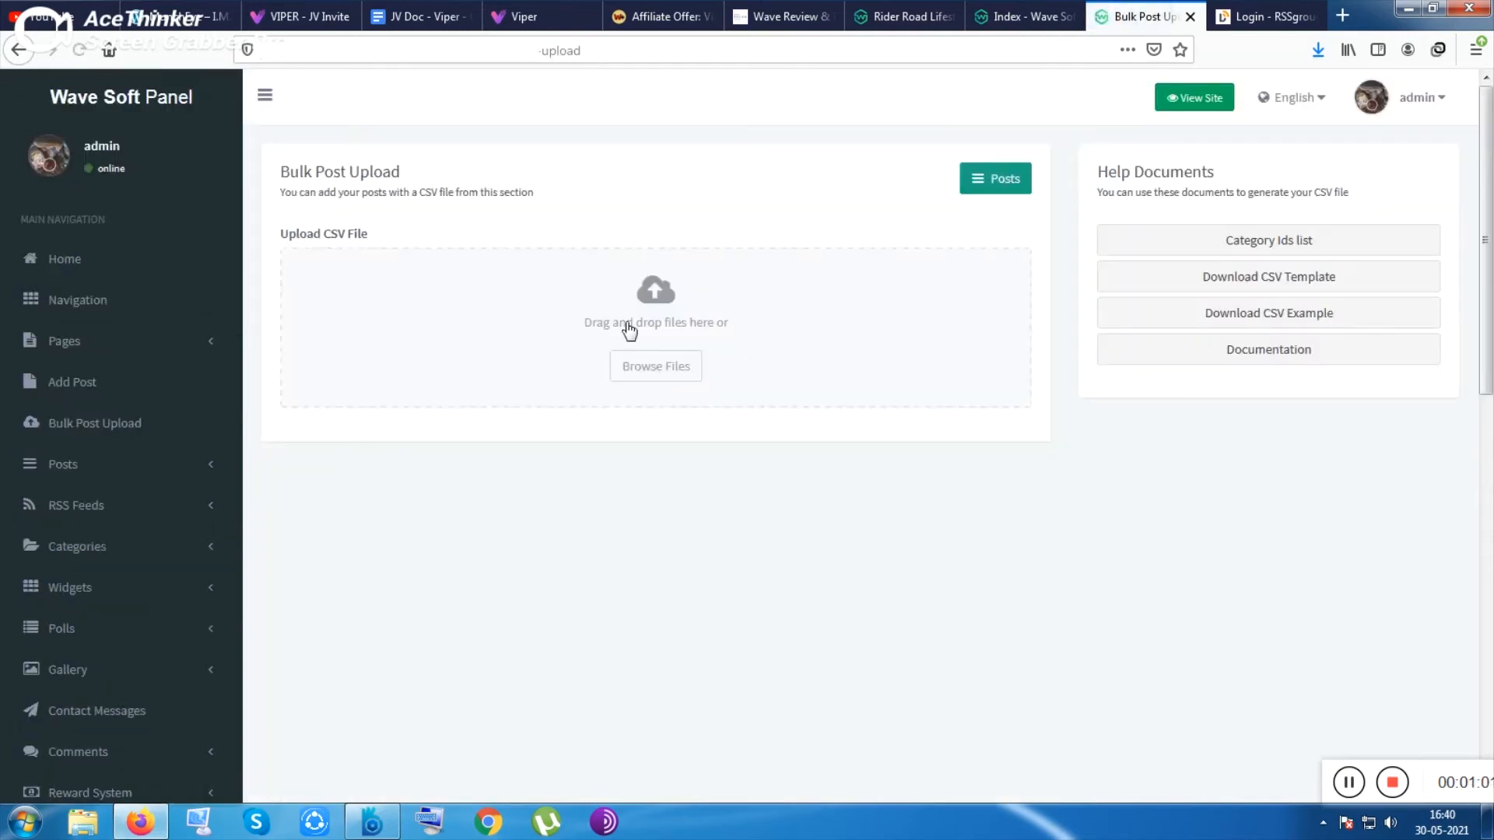
mouse_move(380, 289)
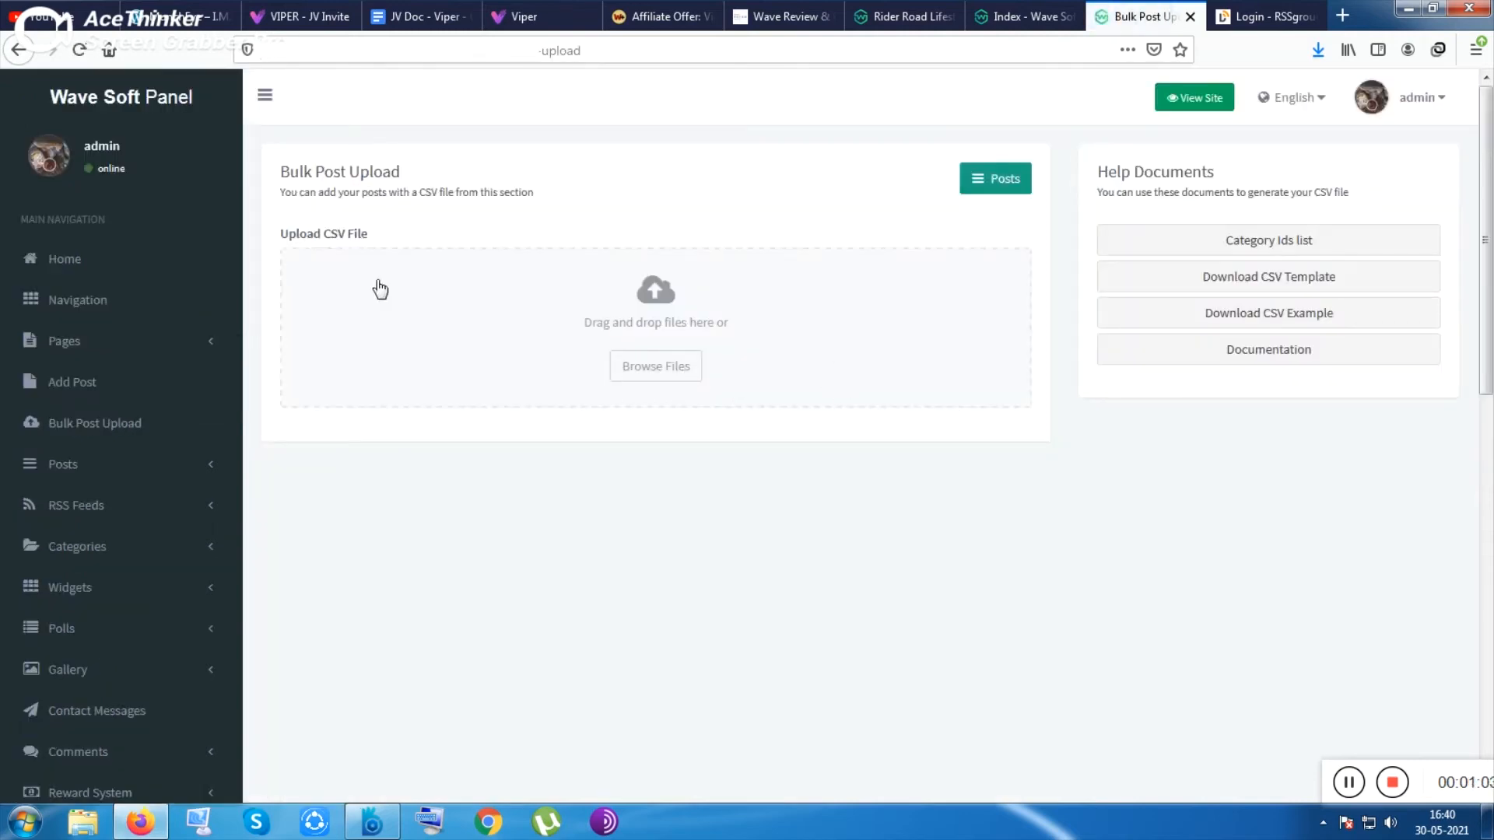
scroll(down, 3)
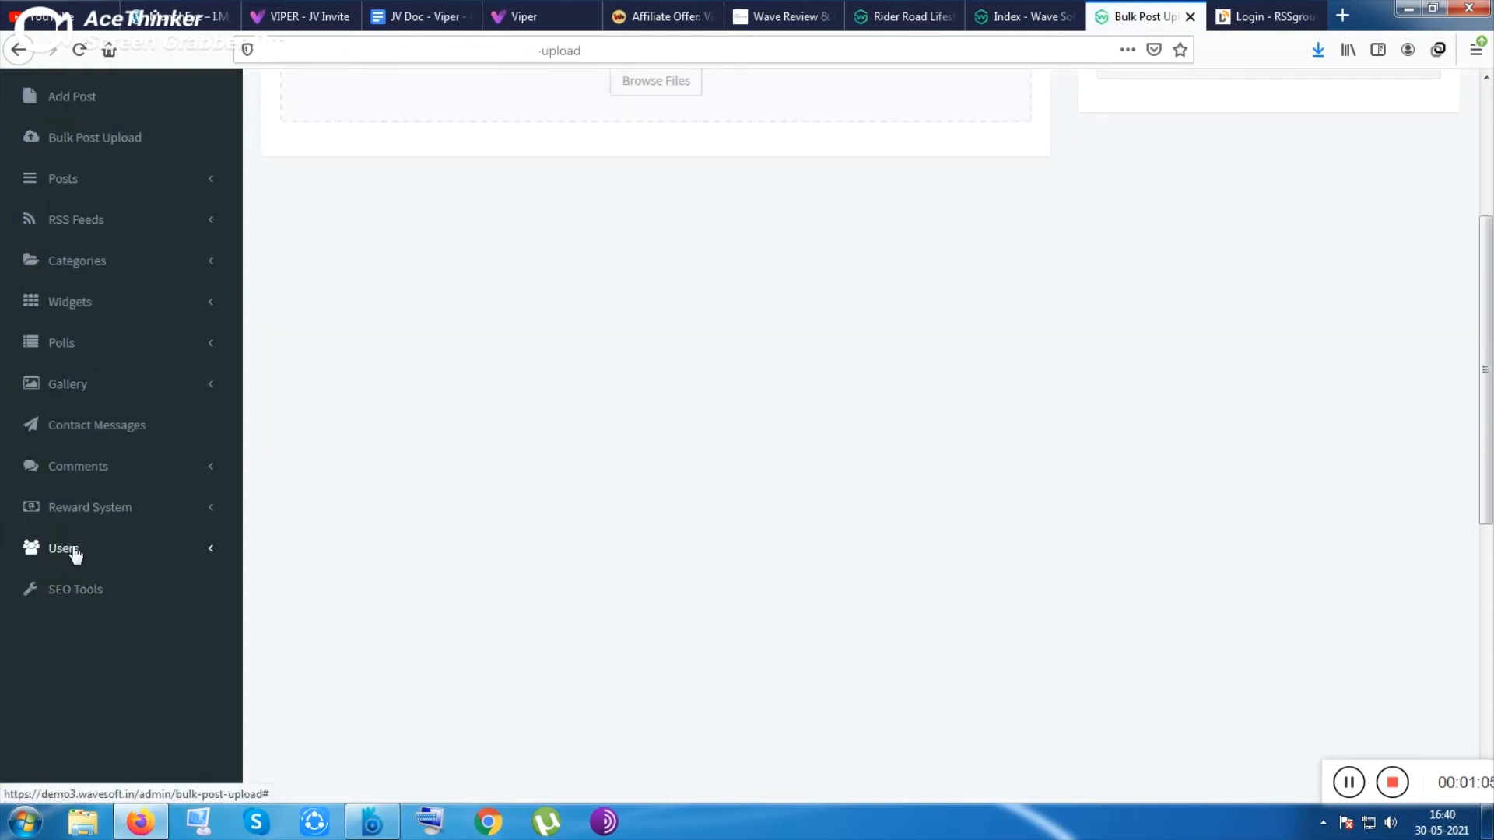
mouse_move(118, 310)
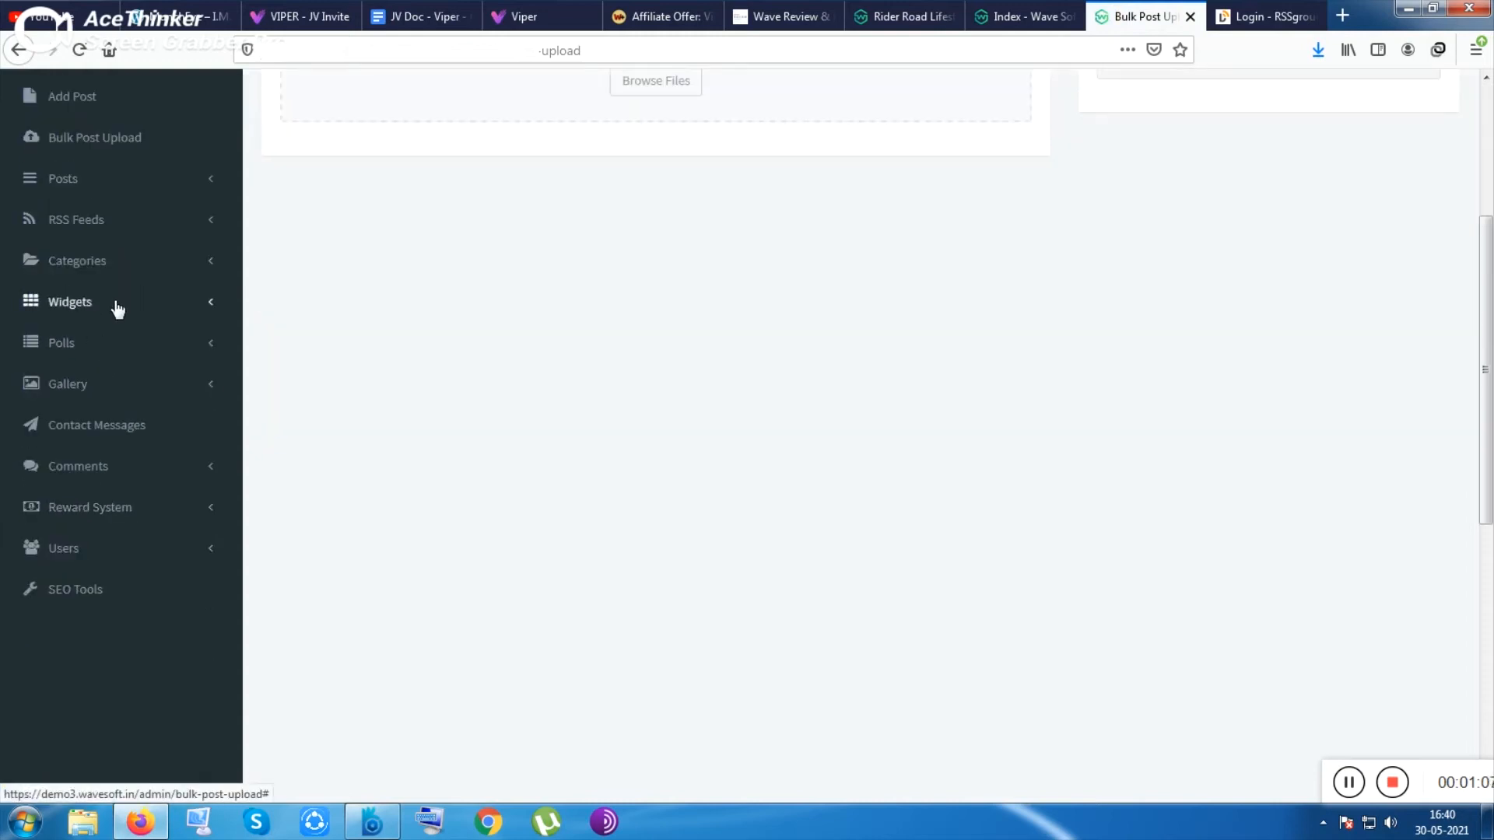
click(67, 382)
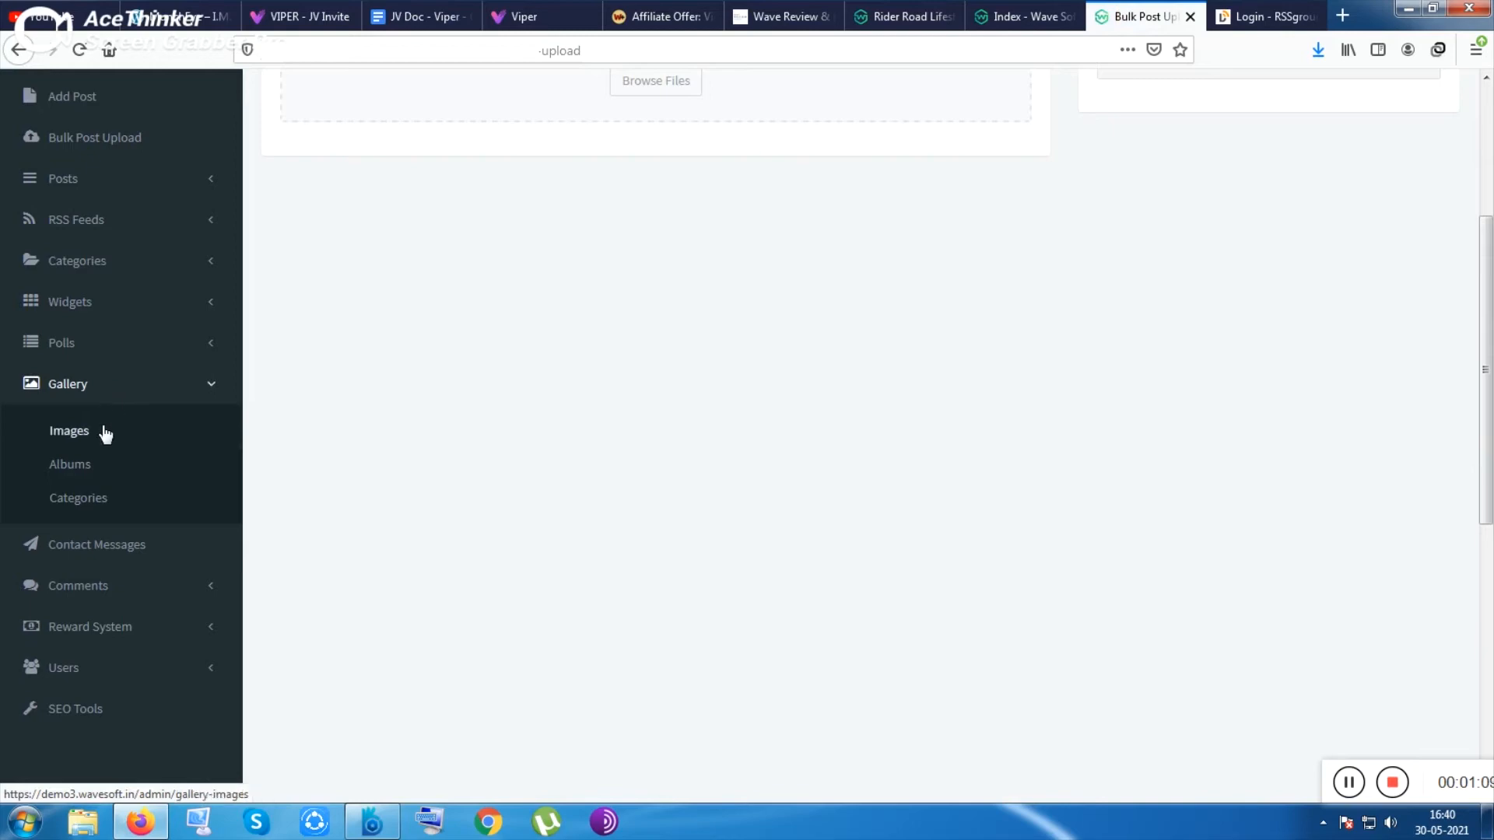
click(69, 430)
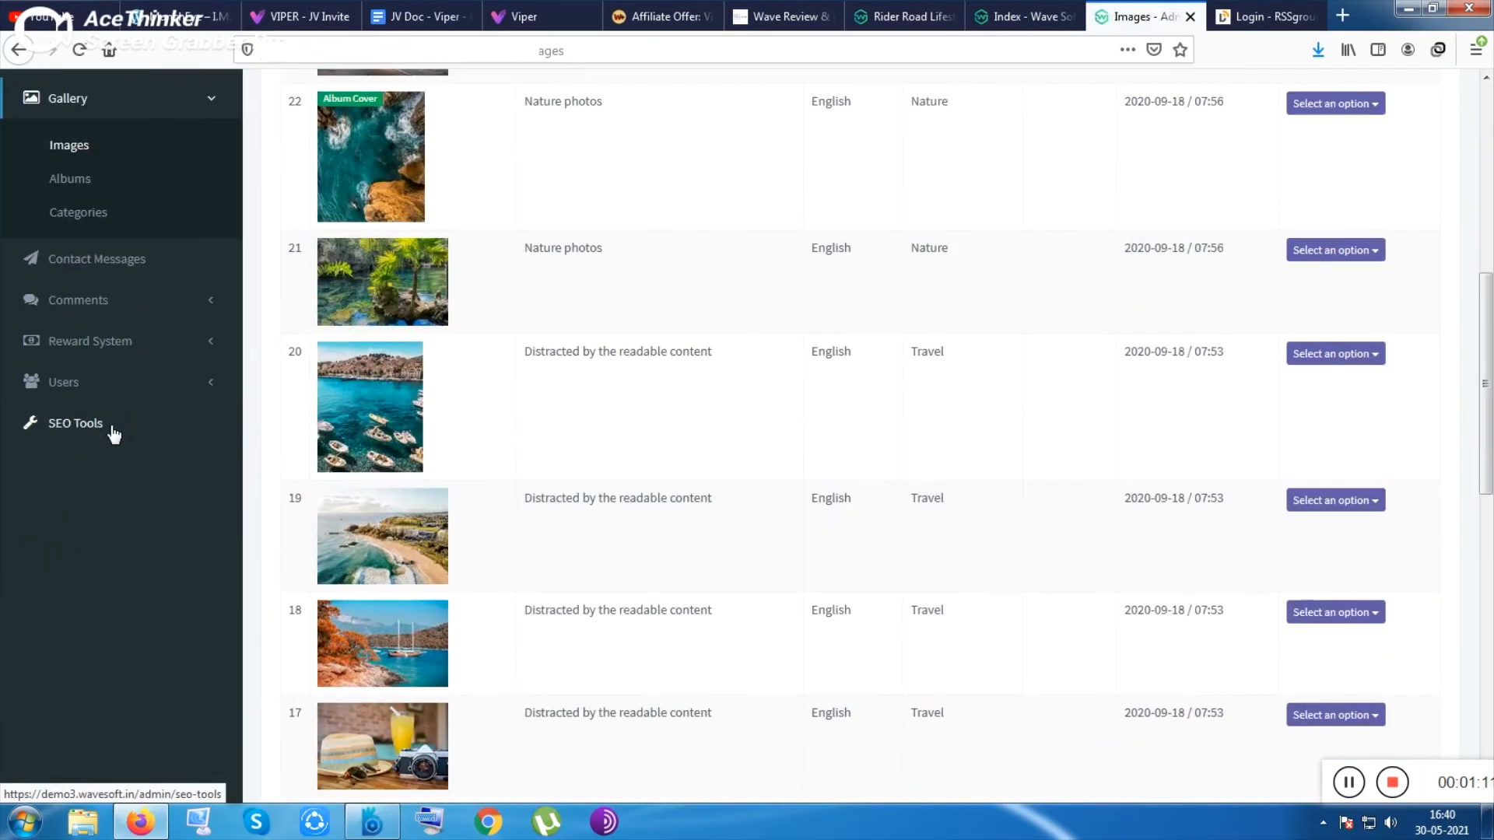
mouse_move(97, 259)
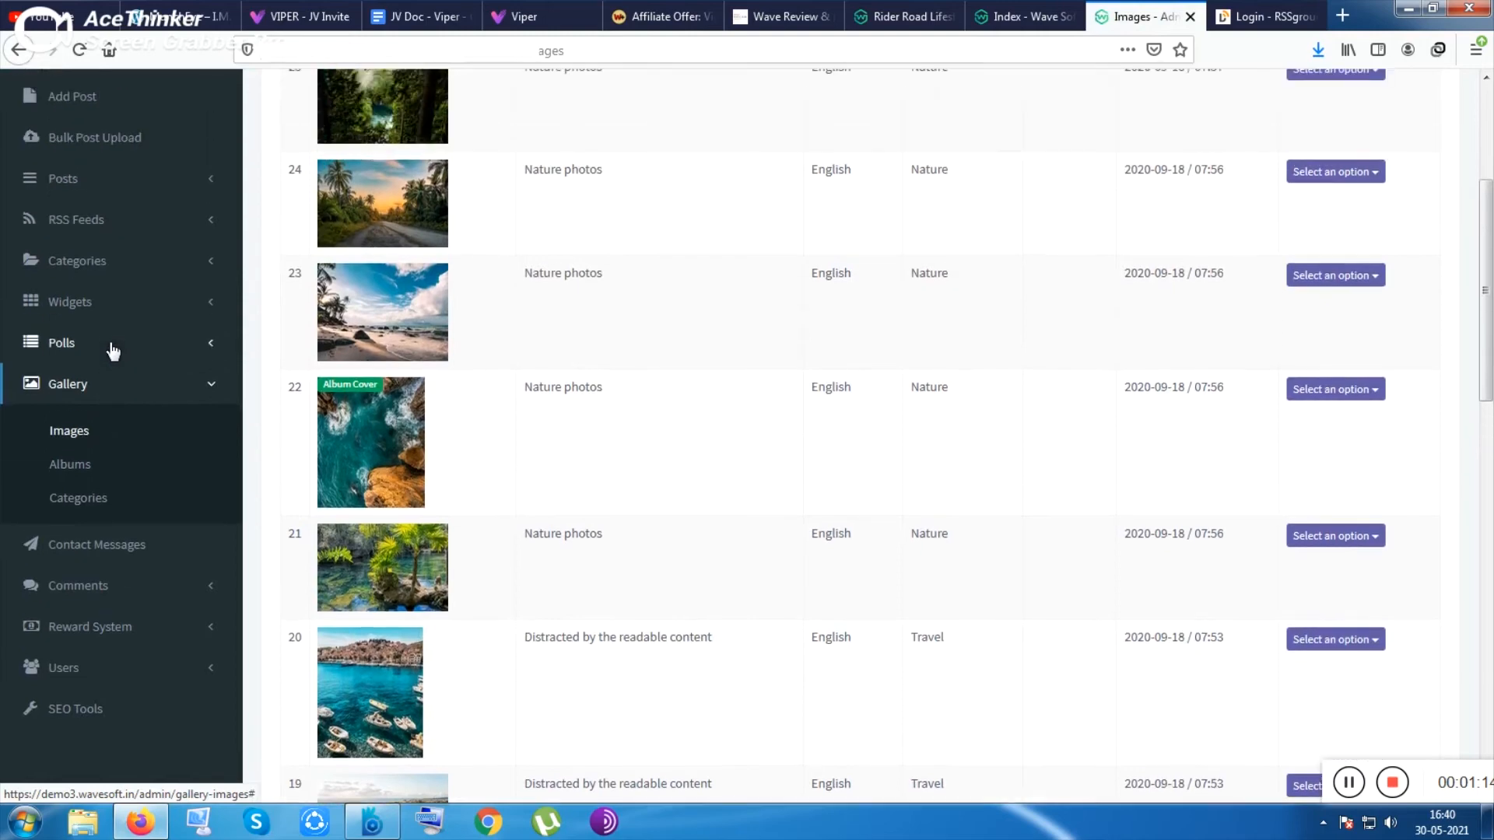
scroll(down, 3)
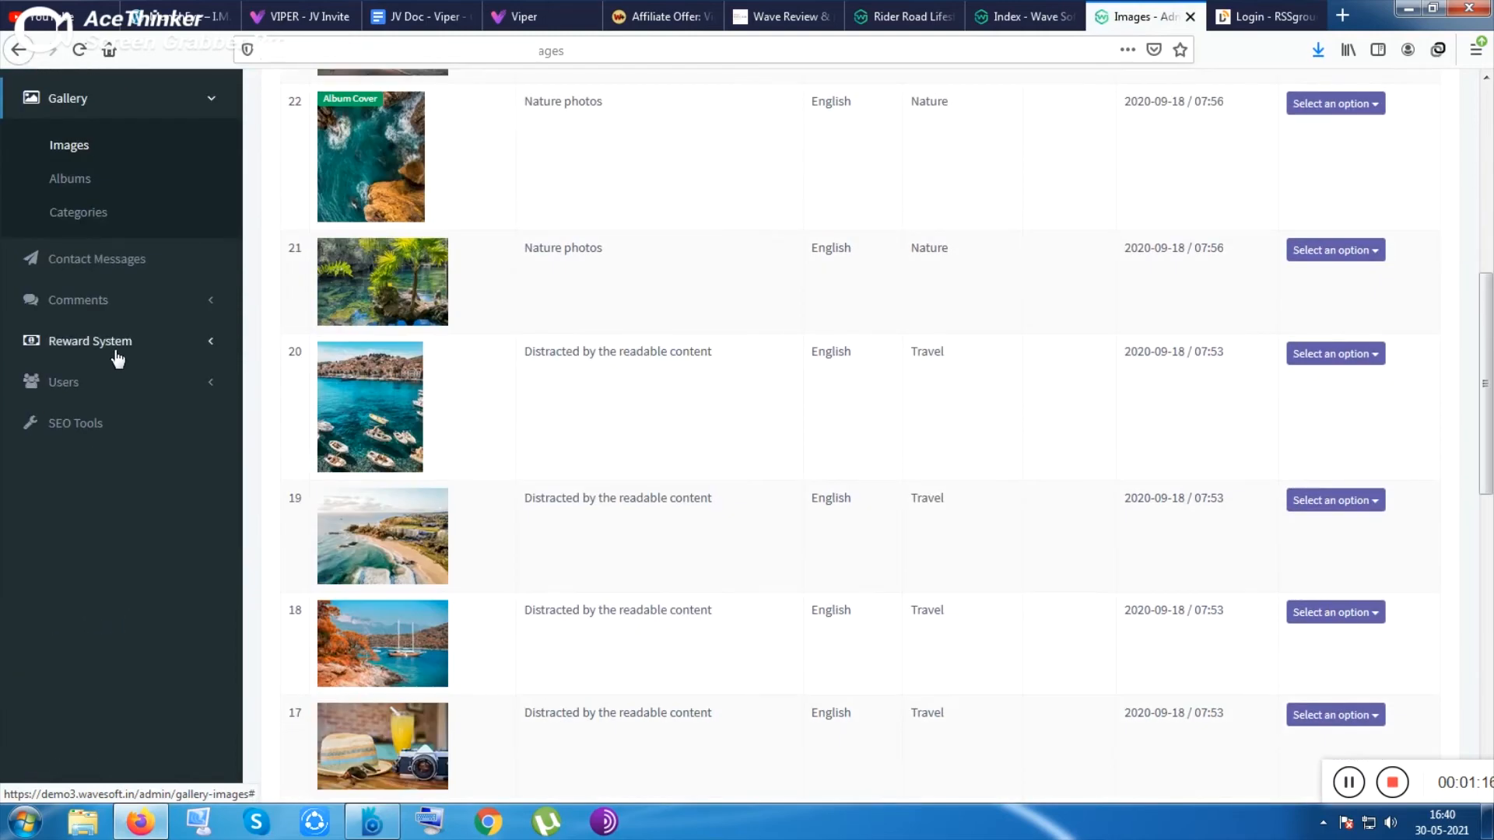
click(89, 340)
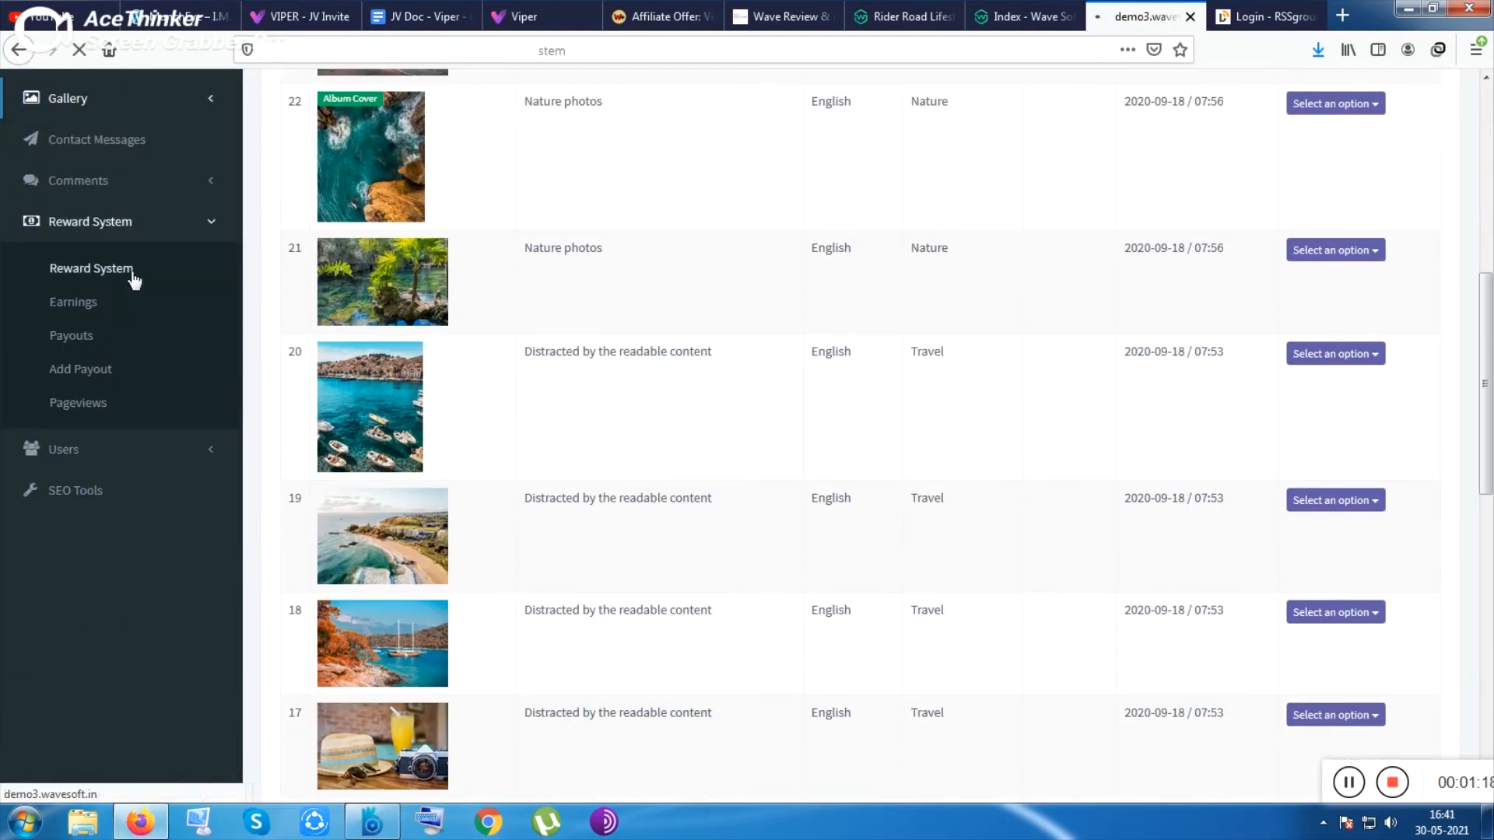
click(92, 268)
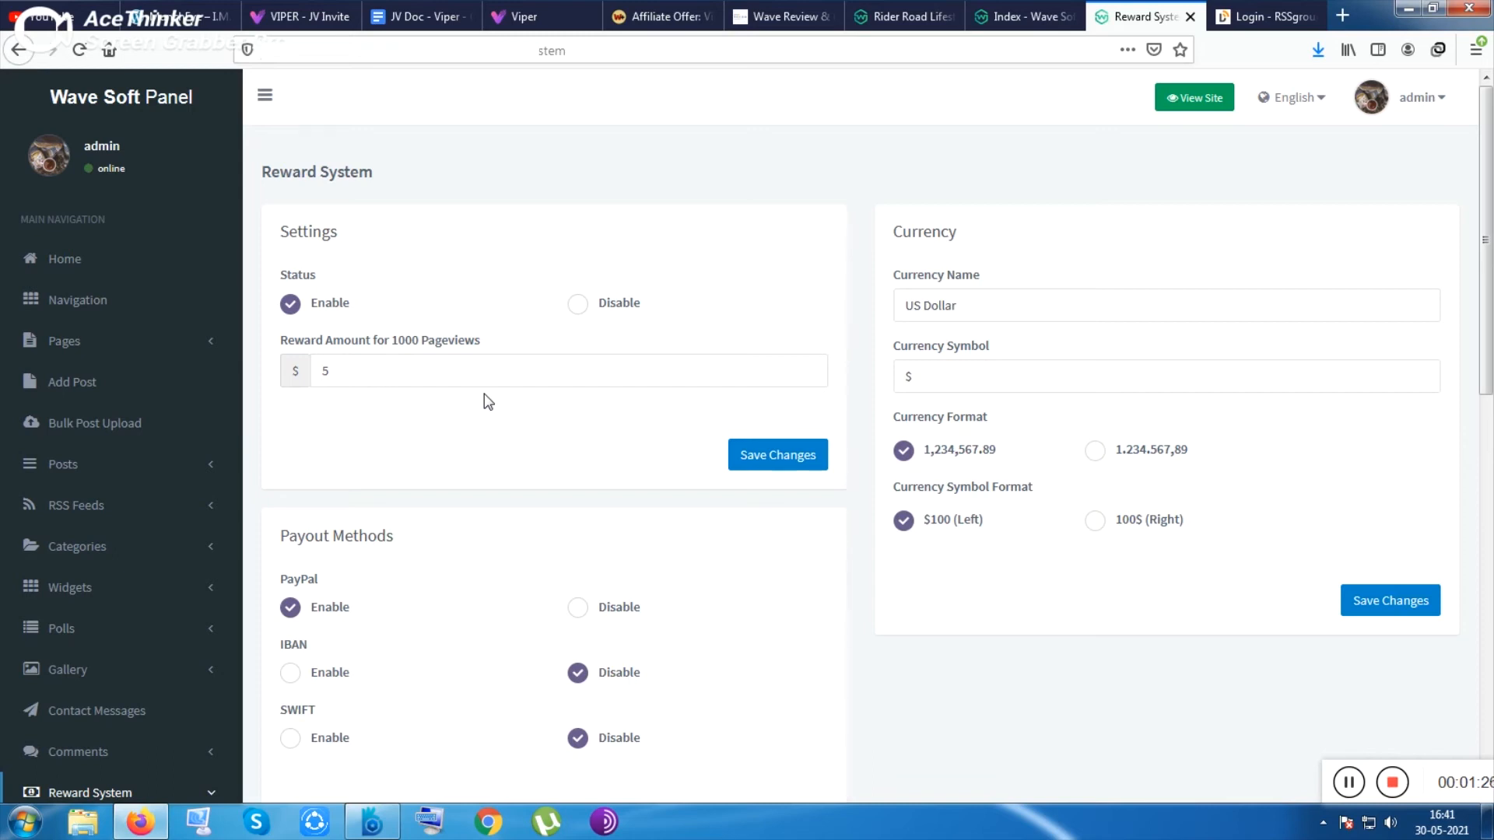
- Review the $5 per 1000 pageviews and PayPal payout settings, then switch to Wave Review
scroll(down, 3)
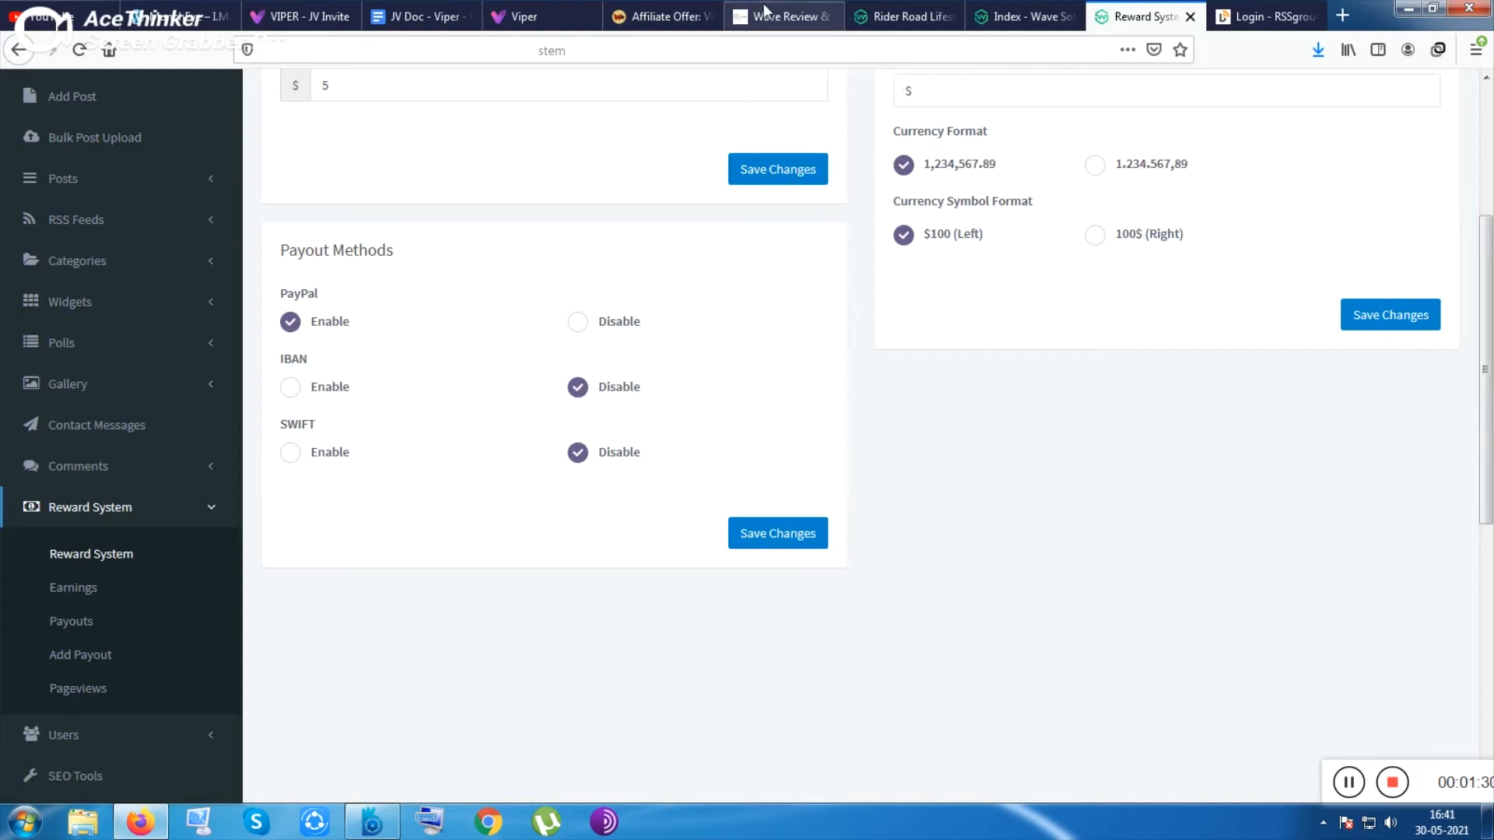
scroll(up, 3)
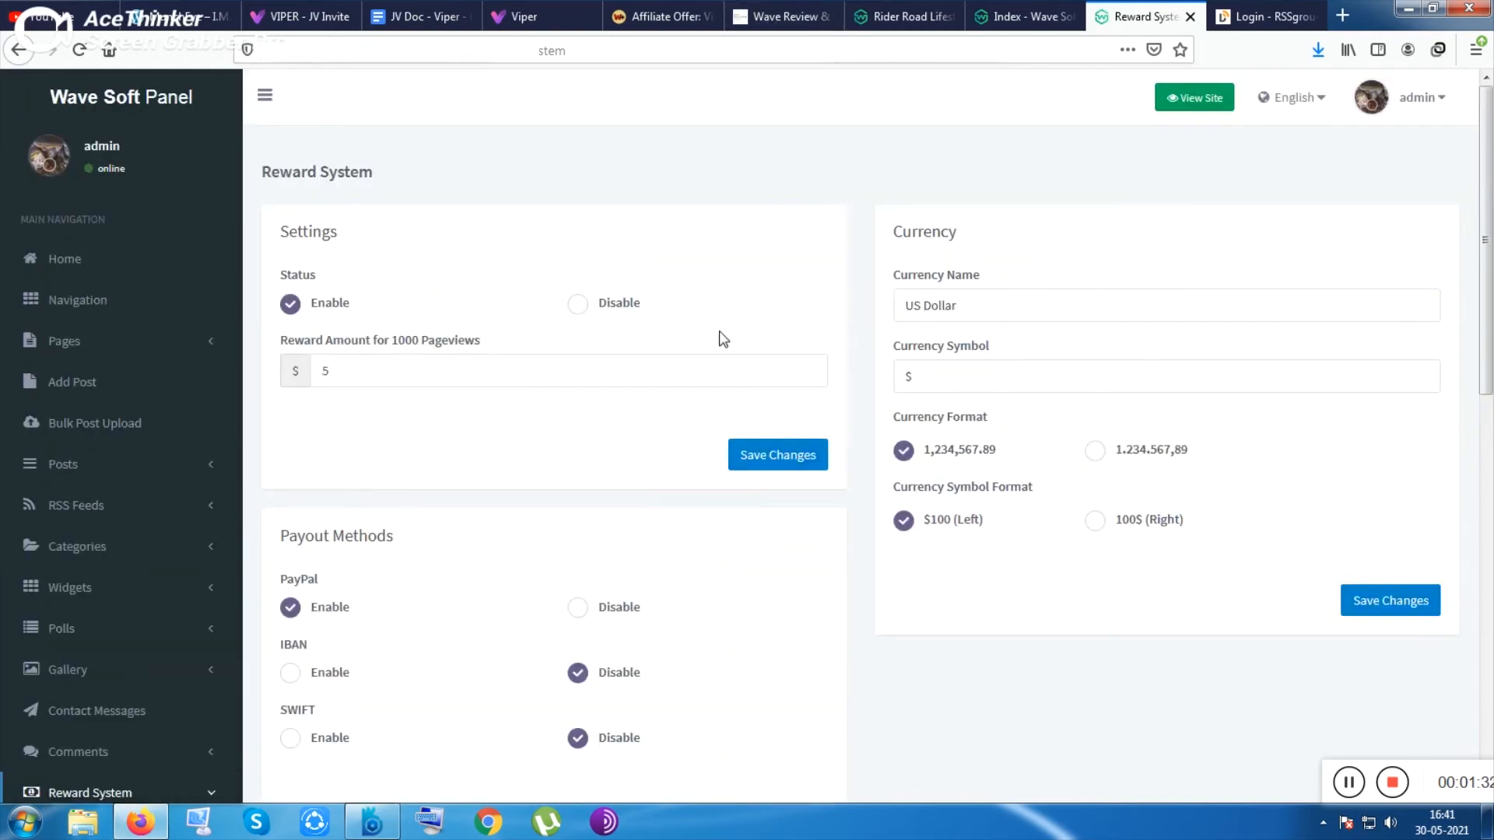
mouse_move(783, 16)
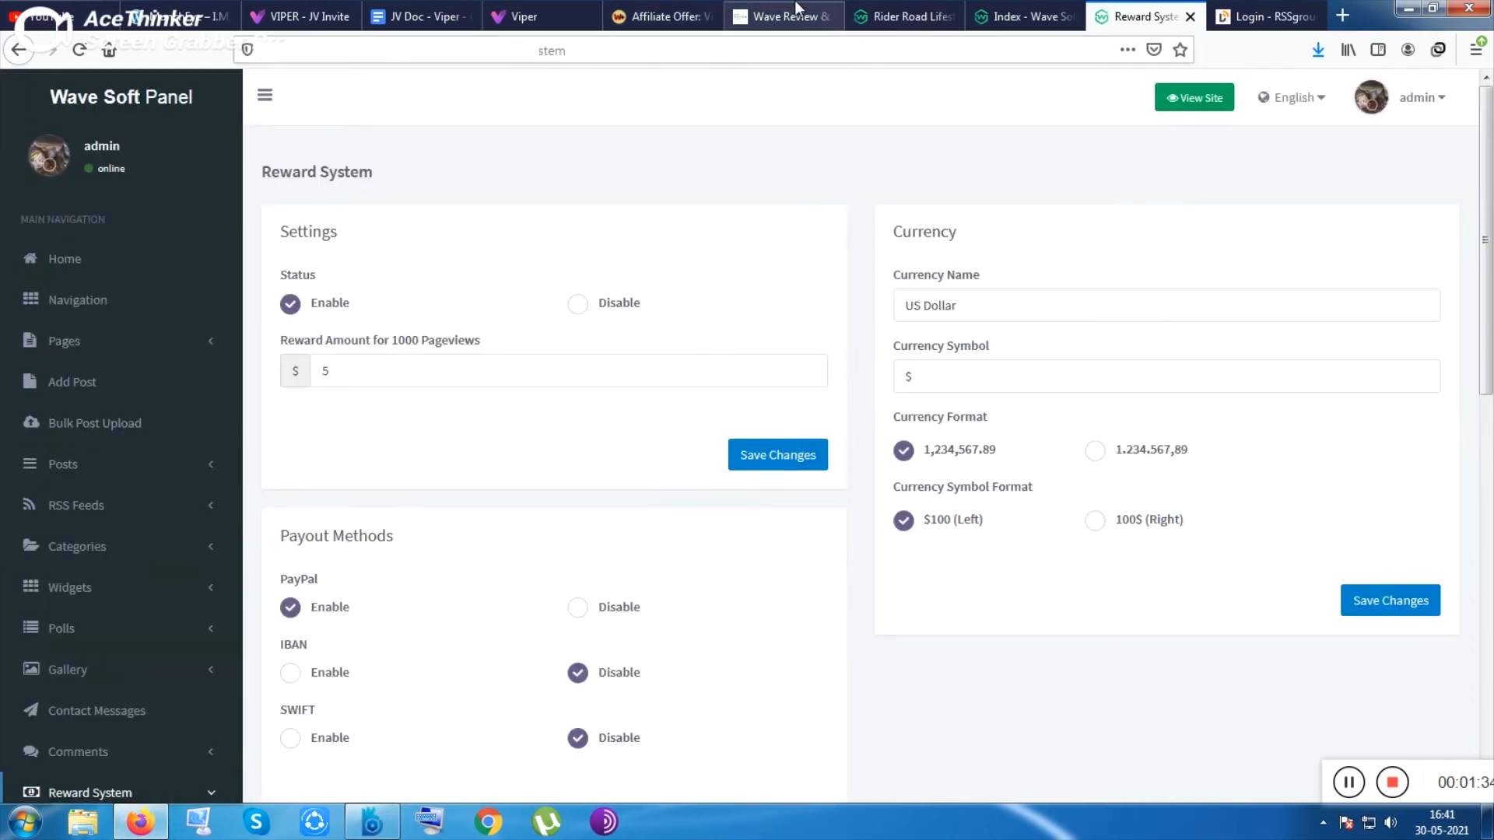
mouse_move(783, 16)
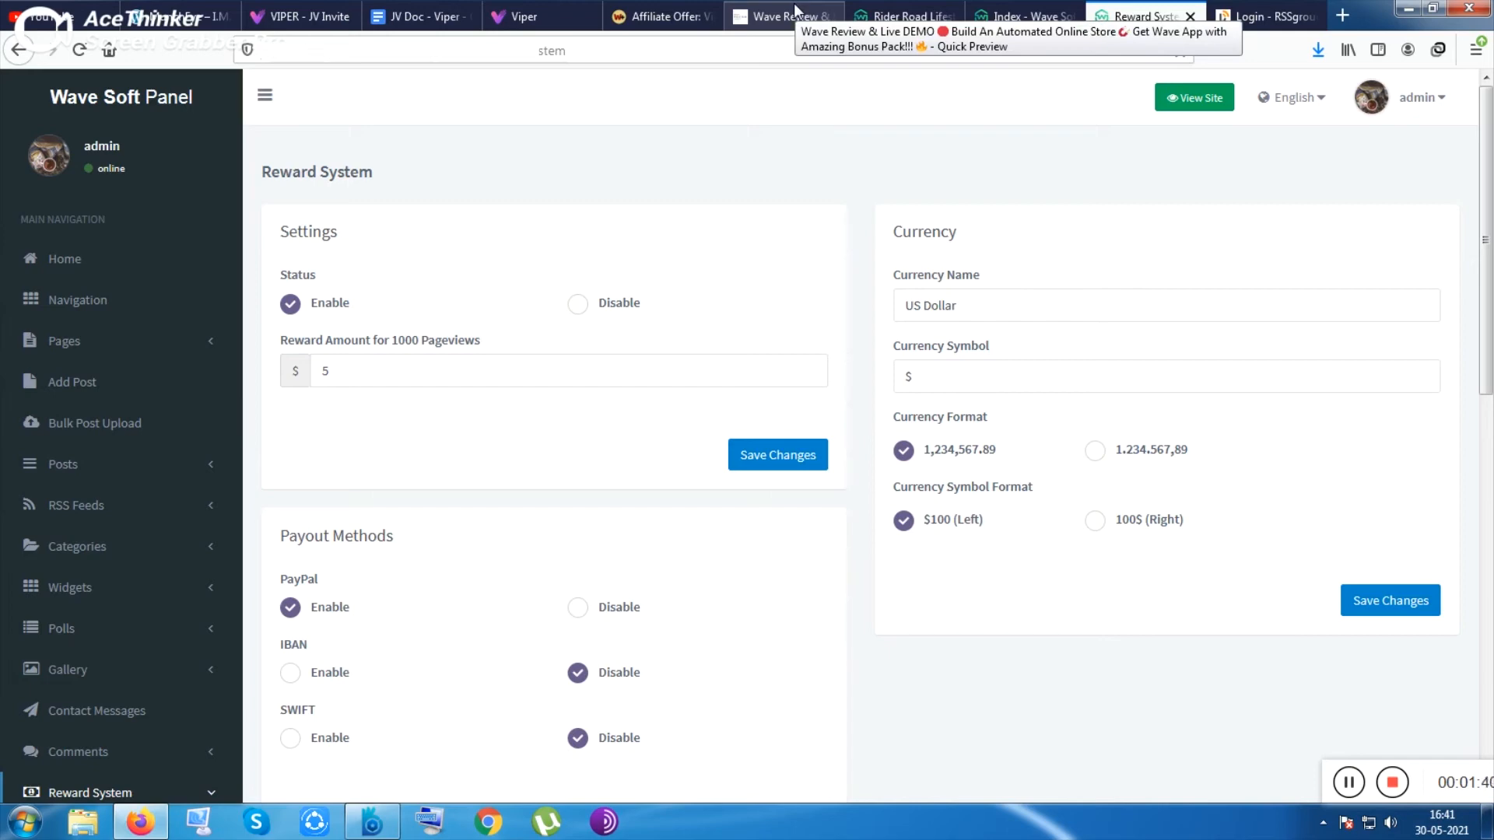
click(781, 17)
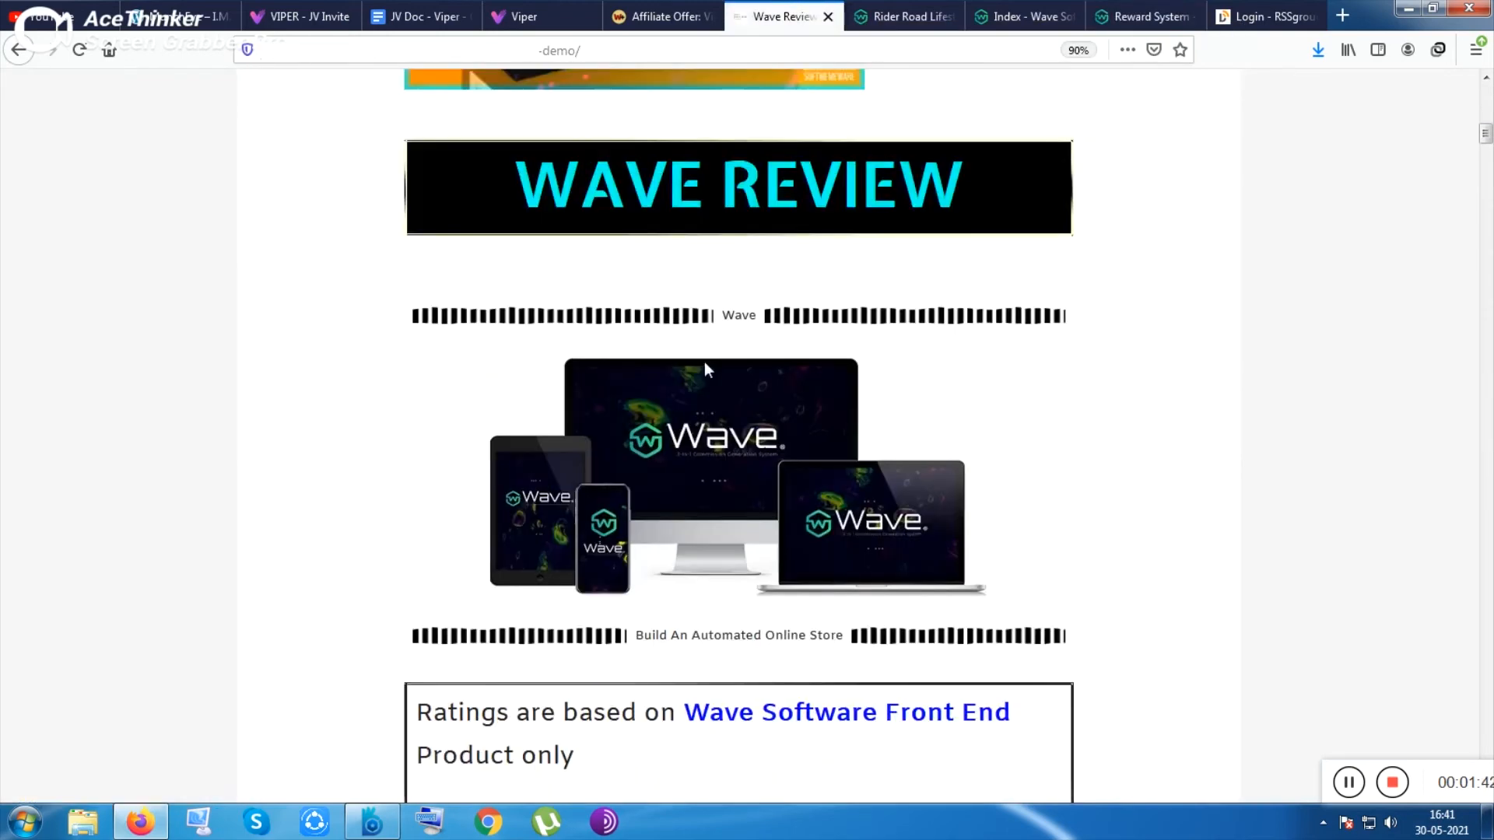
- Scroll the Wave Review page past the launch dates, 180-day guarantee, $17 price and huge bonus pack
scroll(down, 3)
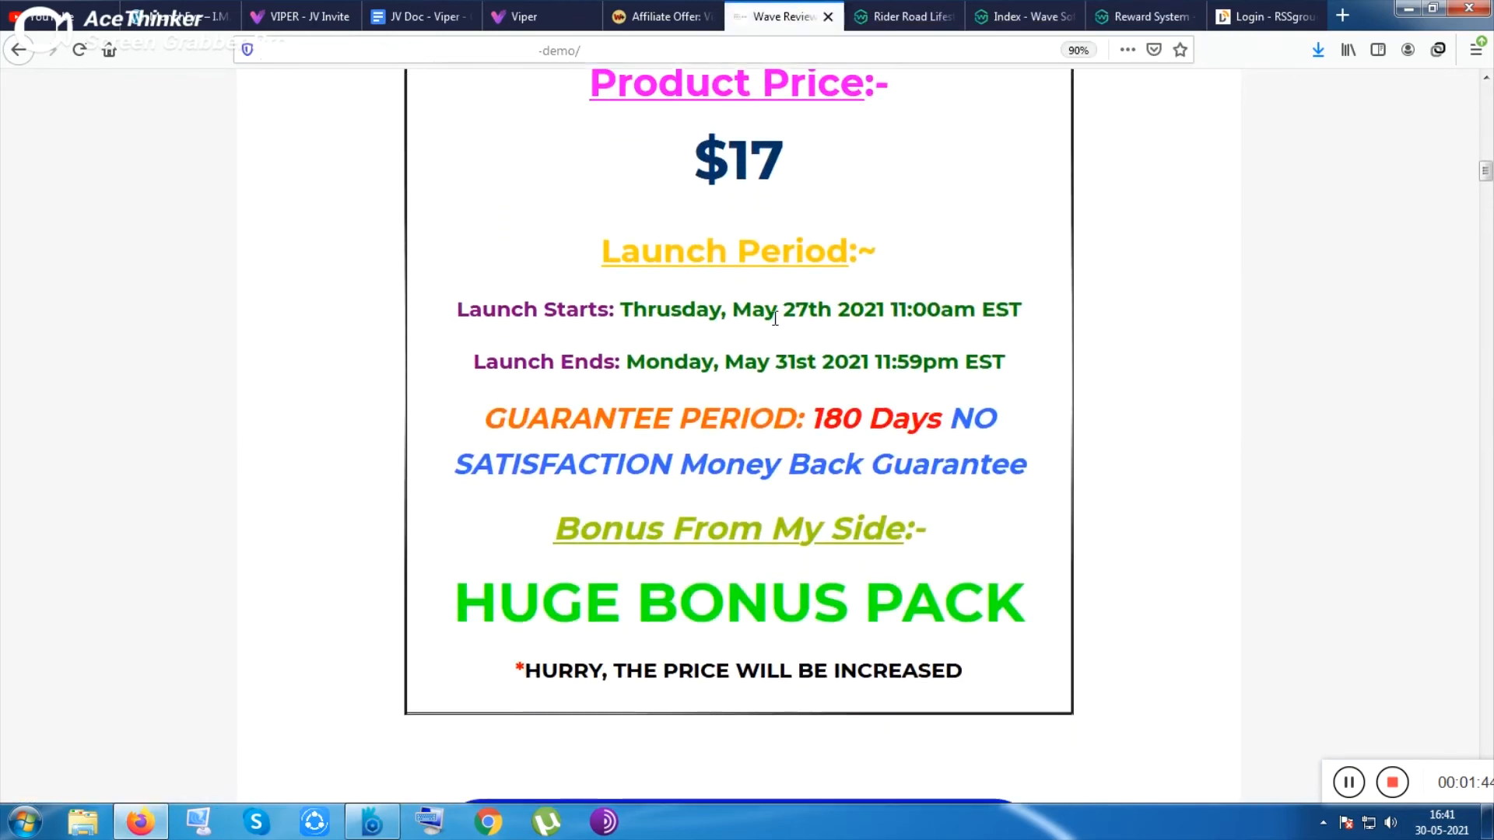
mouse_move(815, 331)
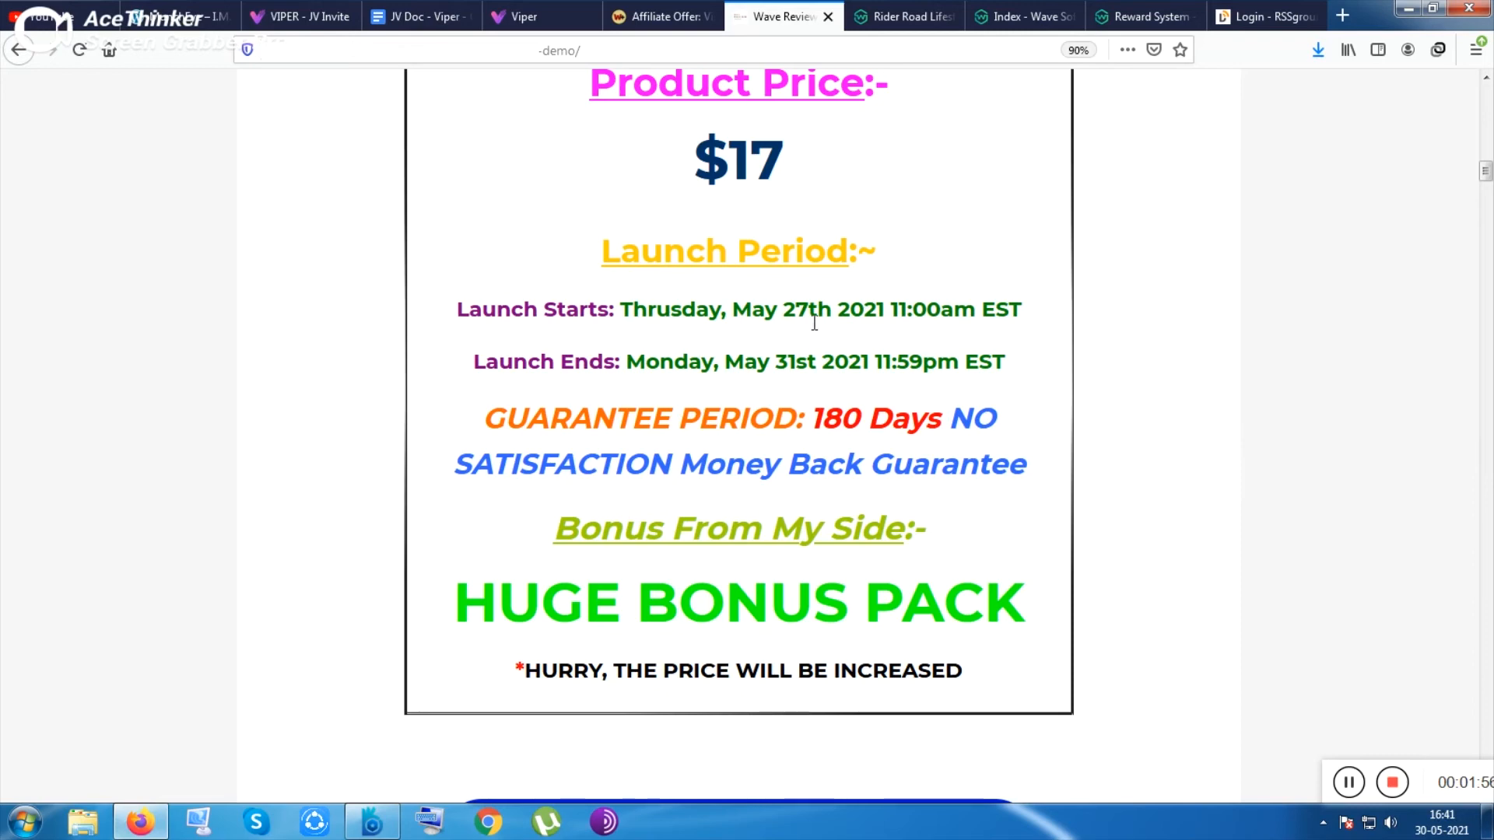
scroll(down, 3)
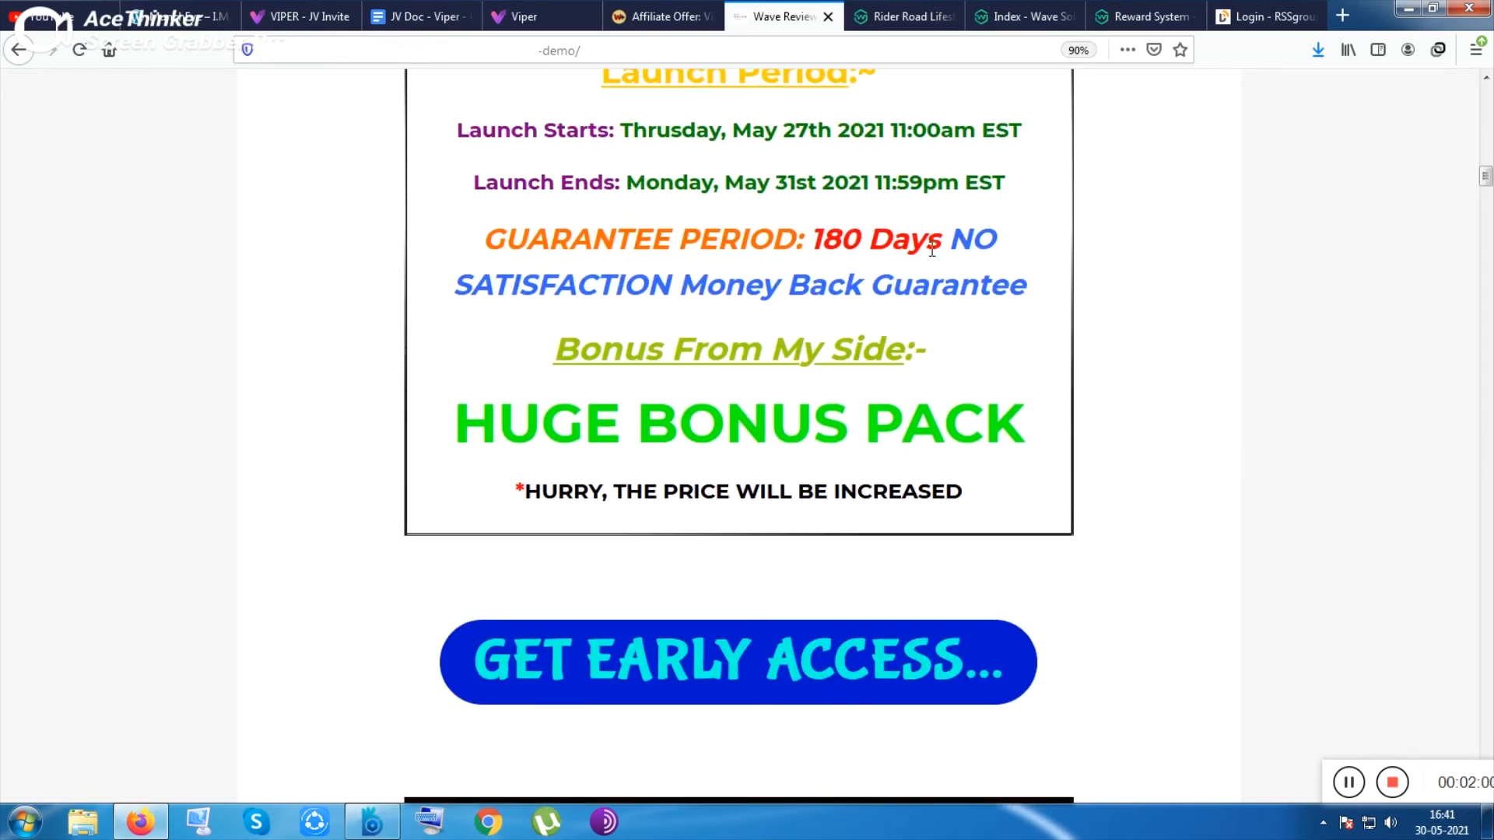
scroll(down, 3)
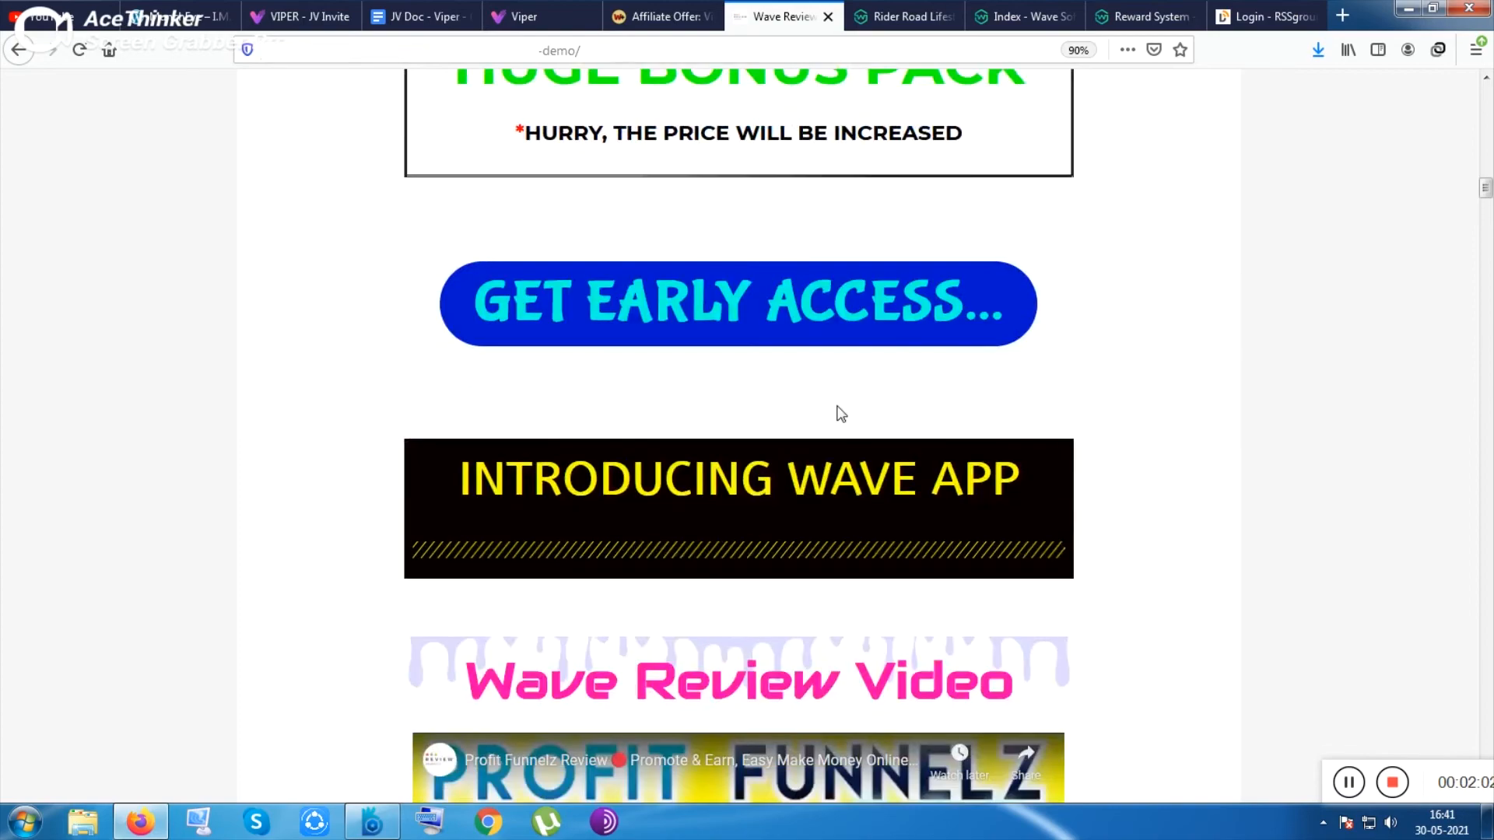
- Scroll through Quick Features, Sales Funnel and Bonuses 1–7 to the Vendor Bonus and Upsell Bonuses
scroll(down, 3)
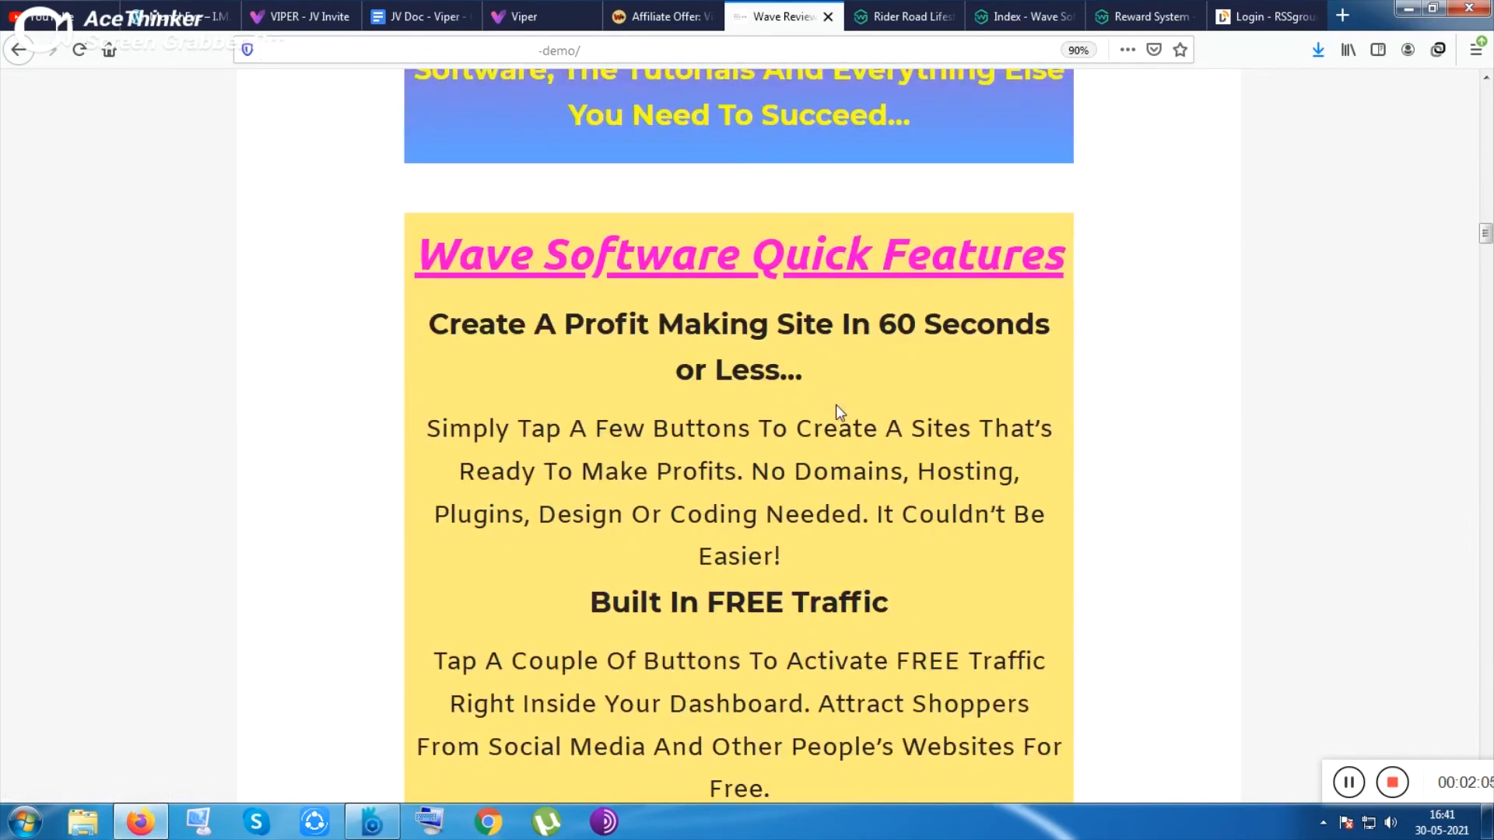
scroll(down, 3)
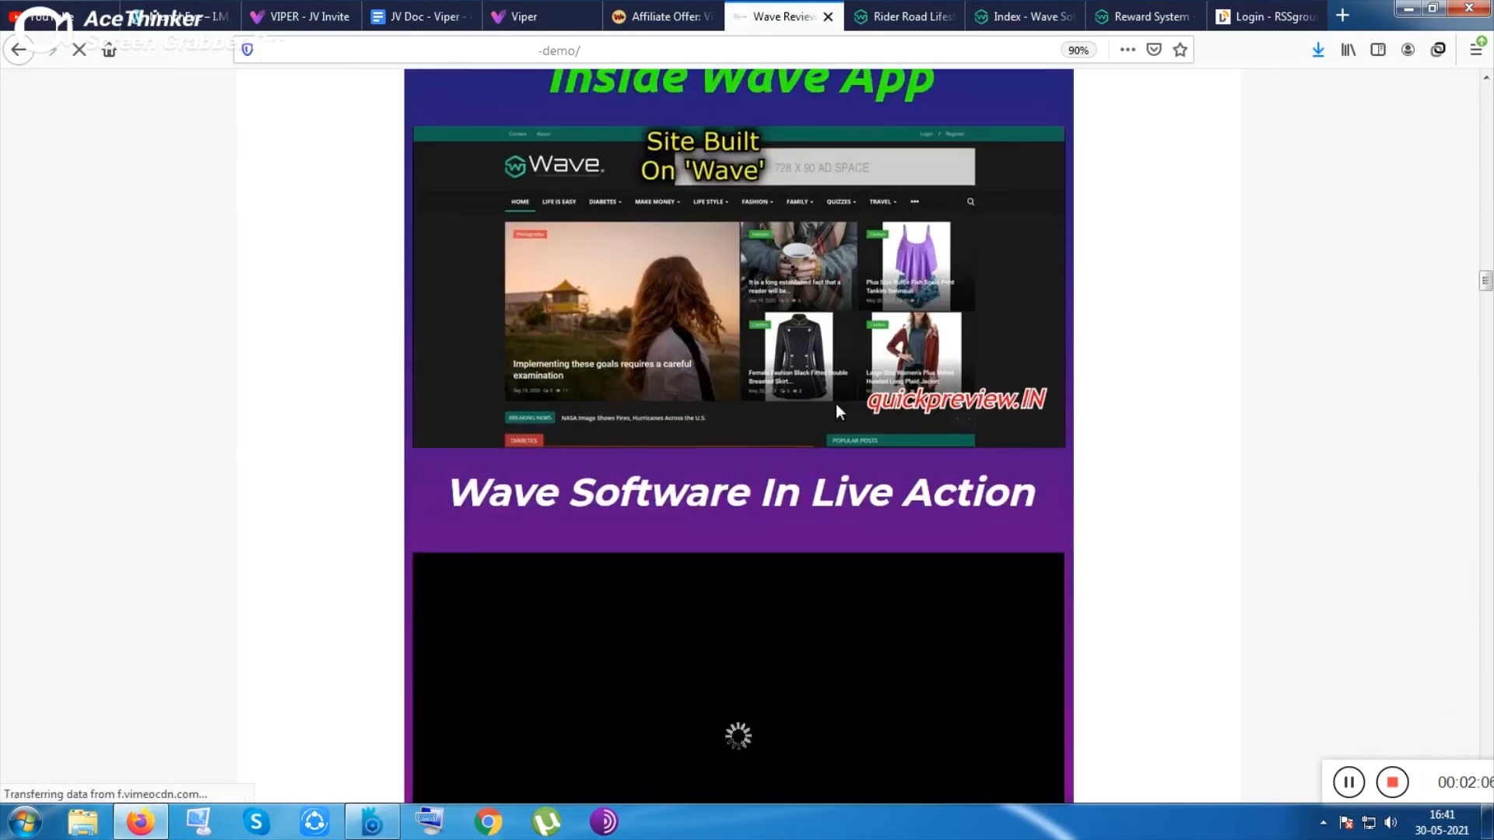
scroll(down, 3)
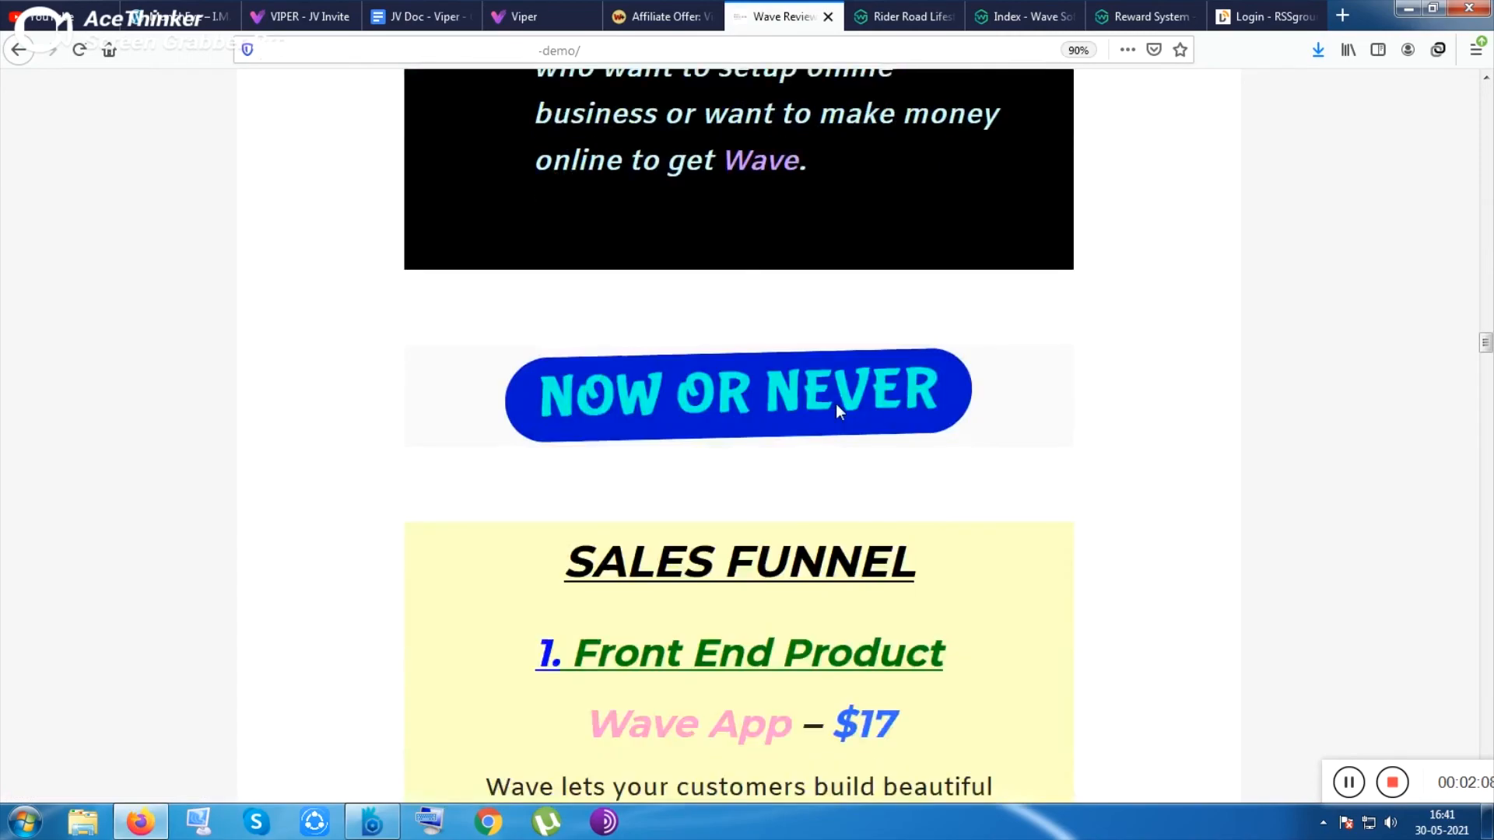
scroll(down, 3)
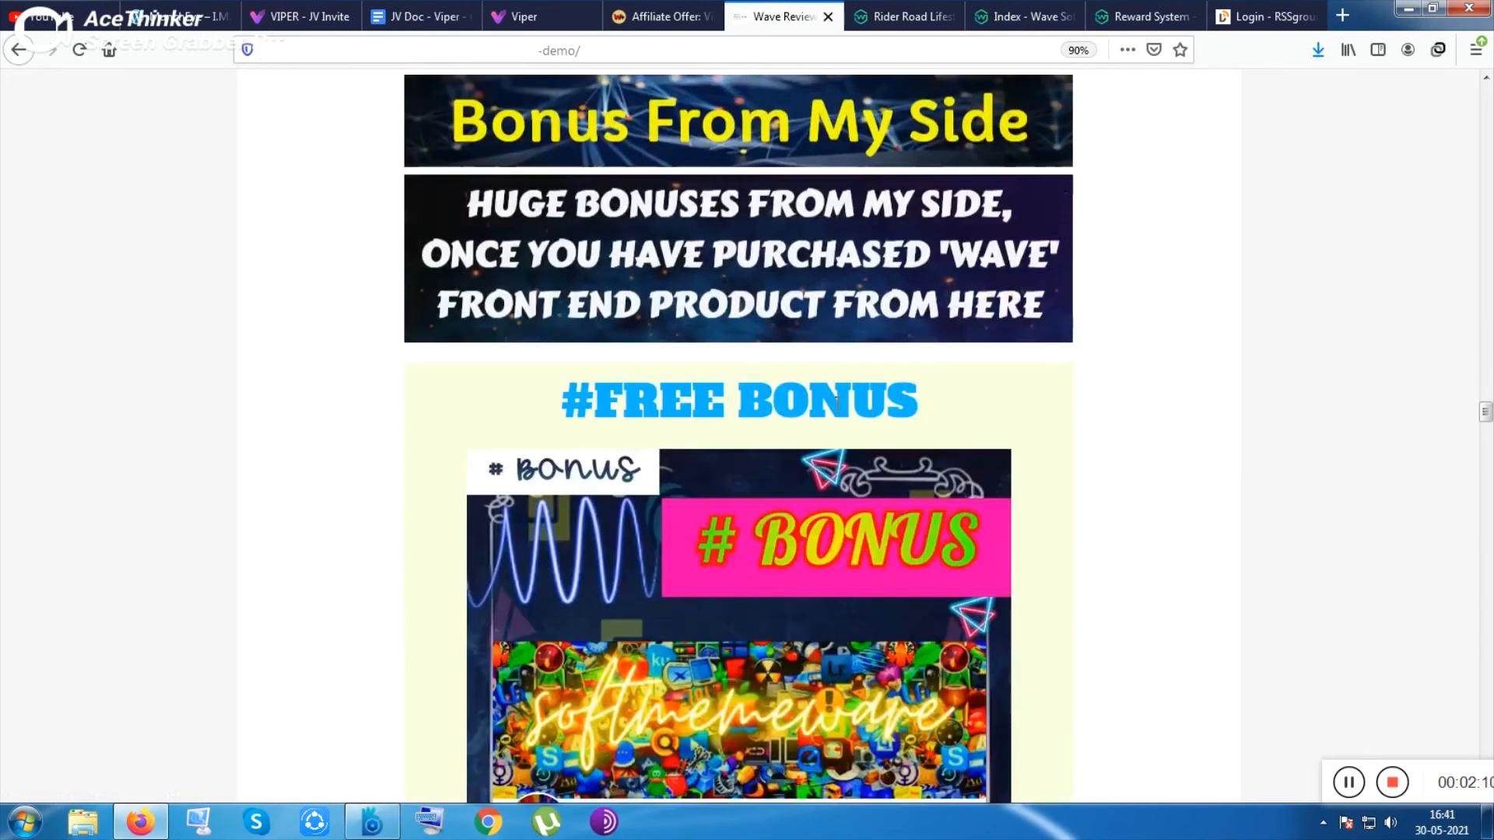
scroll(down, 3)
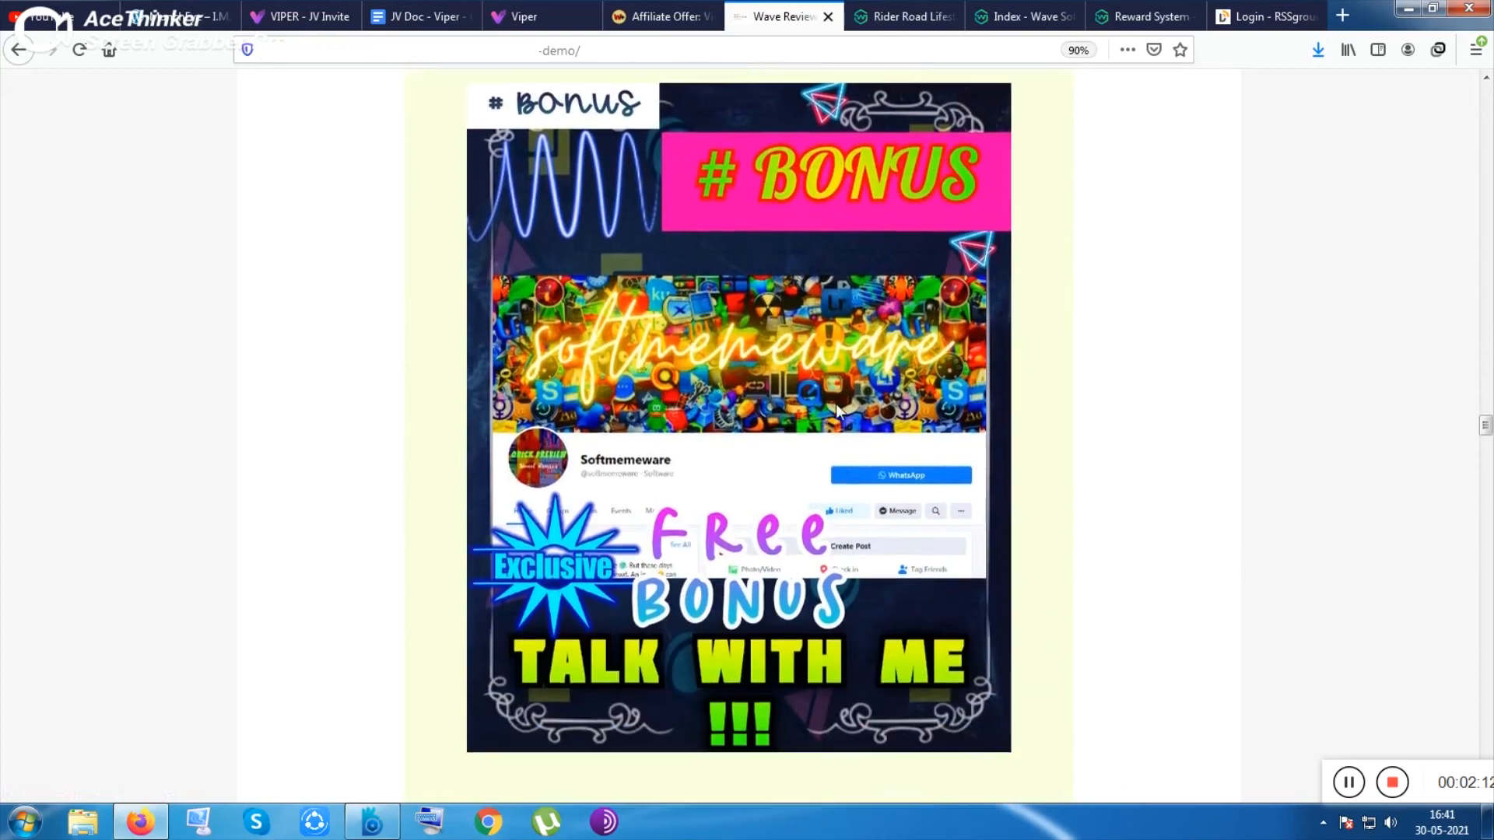
scroll(down, 3)
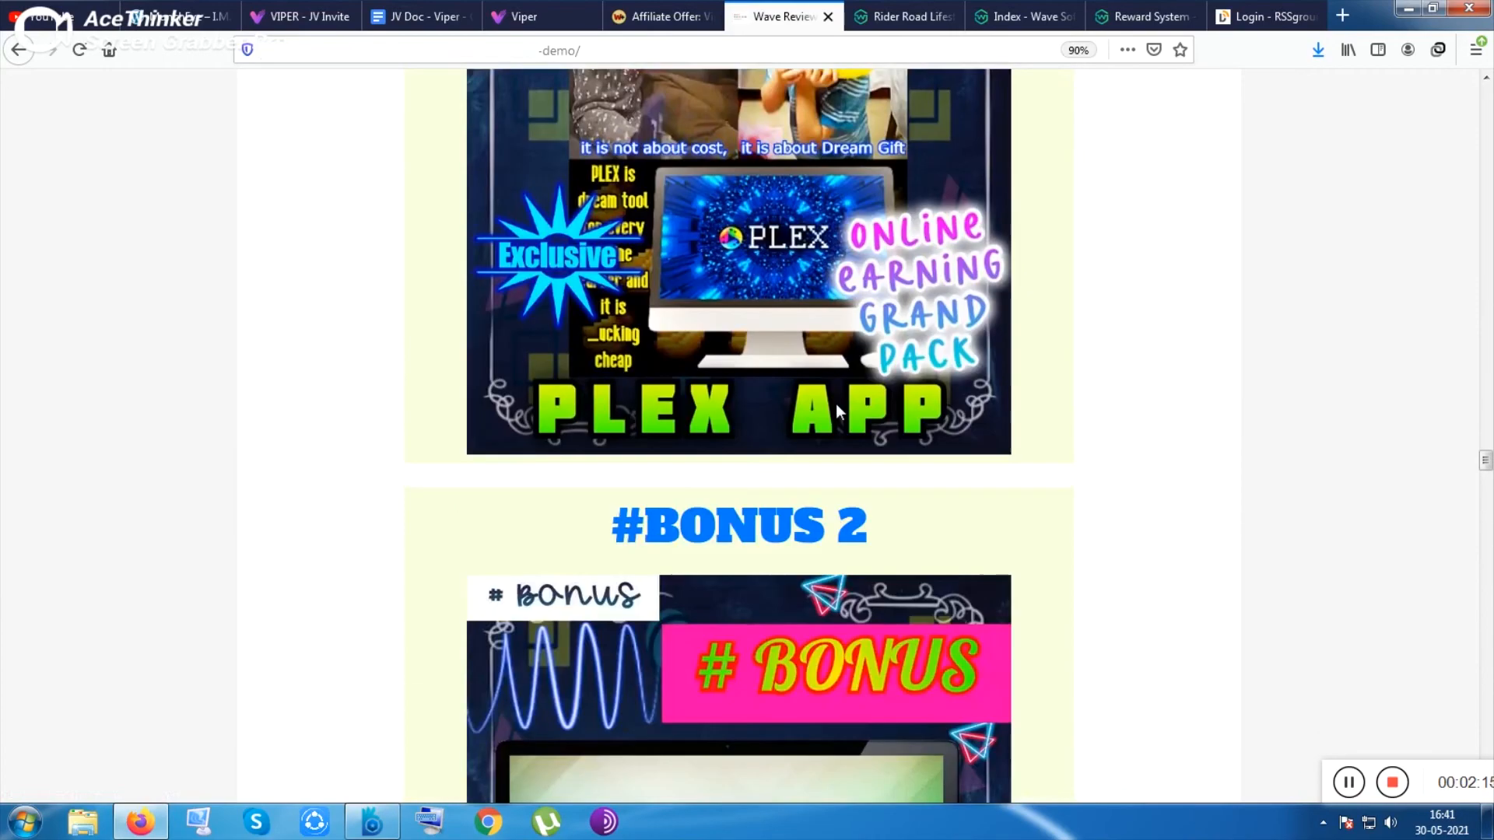
scroll(down, 3)
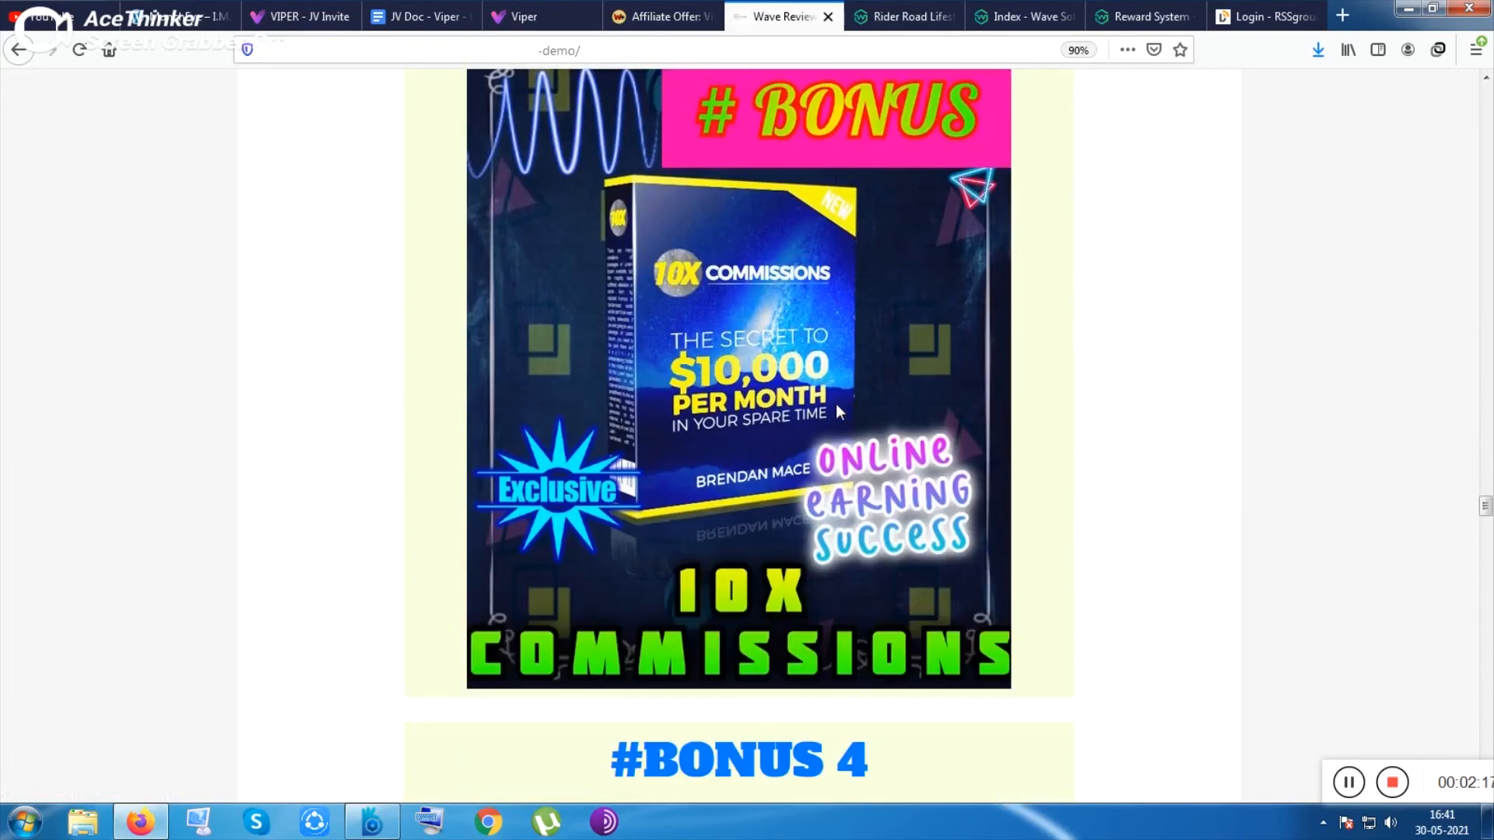
scroll(down, 3)
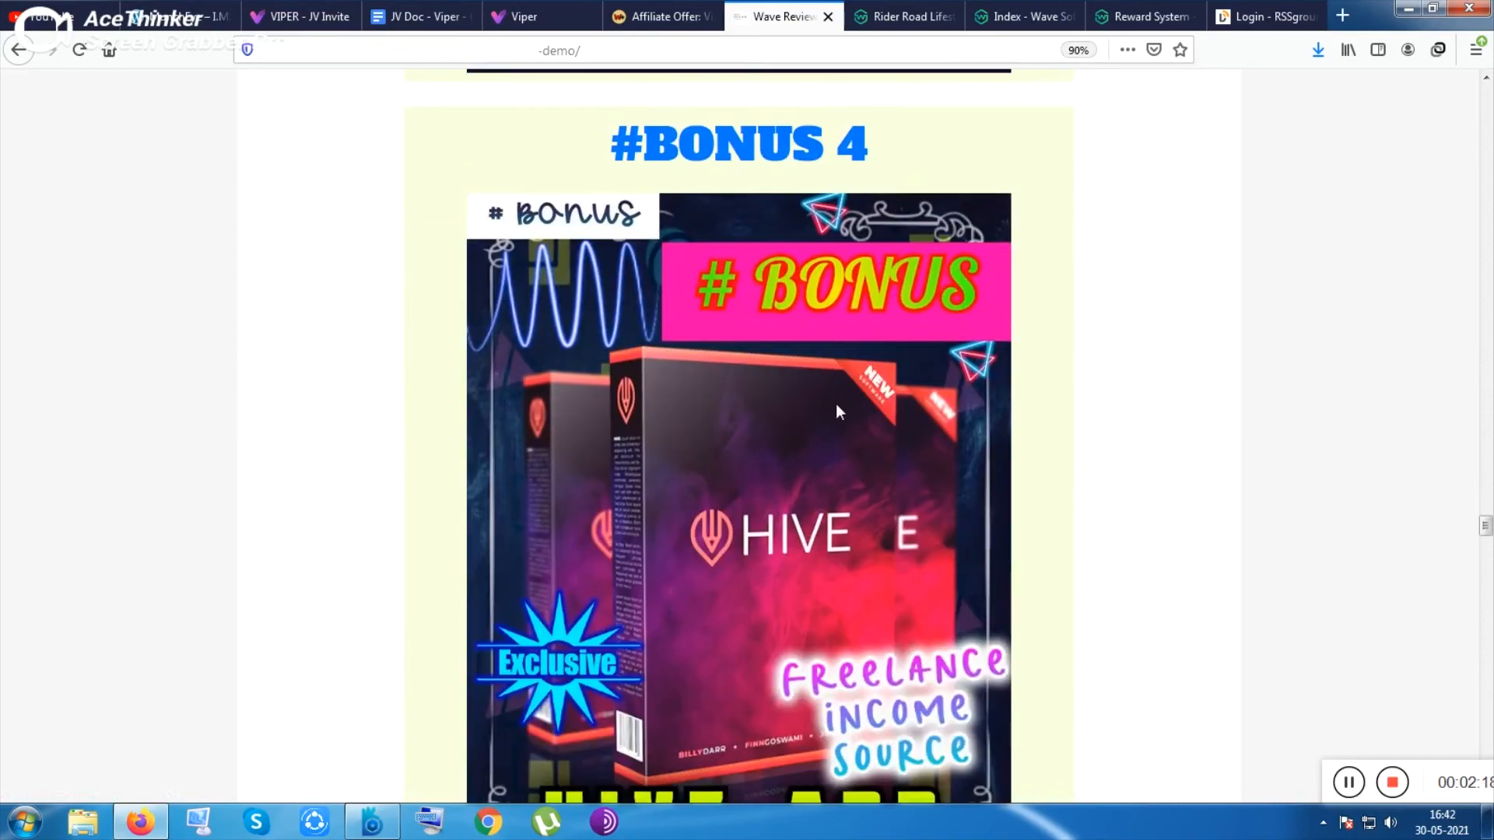
scroll(down, 3)
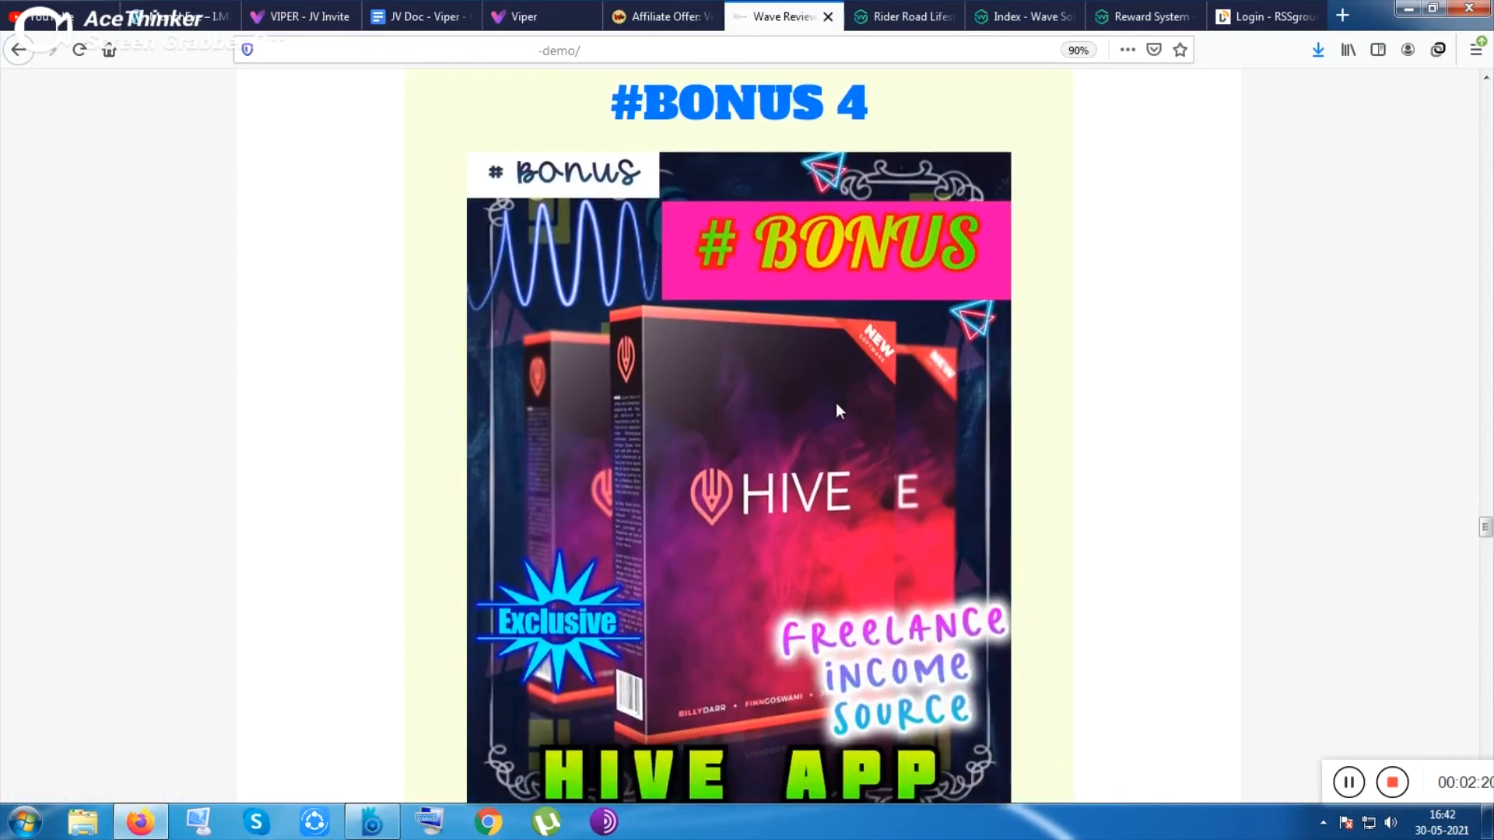
scroll(up, 3)
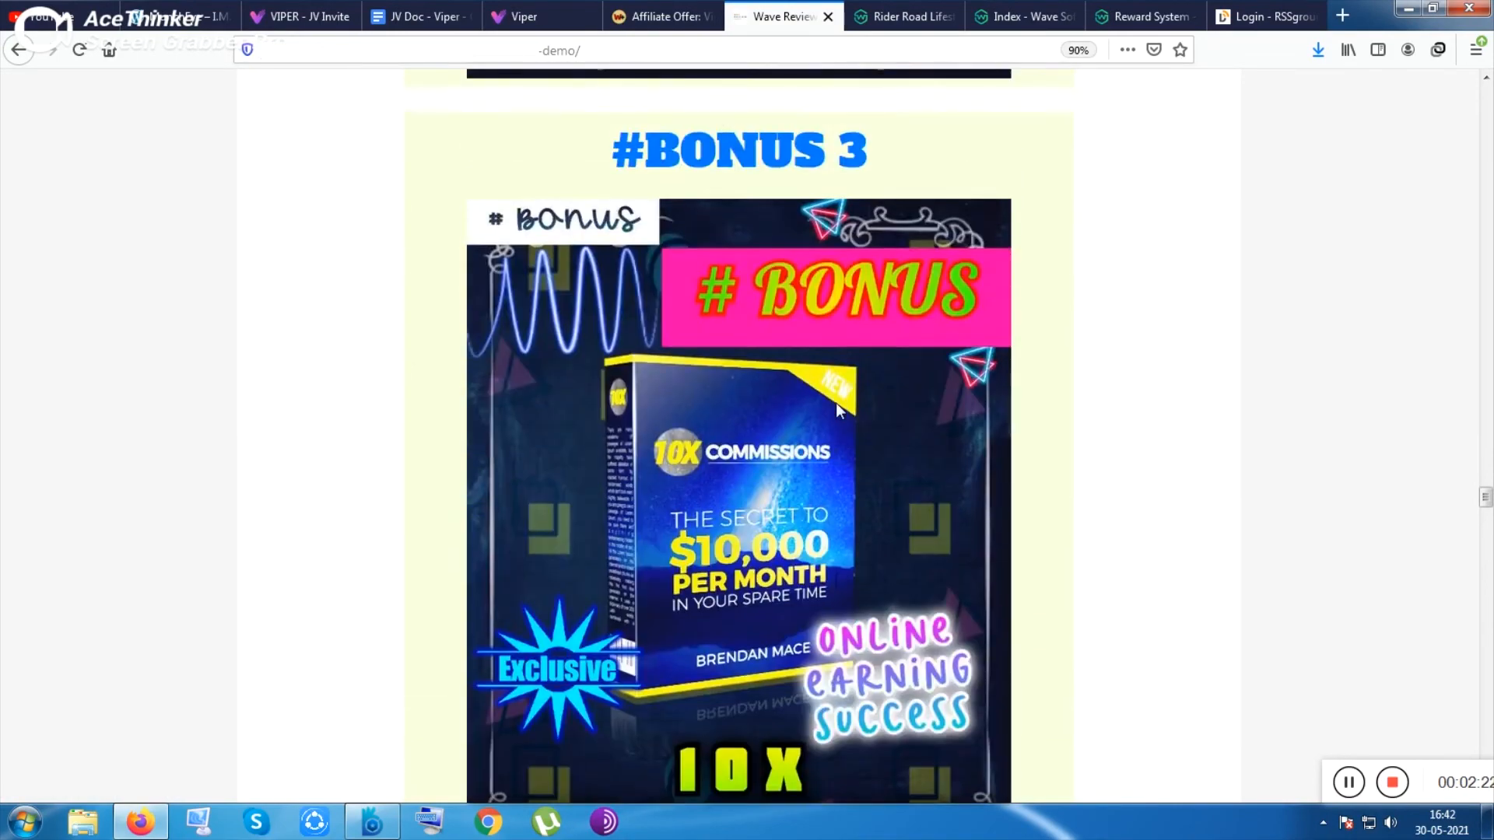
scroll(down, 3)
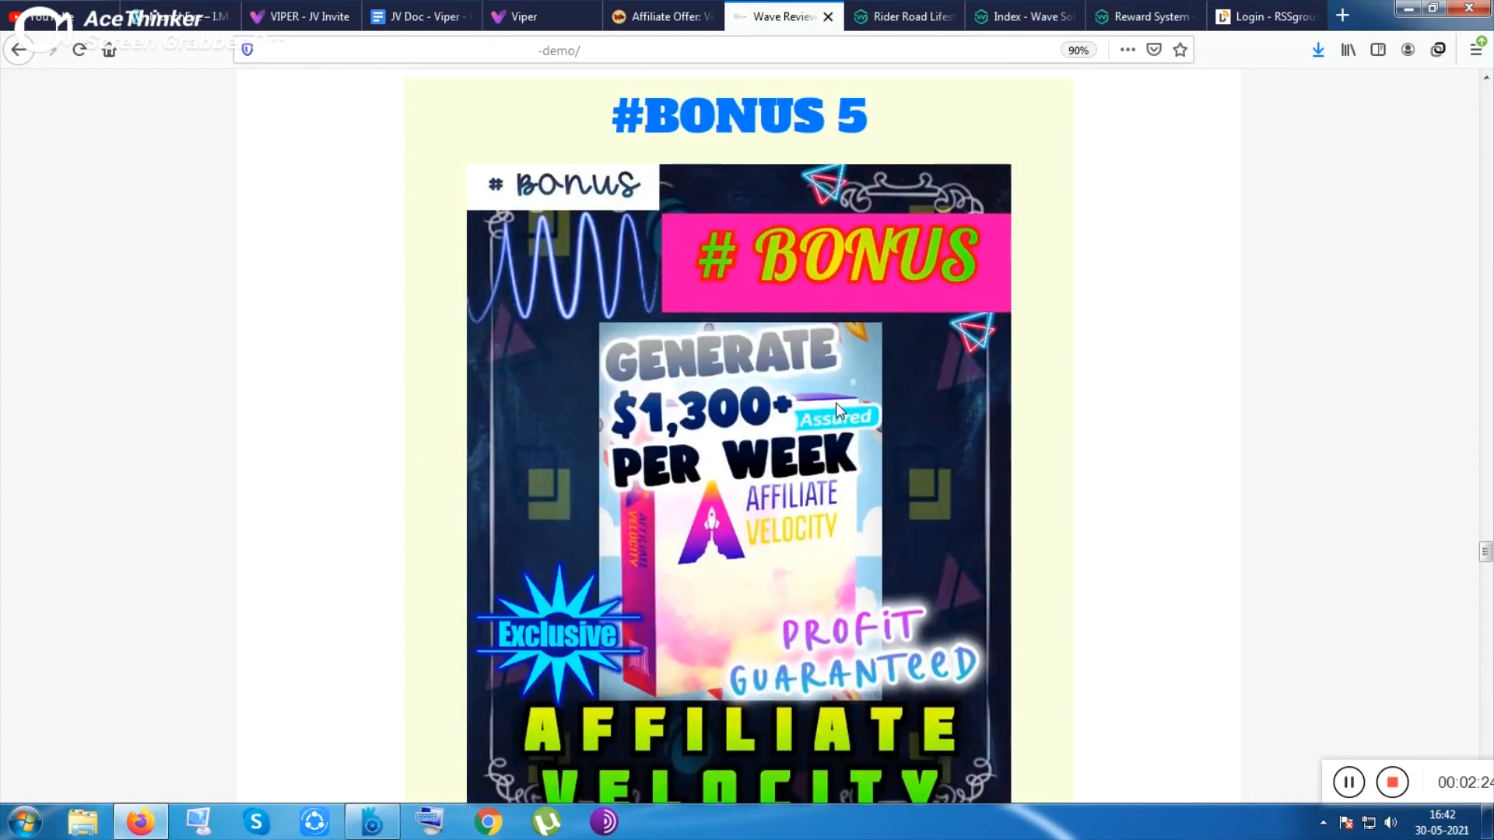
scroll(down, 3)
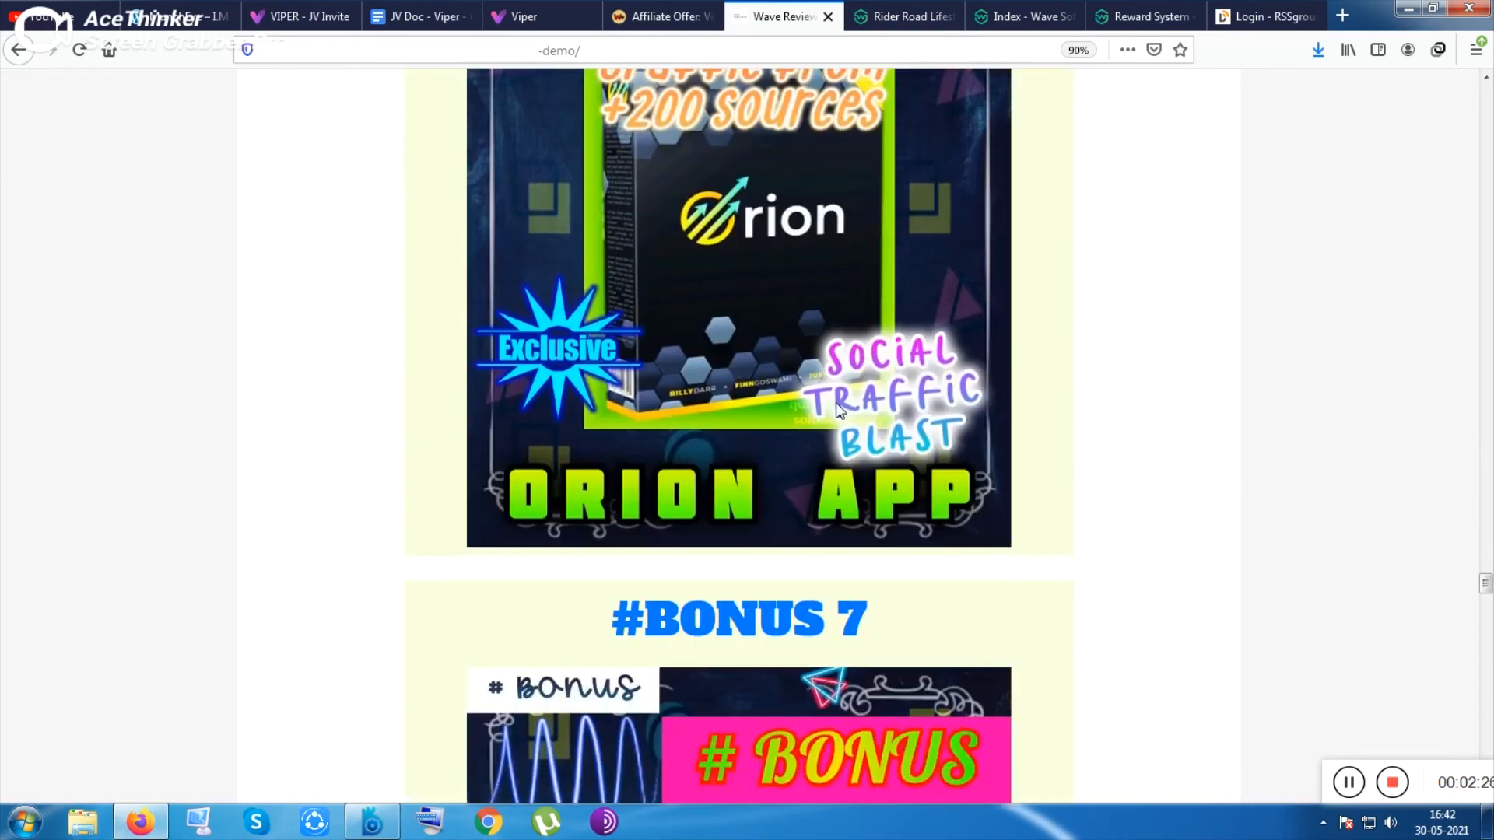
scroll(down, 3)
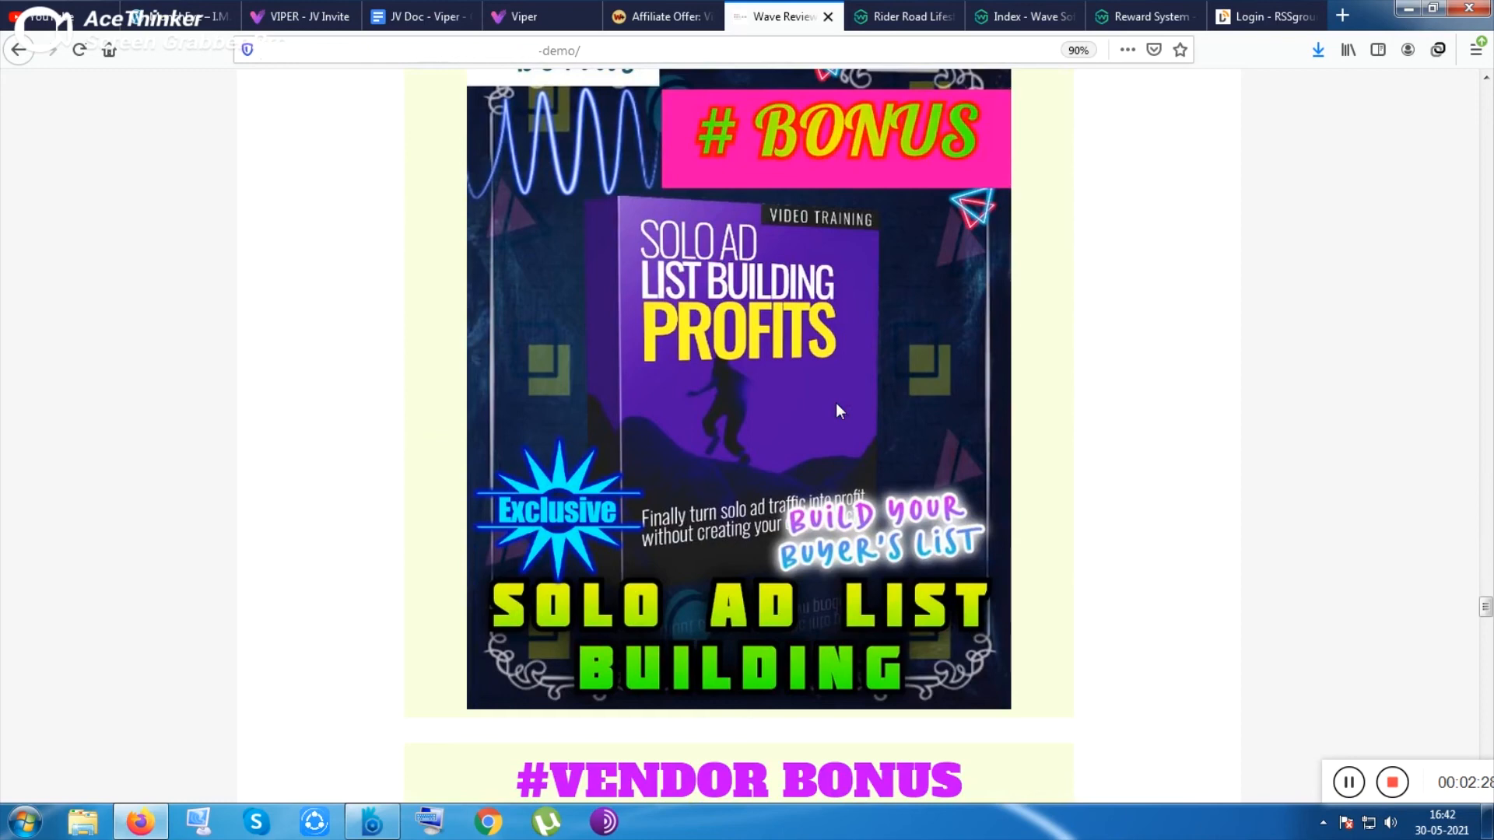
scroll(down, 3)
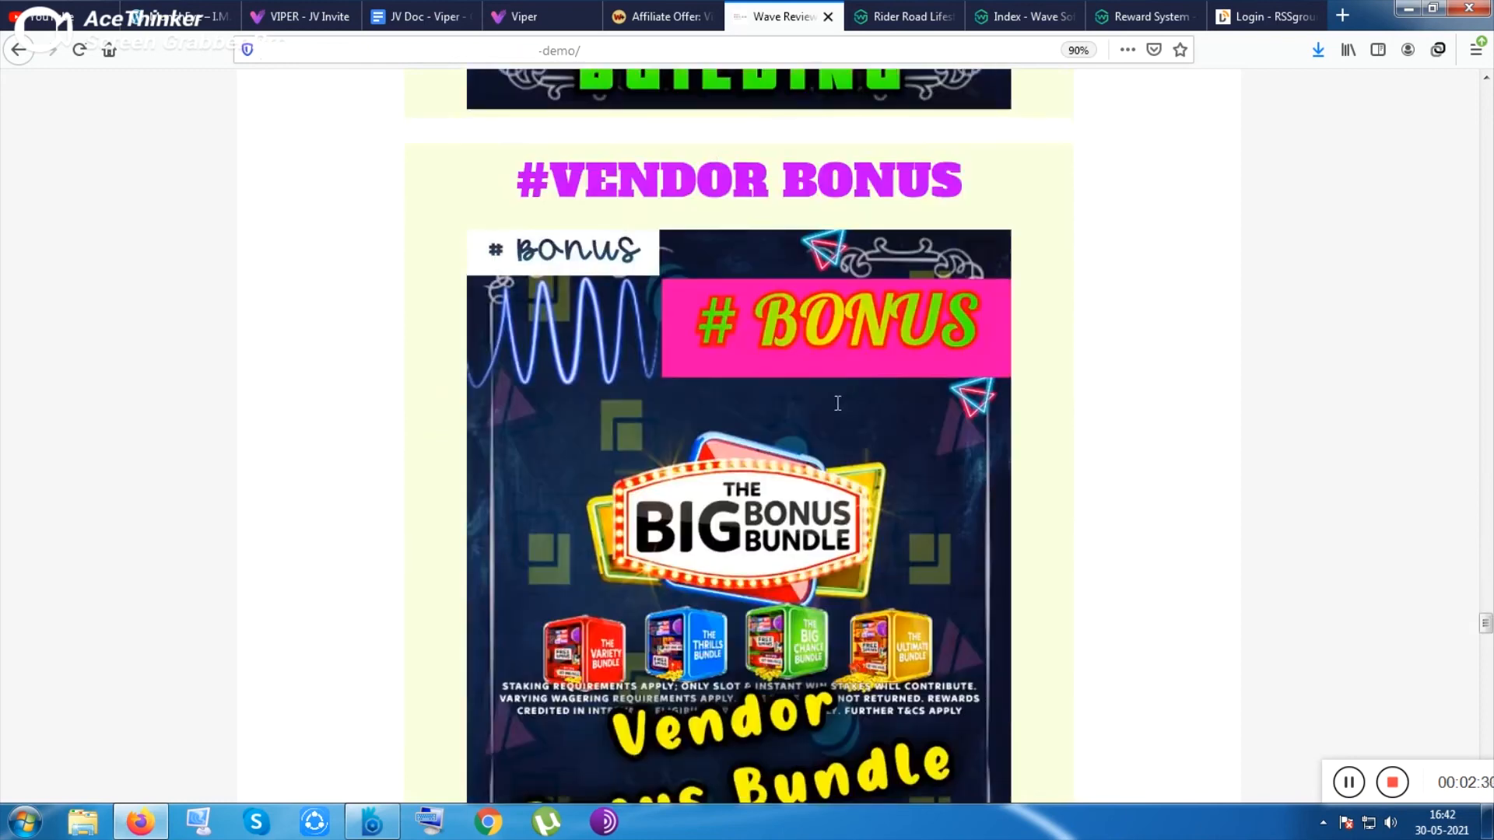
scroll(down, 3)
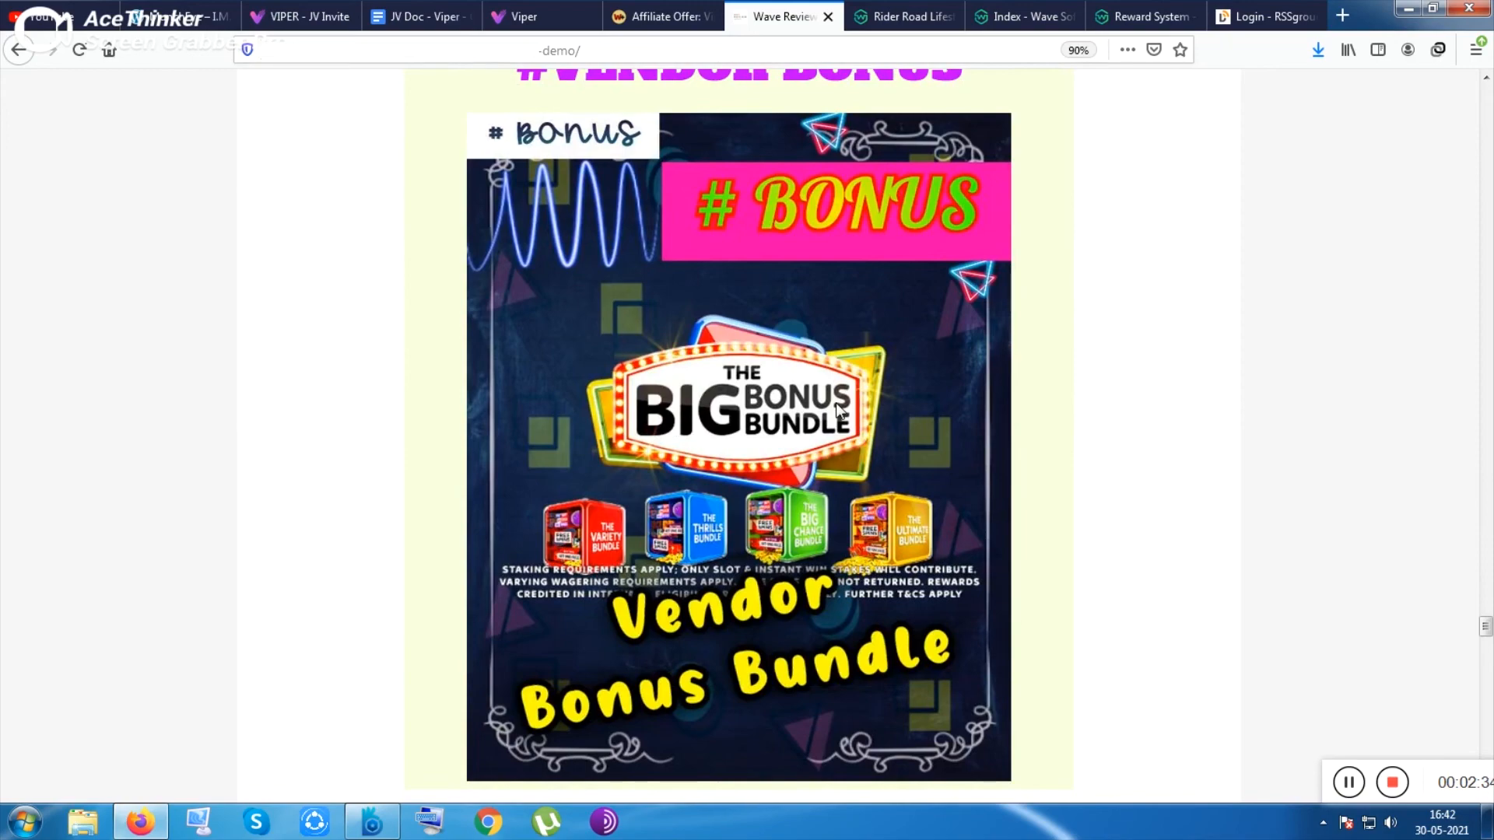
scroll(down, 3)
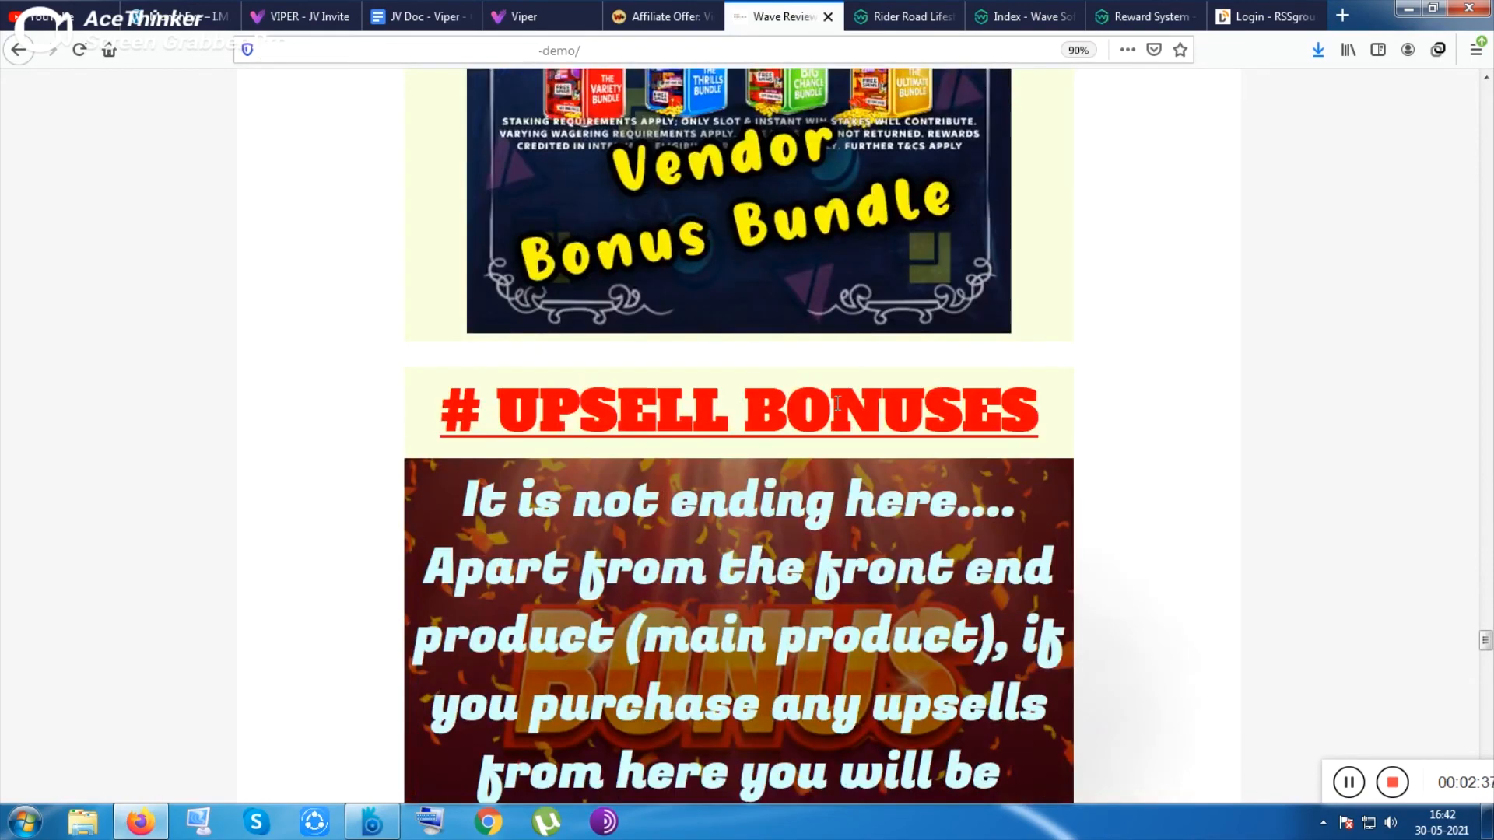
- Scroll to the 50 + 300 = 350 mega bonus, bonus-claim instructions and Final Call banner
scroll(down, 3)
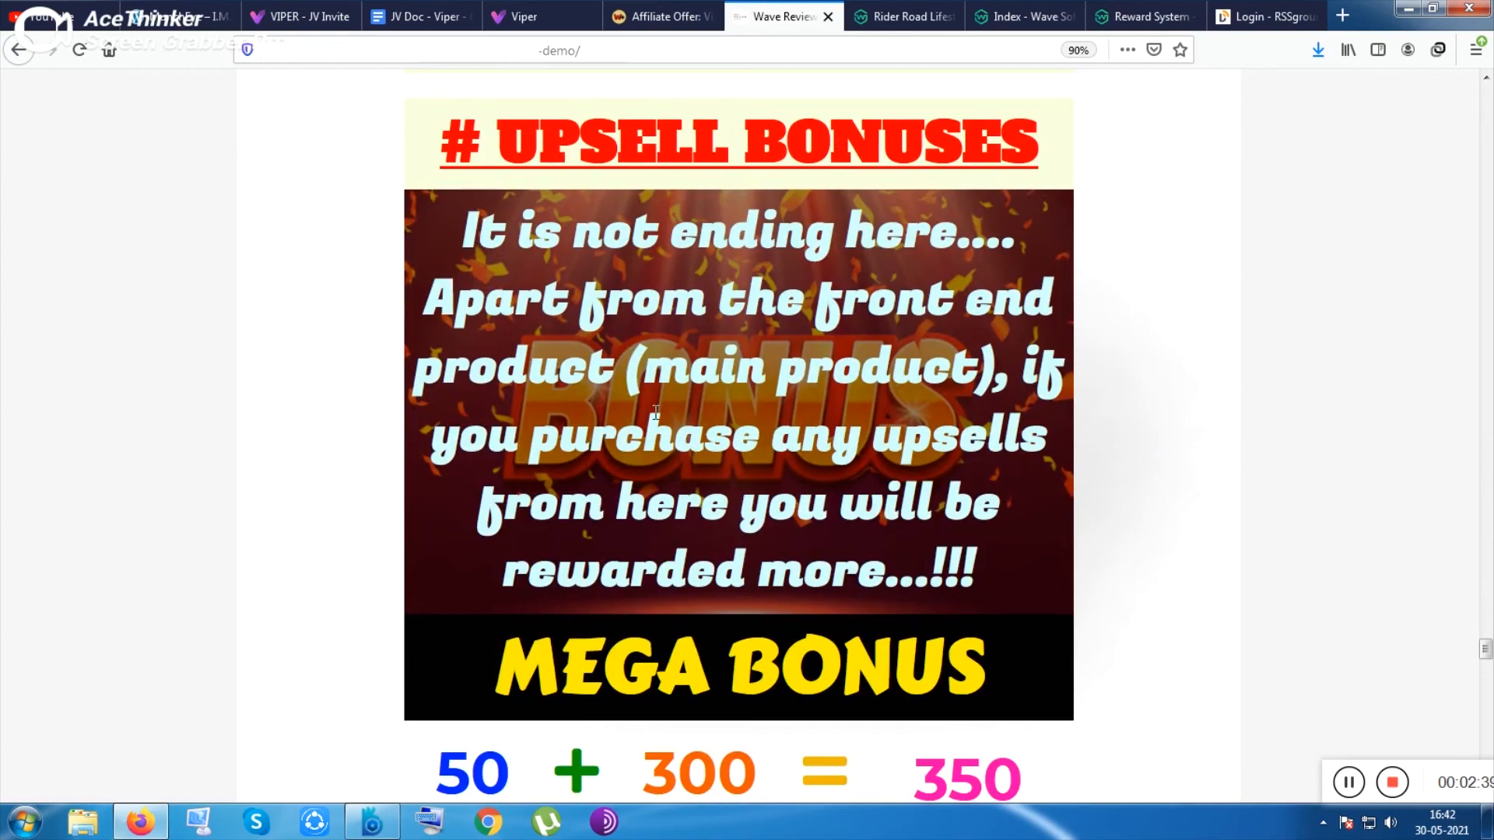
scroll(down, 3)
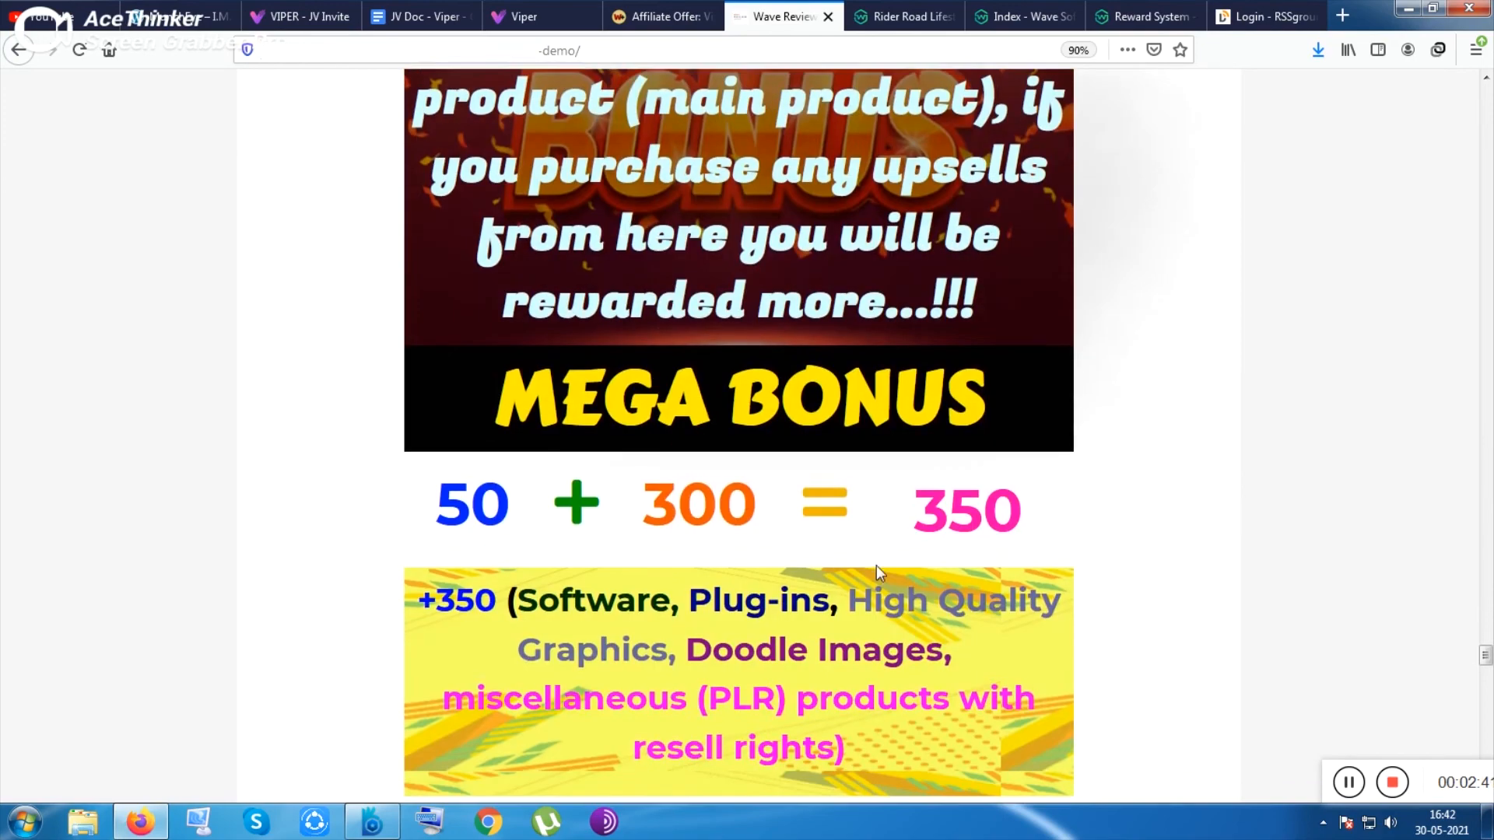
mouse_move(958, 508)
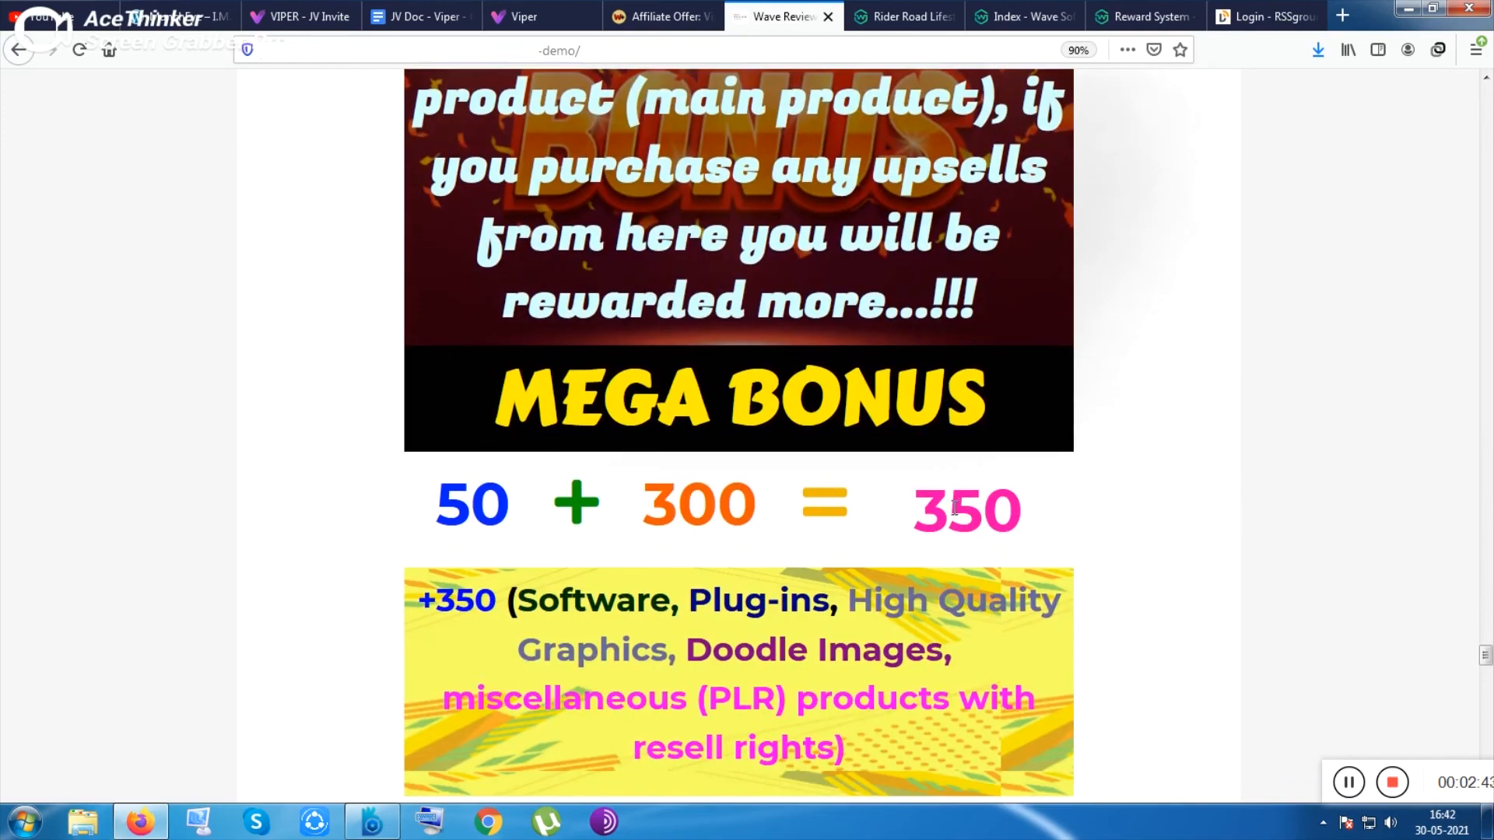
scroll(down, 3)
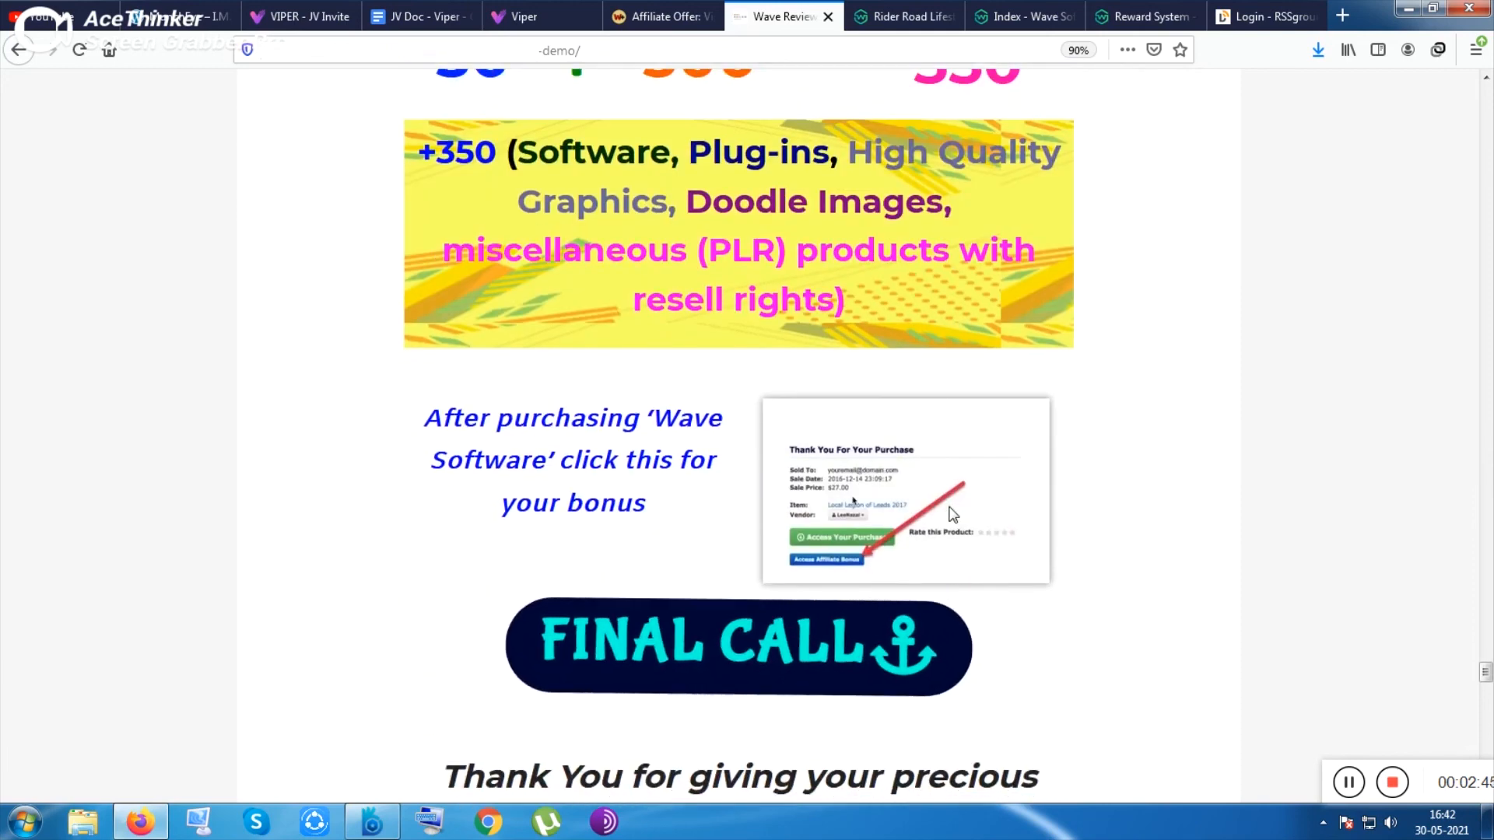
mouse_move(798, 642)
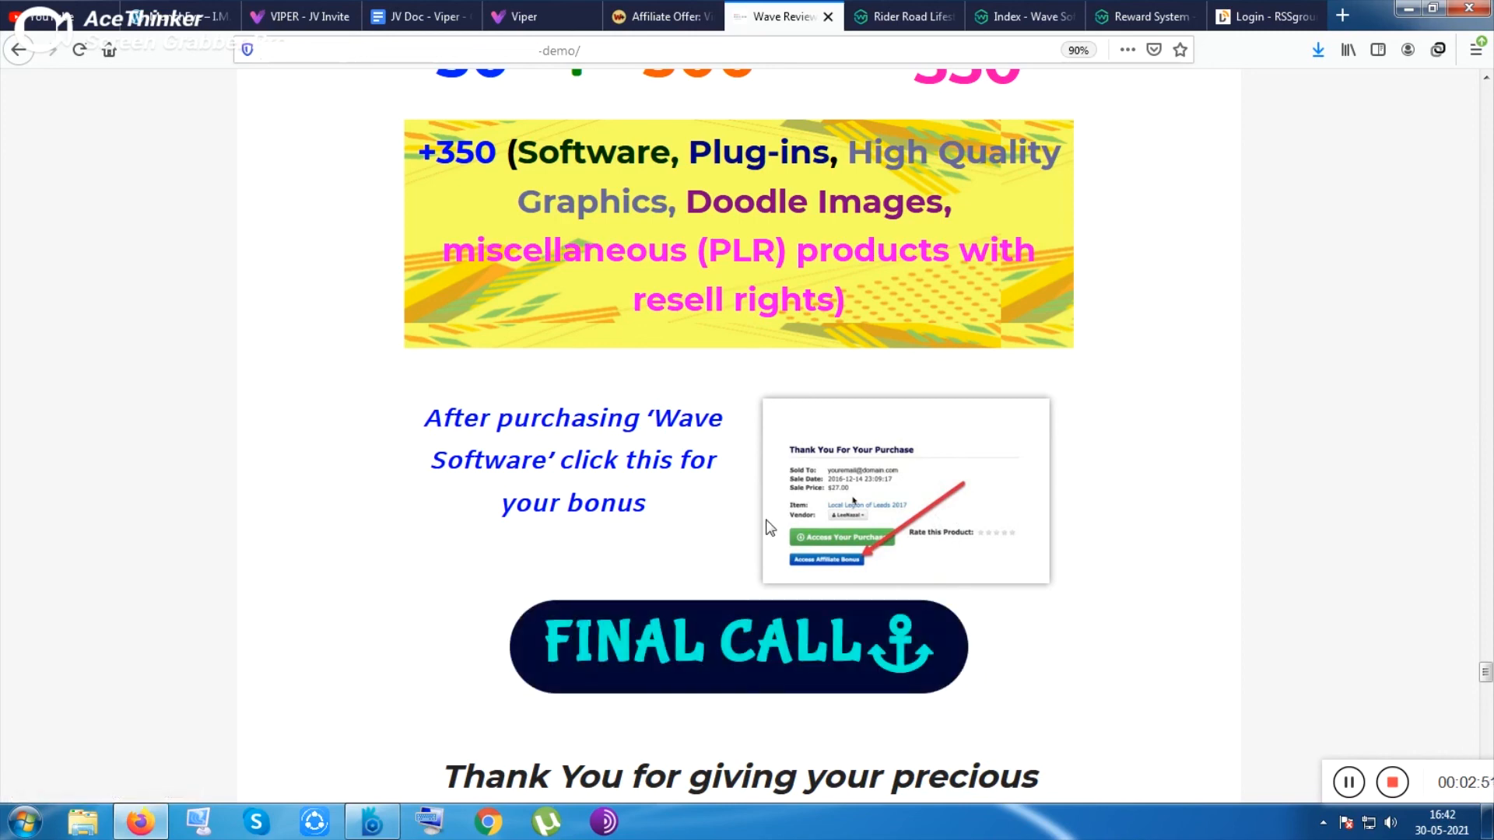
mouse_move(836, 572)
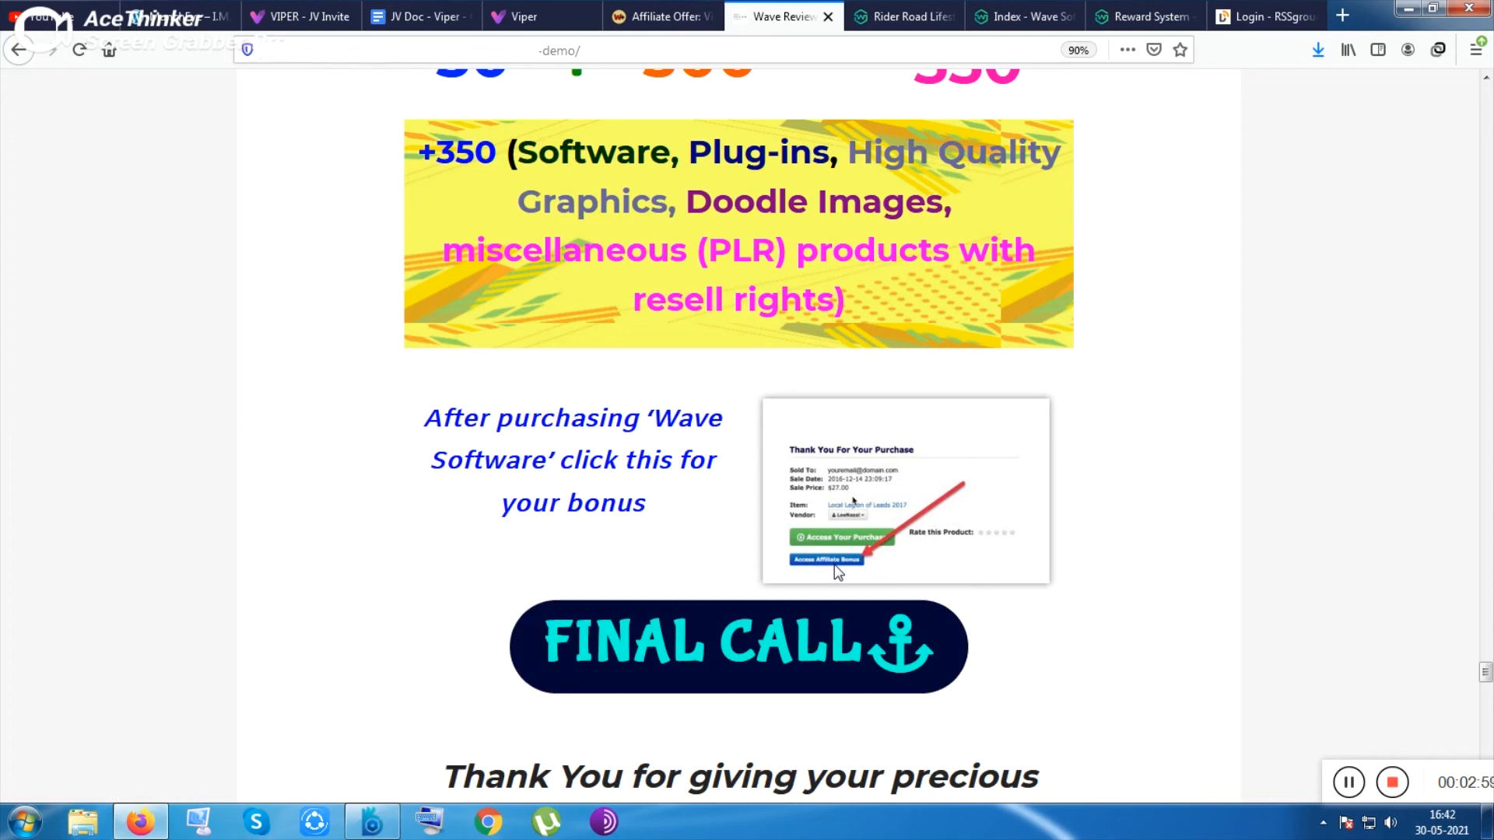
mouse_move(672, 463)
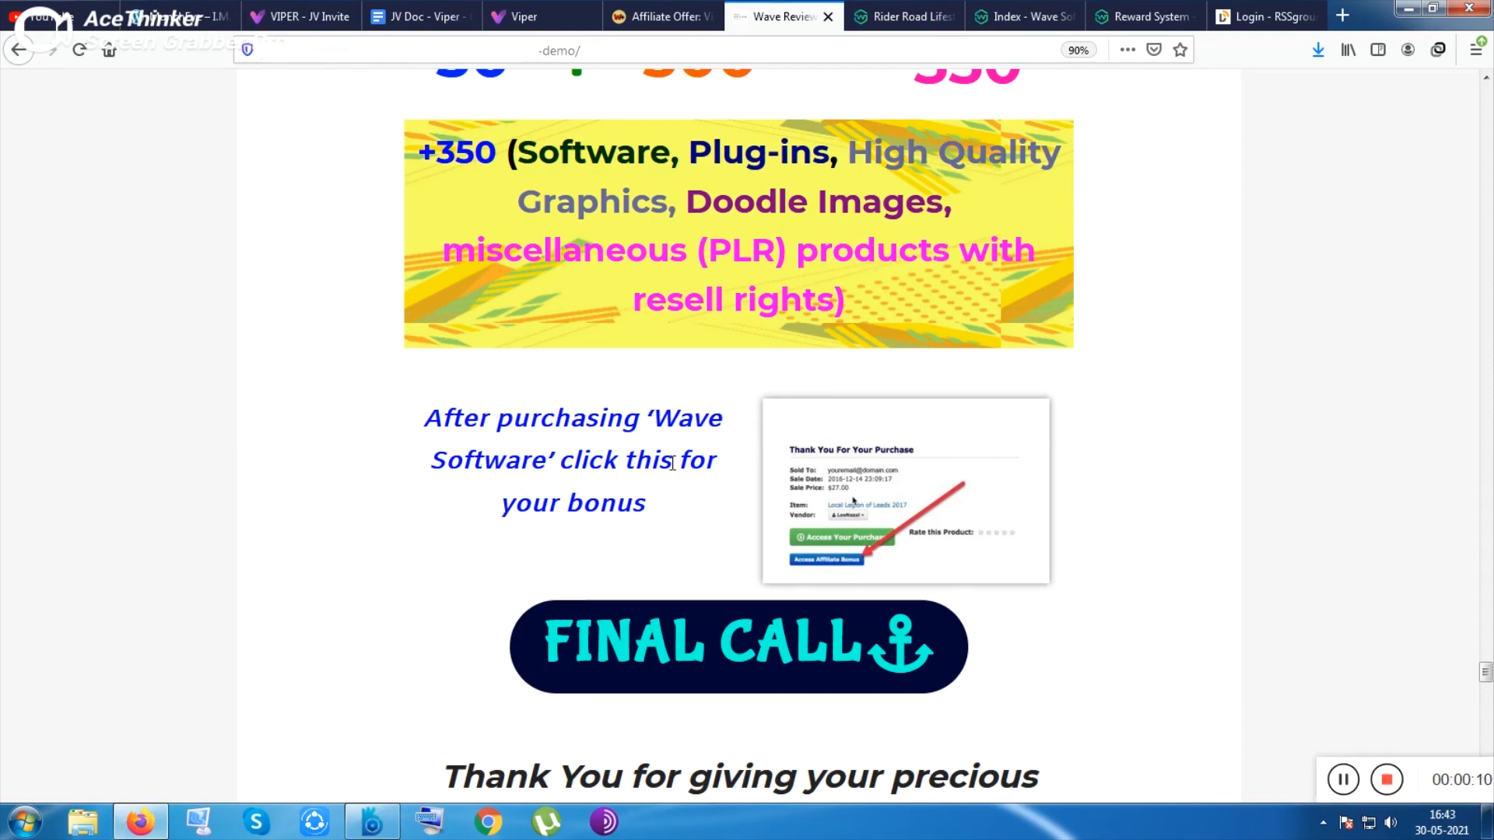
mouse_move(1408, 803)
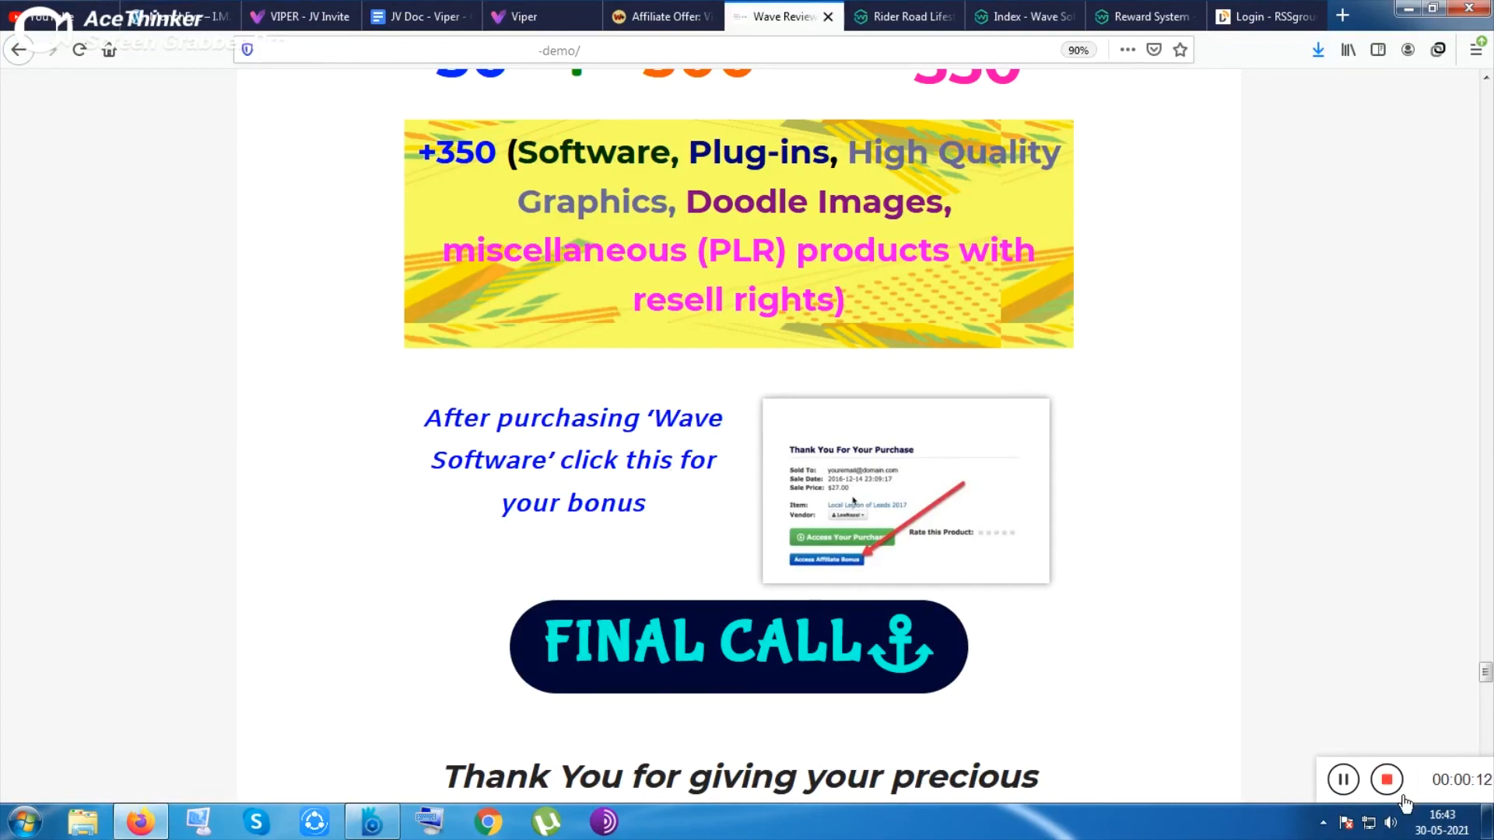